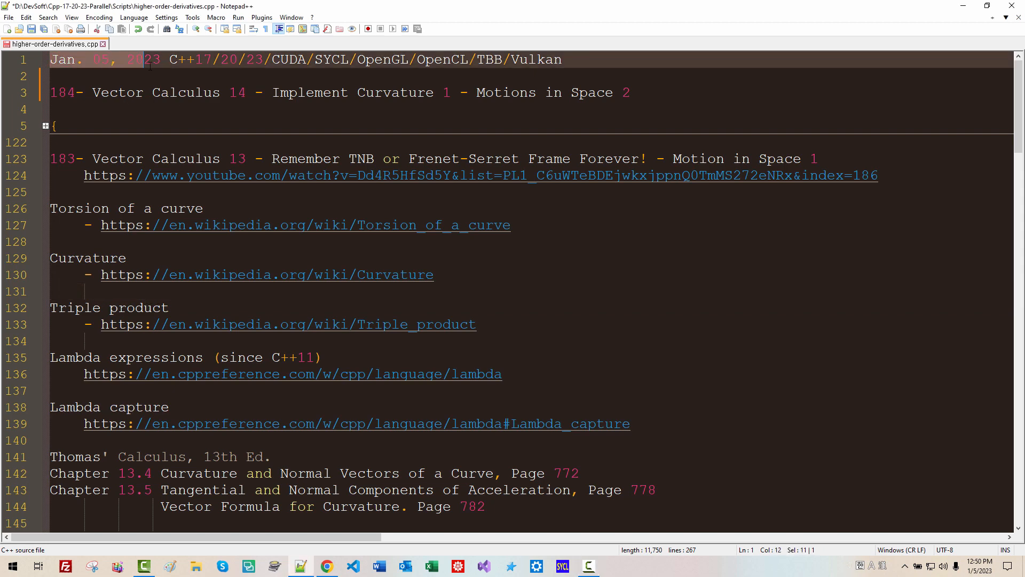
- Select the playlist name, the word Curvature and the C++ Library Extensions heading
click(51, 92)
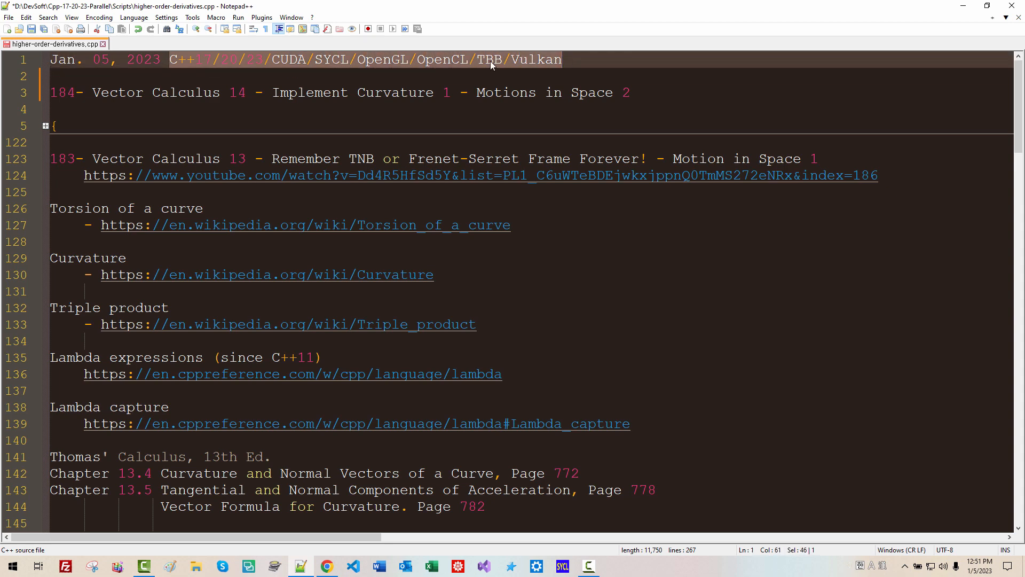
double_click(236, 92)
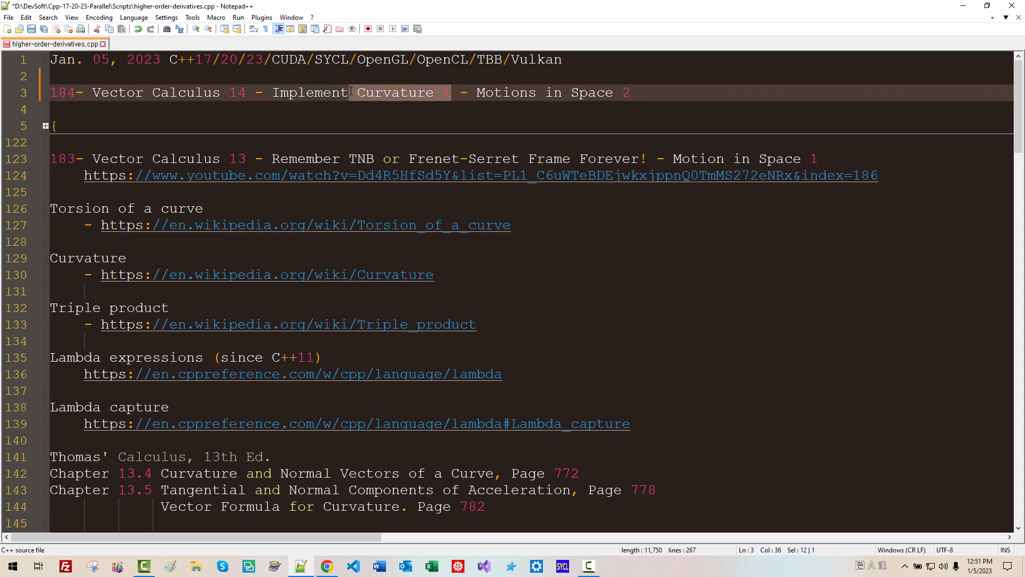
click(356, 93)
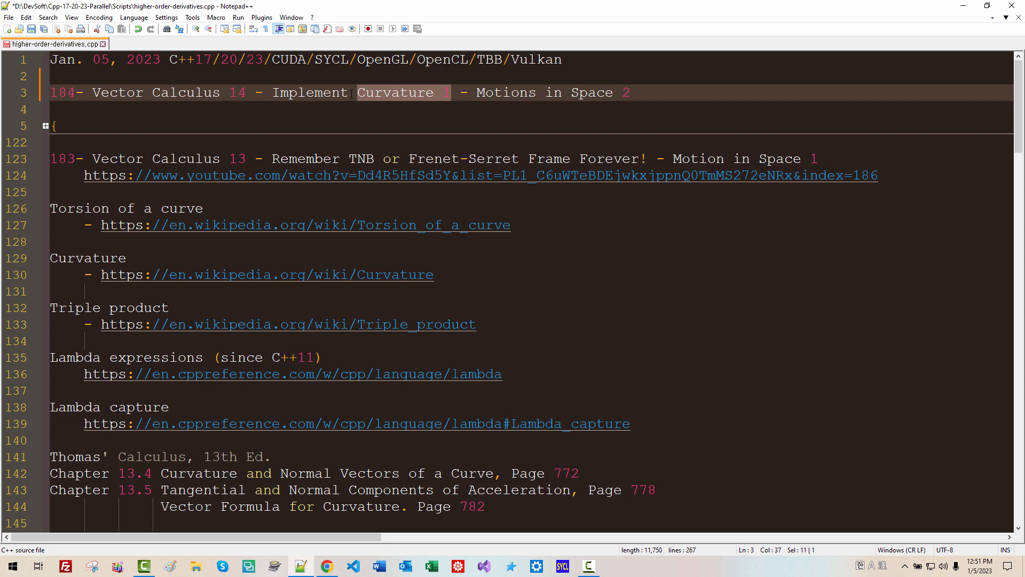
mouse_move(400, 98)
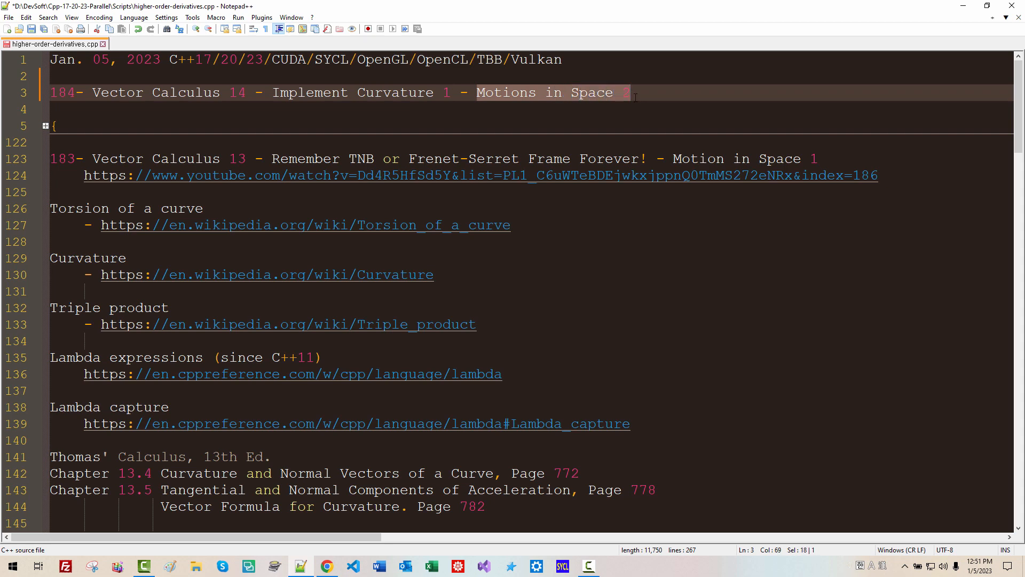
mouse_move(533, 364)
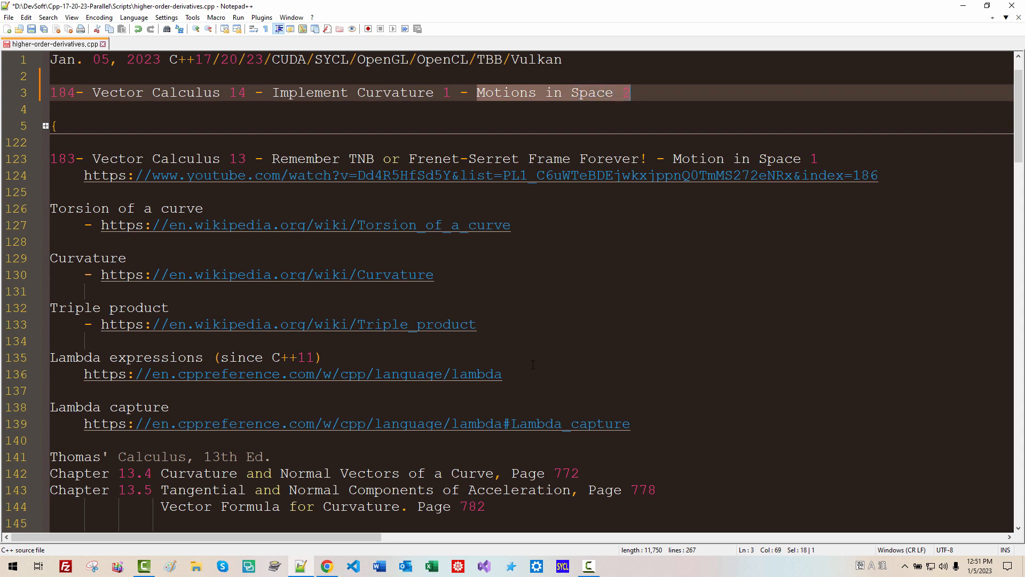
scroll(down, 3)
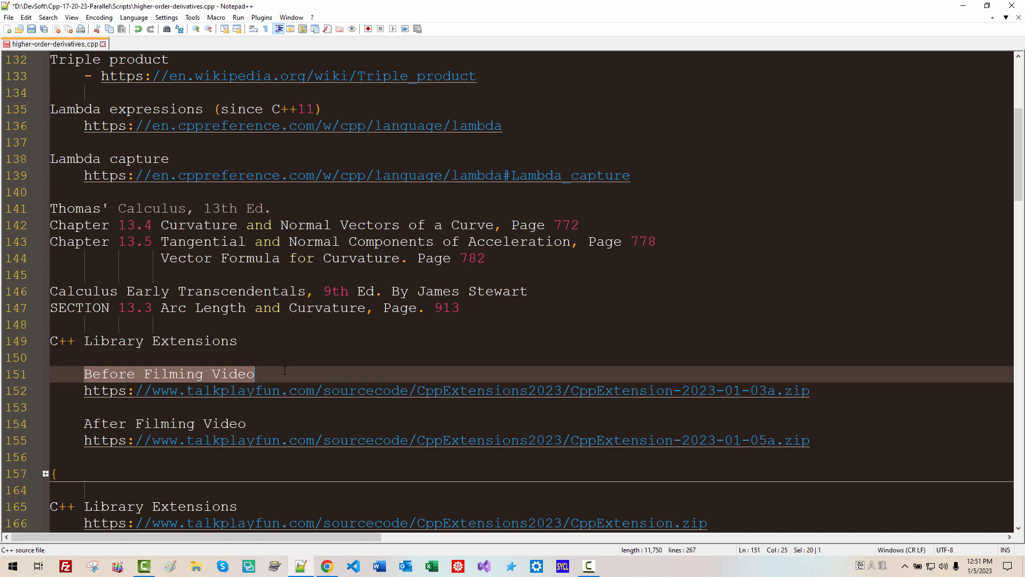
mouse_move(279, 349)
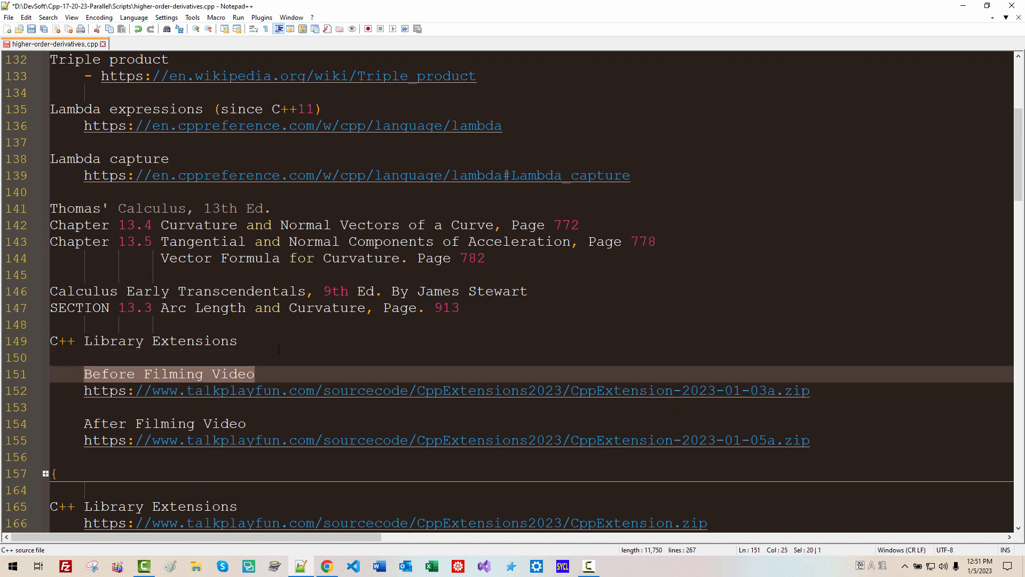
click(58, 341)
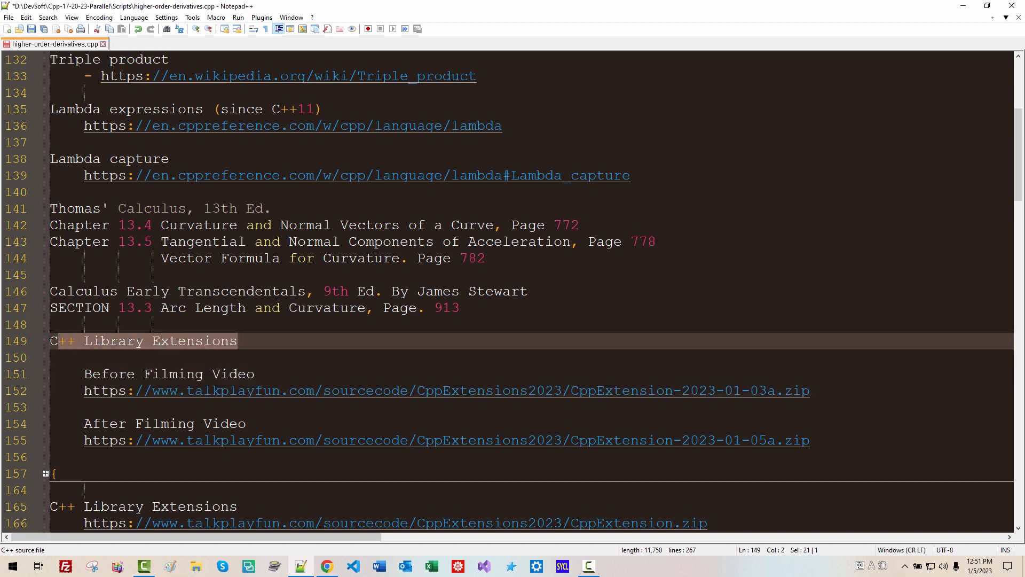
click(50, 341)
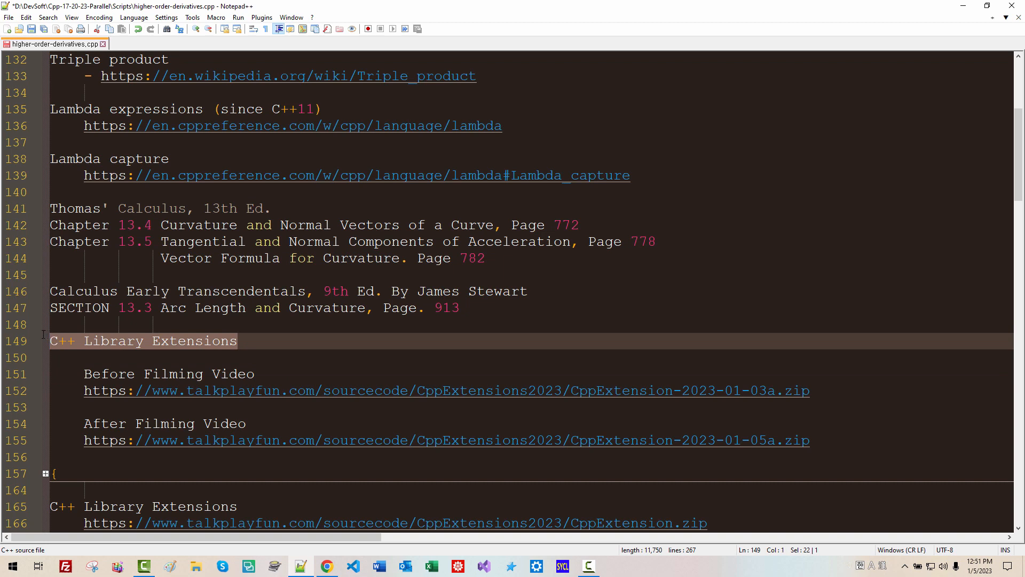
click(248, 423)
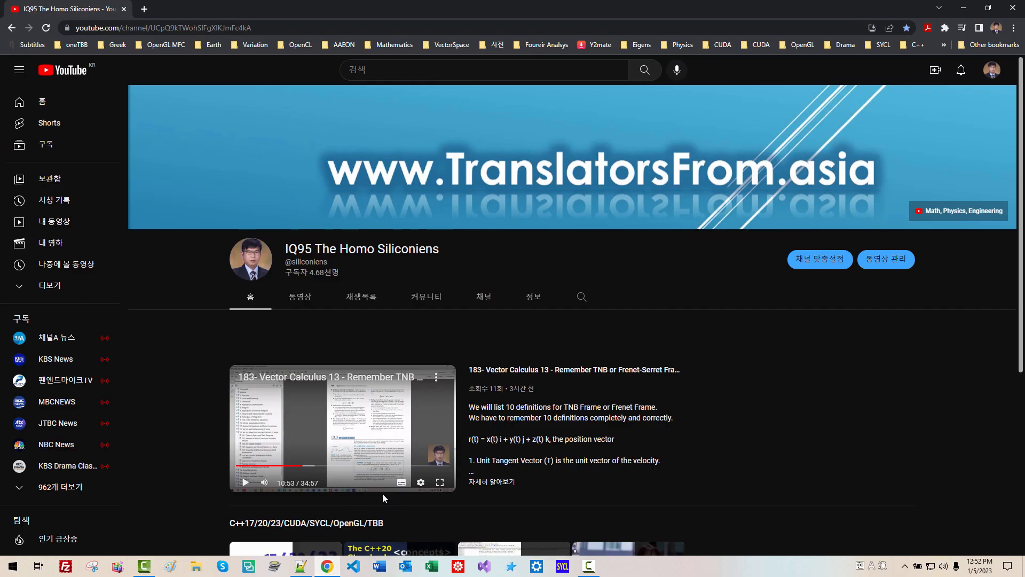
- Play the C++ playlist, go to lesson 182 and download its source code
scroll(down, 3)
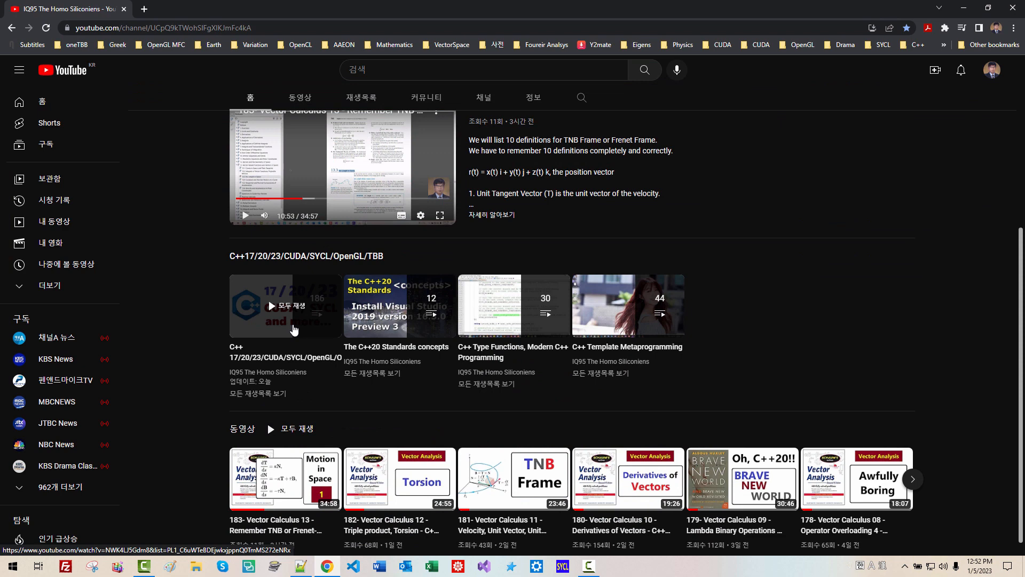
click(294, 306)
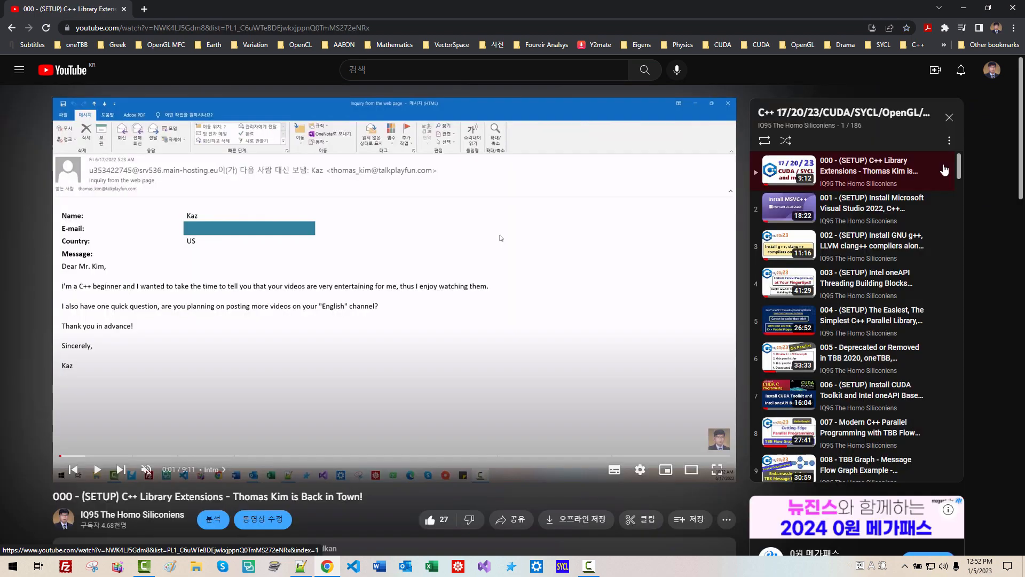
scroll(down, 3)
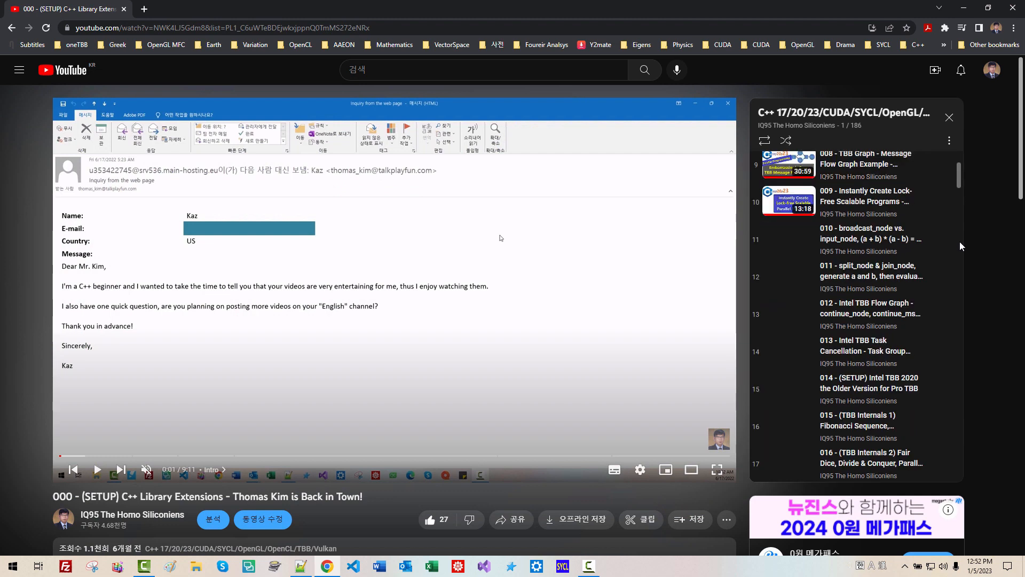
scroll(down, 3)
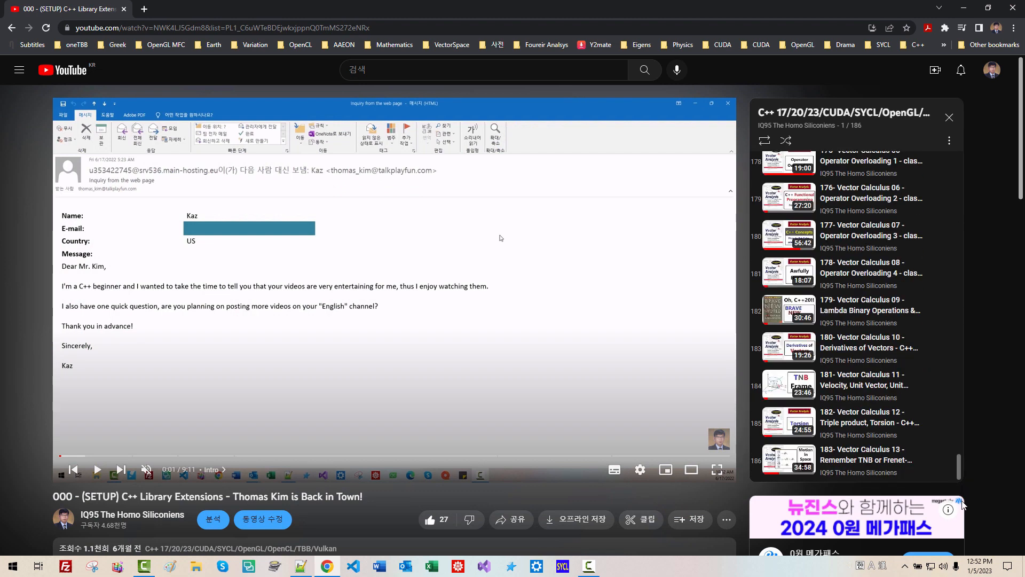
mouse_move(830, 422)
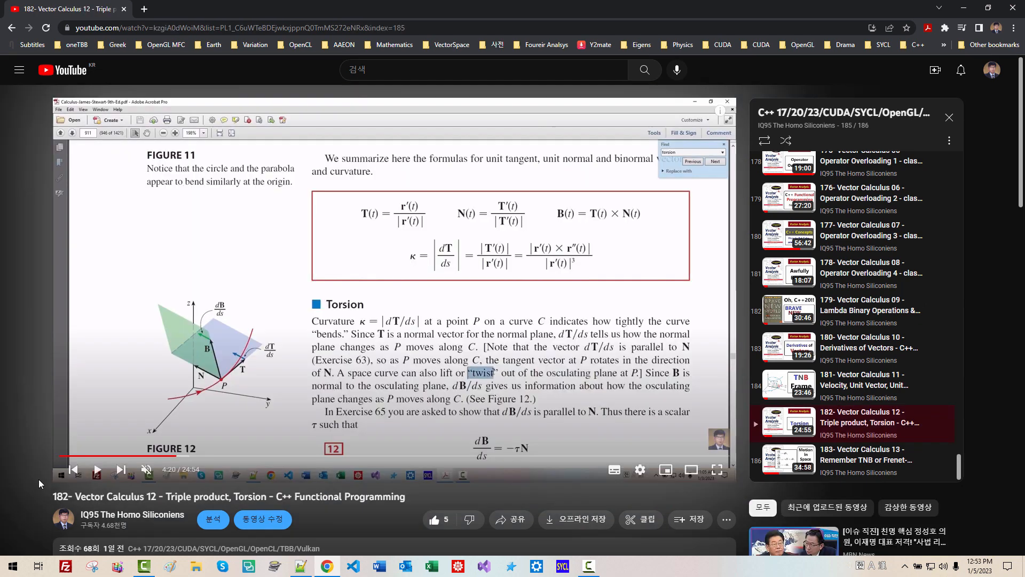
double_click(62, 496)
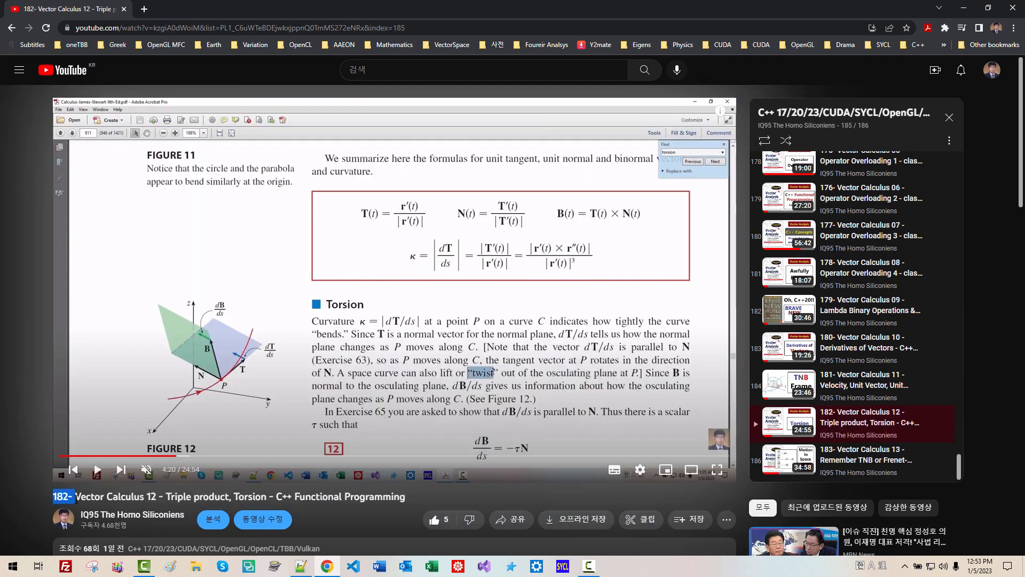
scroll(down, 3)
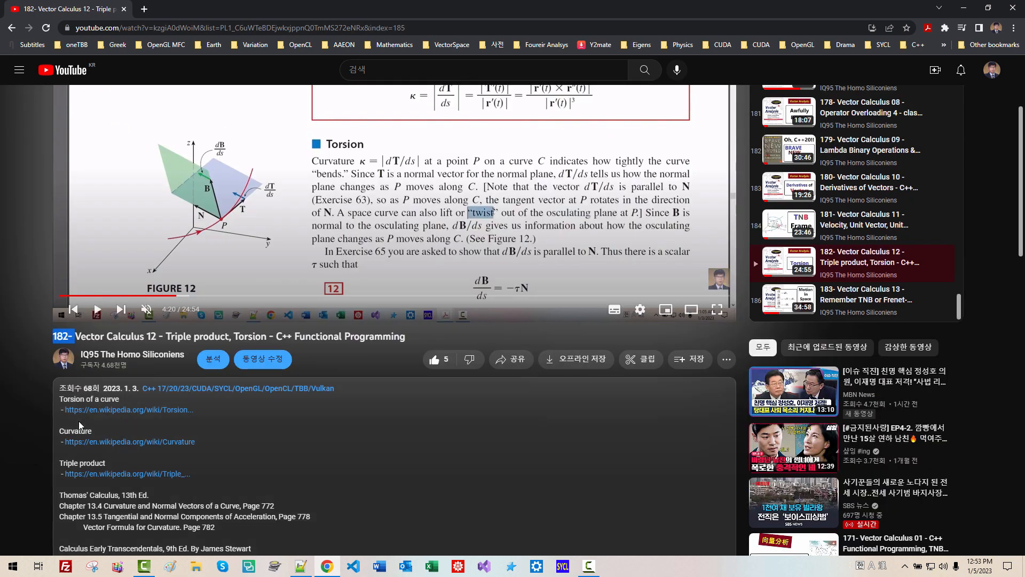
scroll(down, 3)
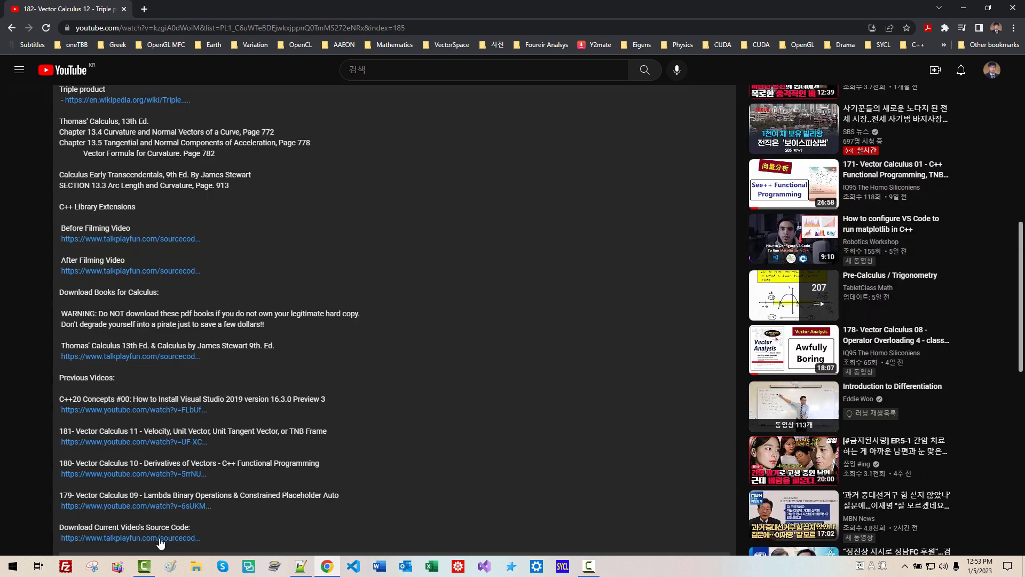
click(129, 538)
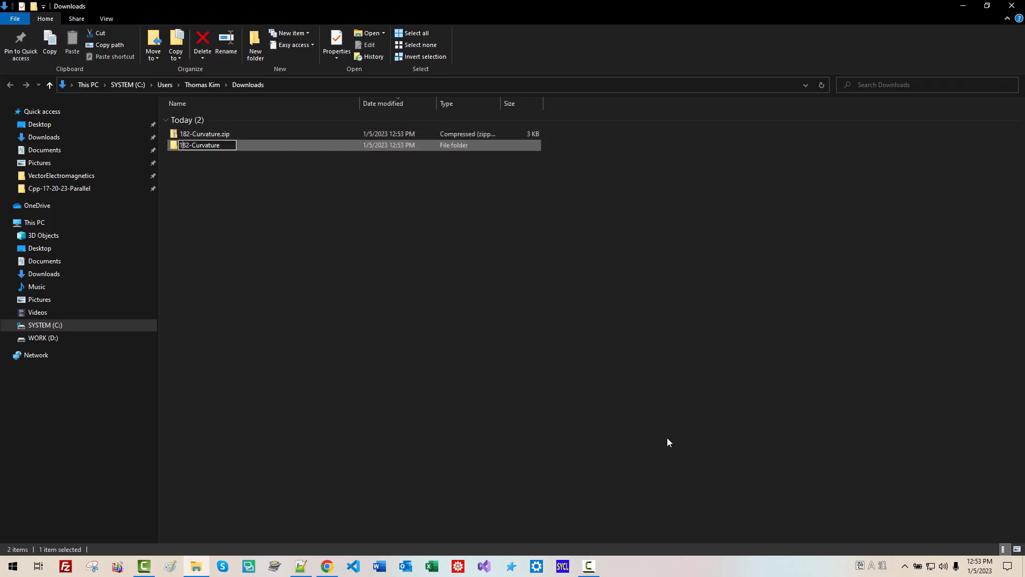
- Rename the extracted folder to 184-Curvature and bring up its actions menu
text(4)
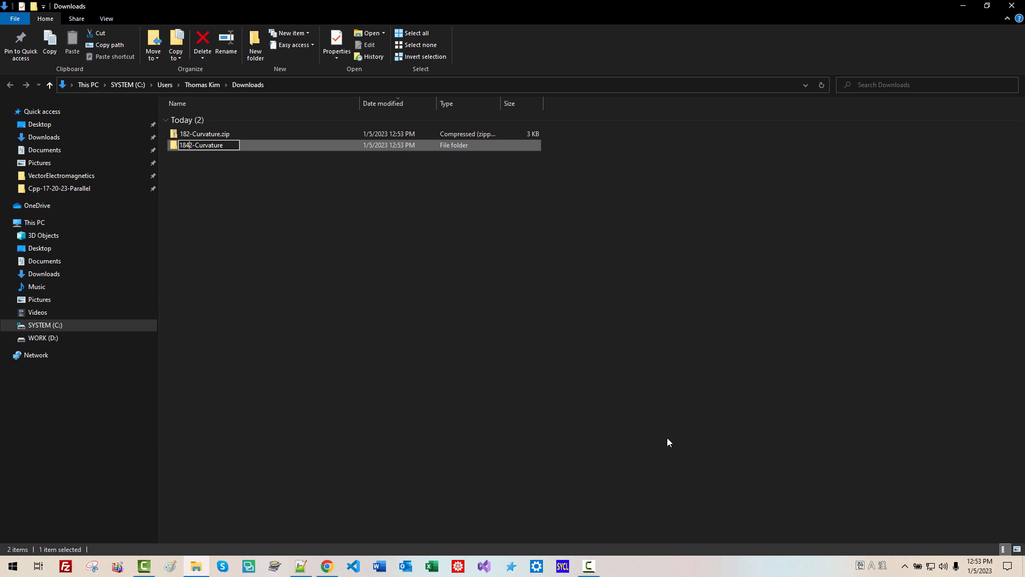
right_click(206, 145)
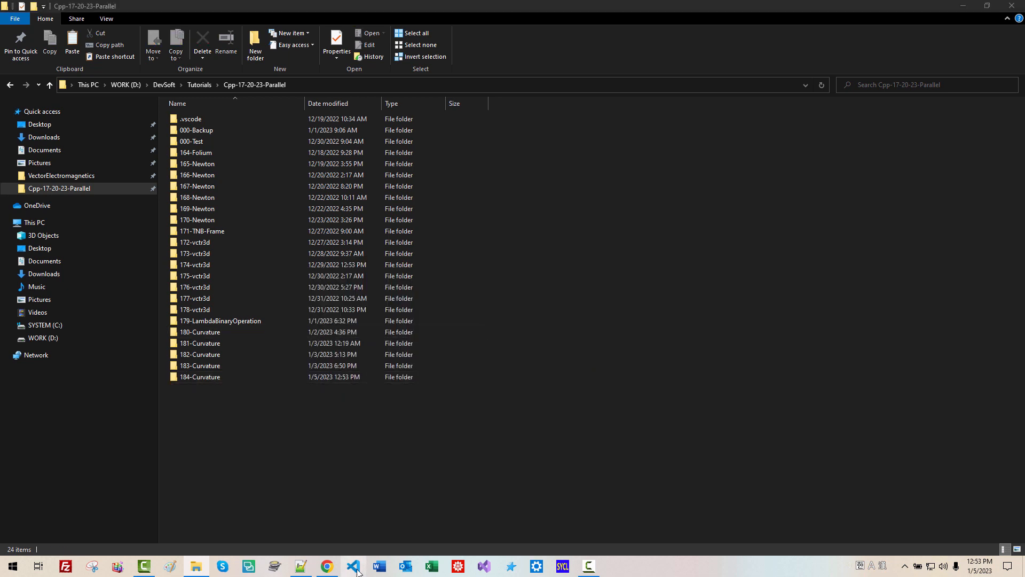
- Open the Cpp-17-20-23-Parallel project and add lesson 183 and 182 entries atop lambda.cpp
click(353, 566)
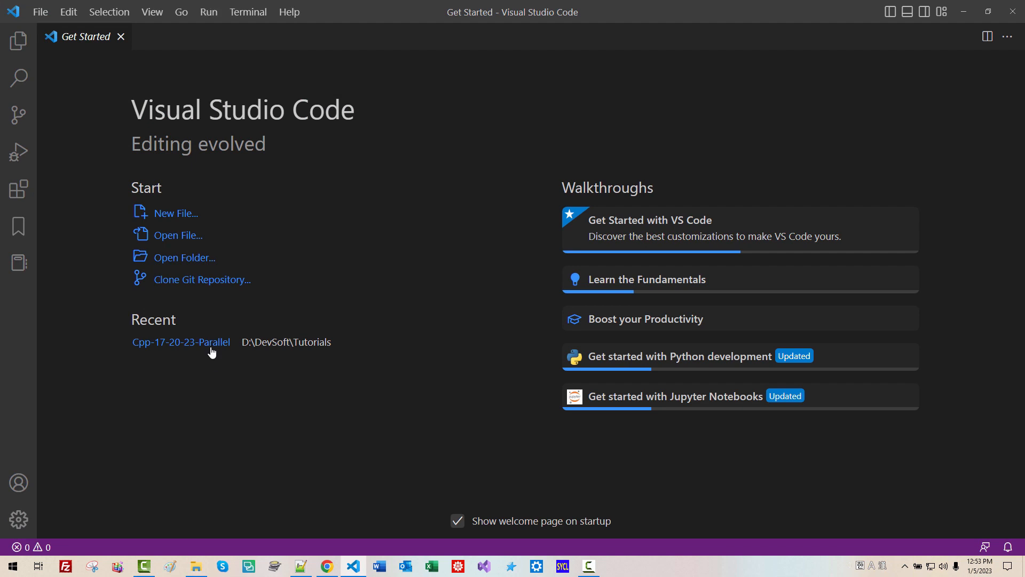
click(181, 341)
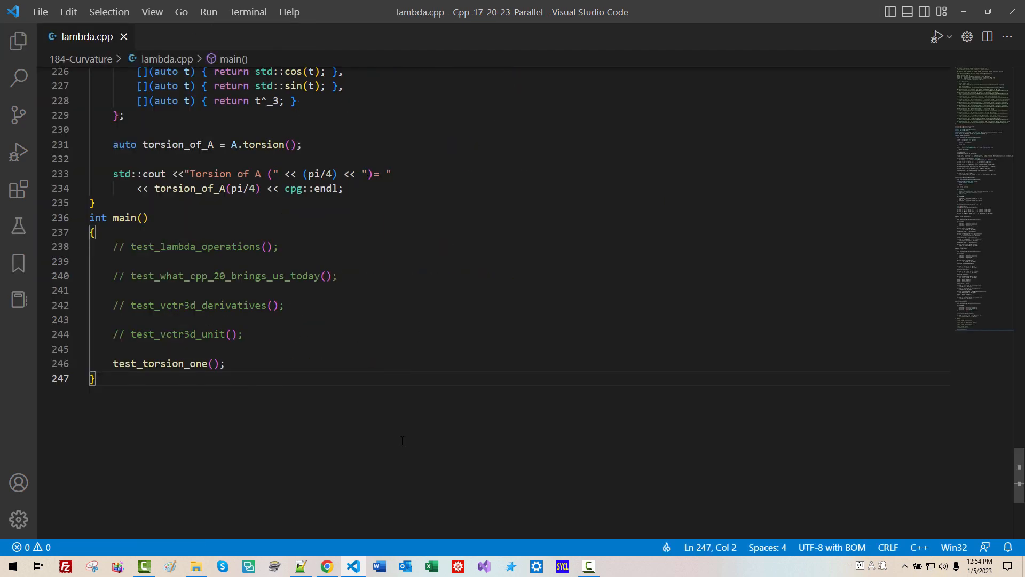
key(ctrl+Home)
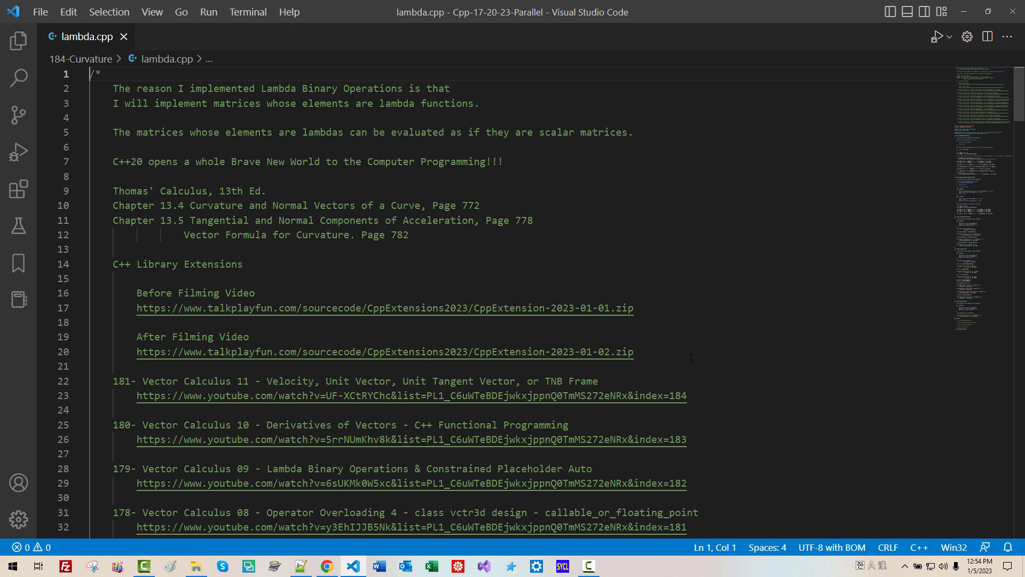
key(Enter)
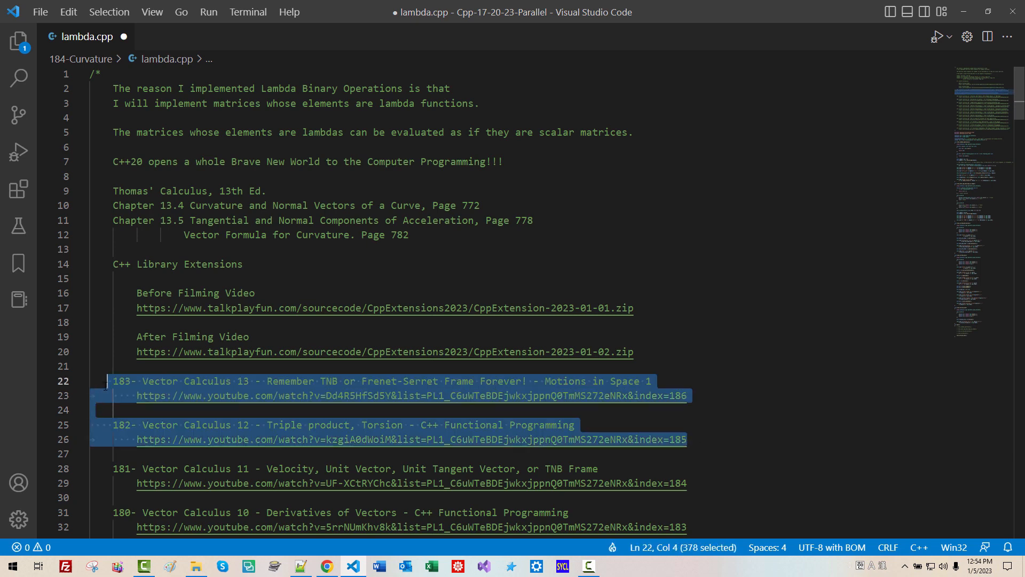
click(79, 73)
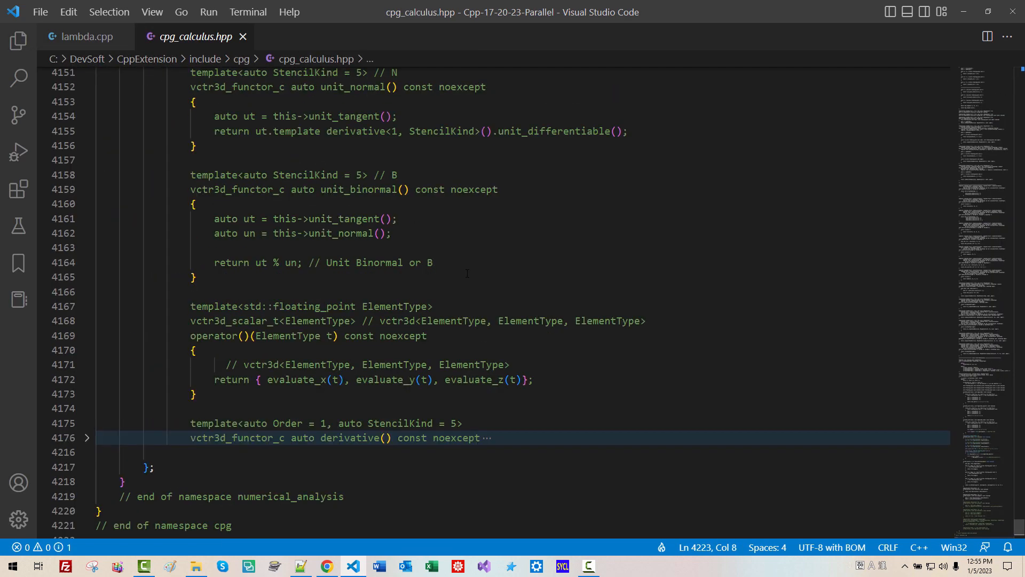
- Scroll through the cpg_calculus.hpp library header
scroll(up, 3)
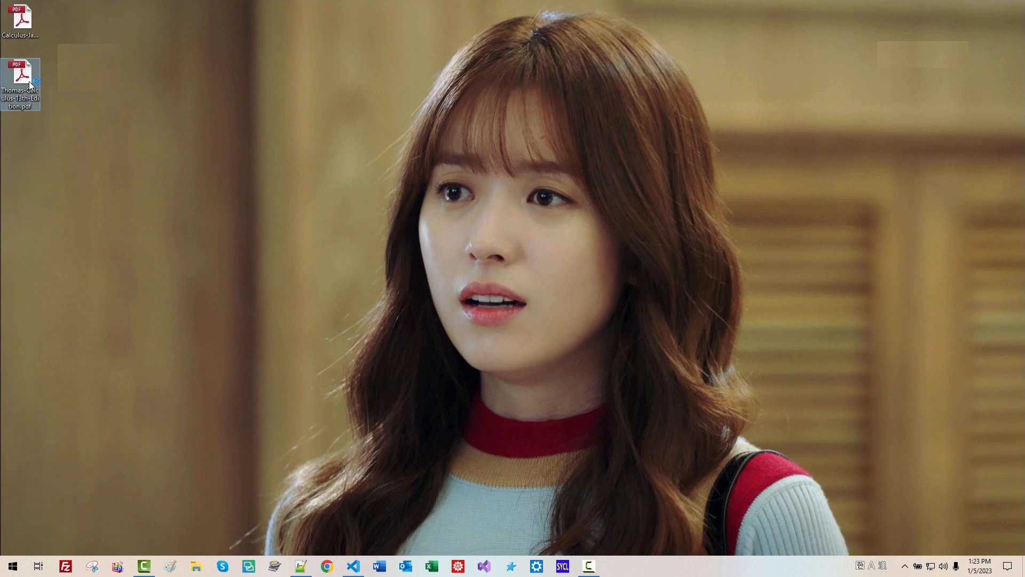
- Open Thomas' Calculus at section 13.5 and select the page 782 Vector Formula for Curvature
double_click(19, 75)
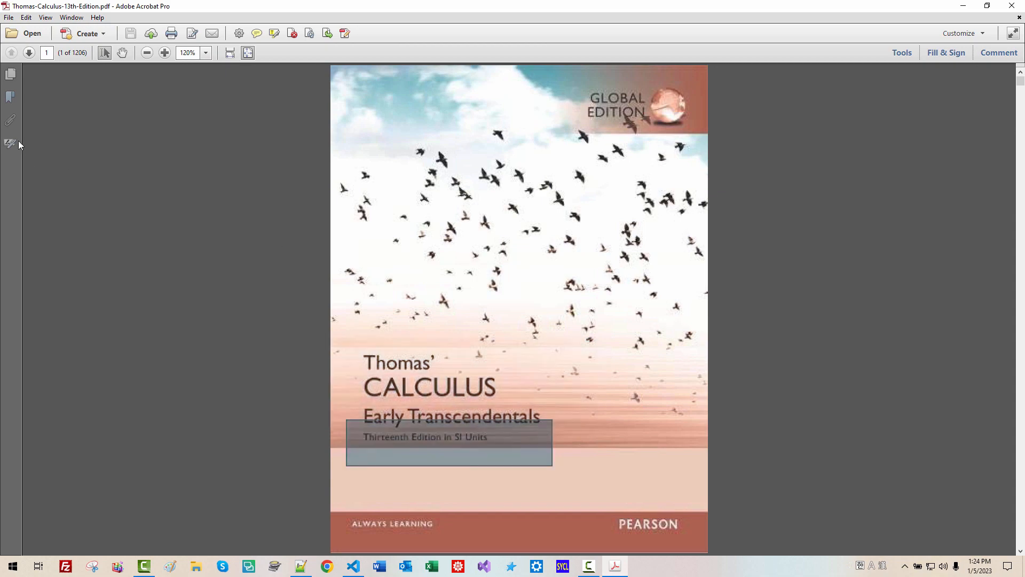
click(11, 97)
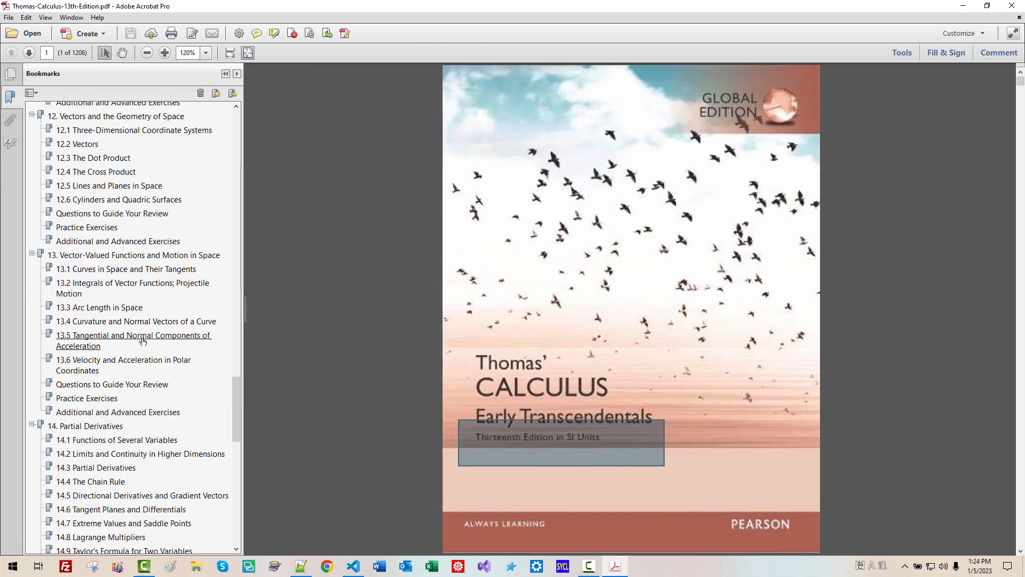
click(134, 340)
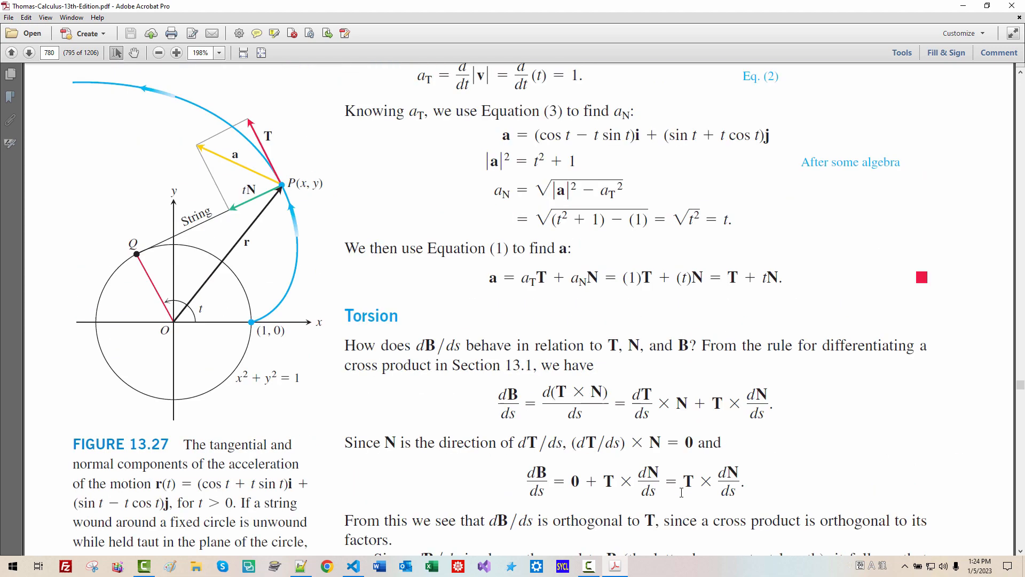
scroll(down, 3)
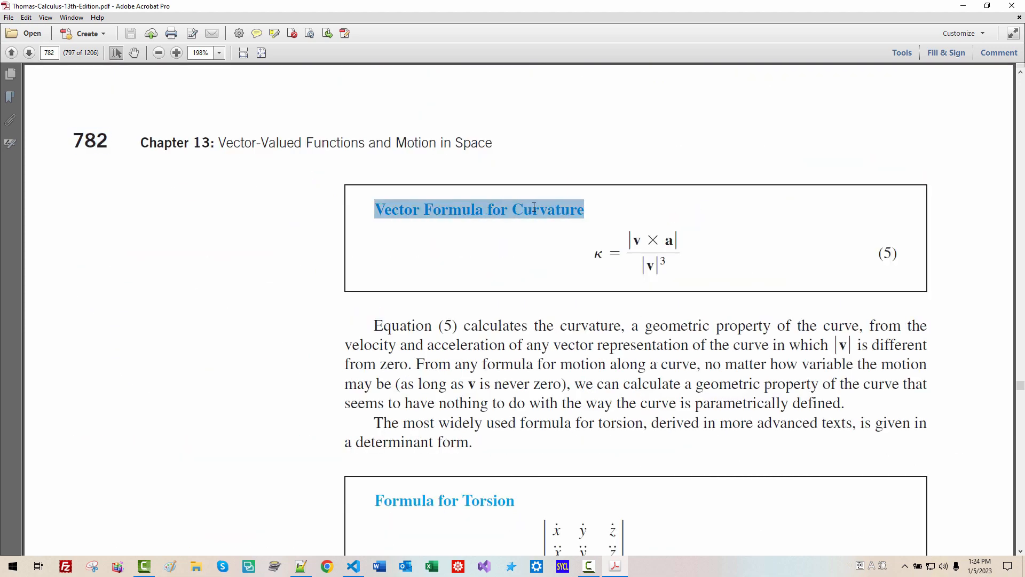
click(690, 279)
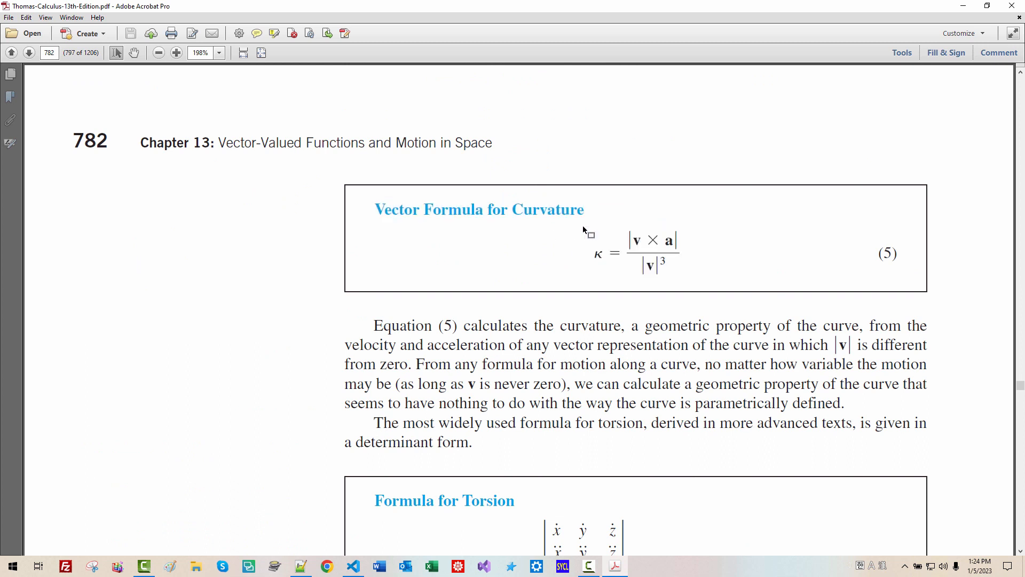
mouse_move(645, 255)
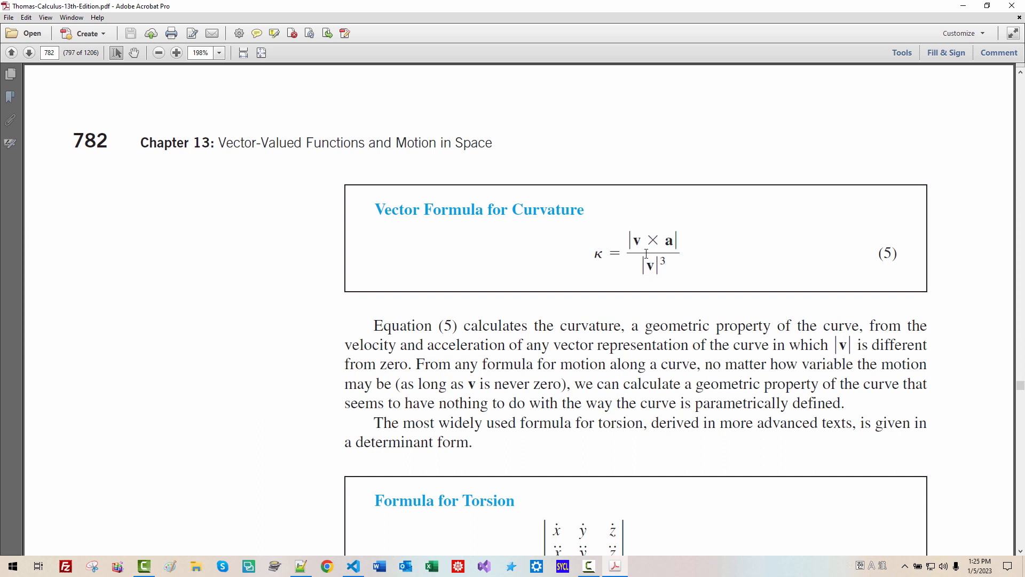
double_click(638, 240)
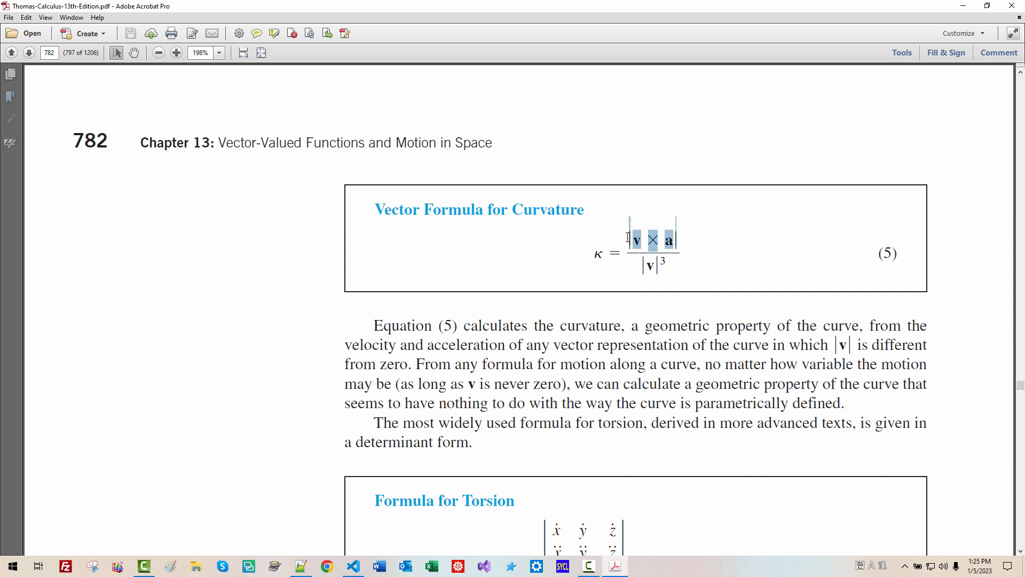
mouse_move(669, 267)
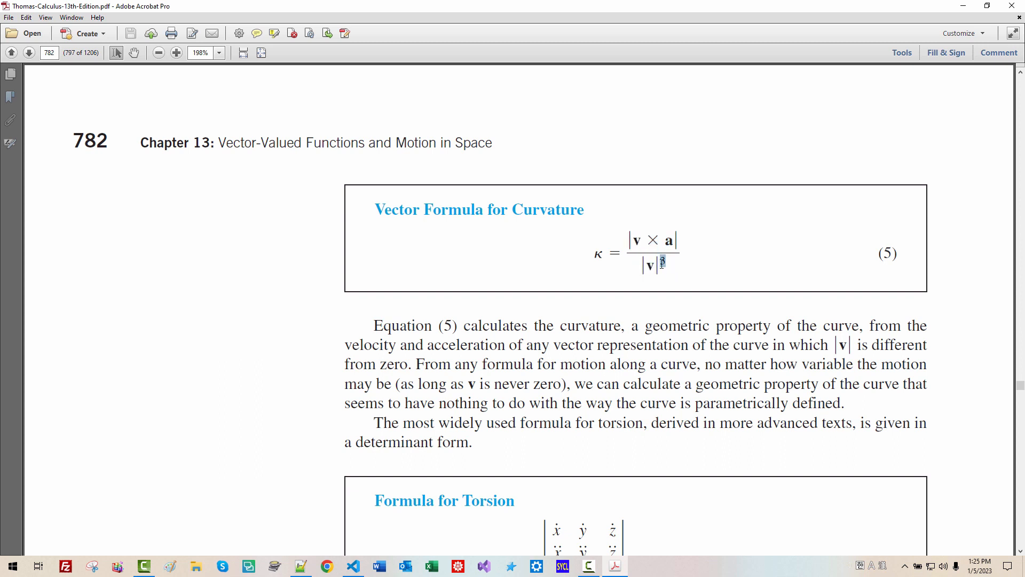
- Paste a copy of torsion() below and select the 'Vector Formula for Curvature, Page' citation text
click(353, 565)
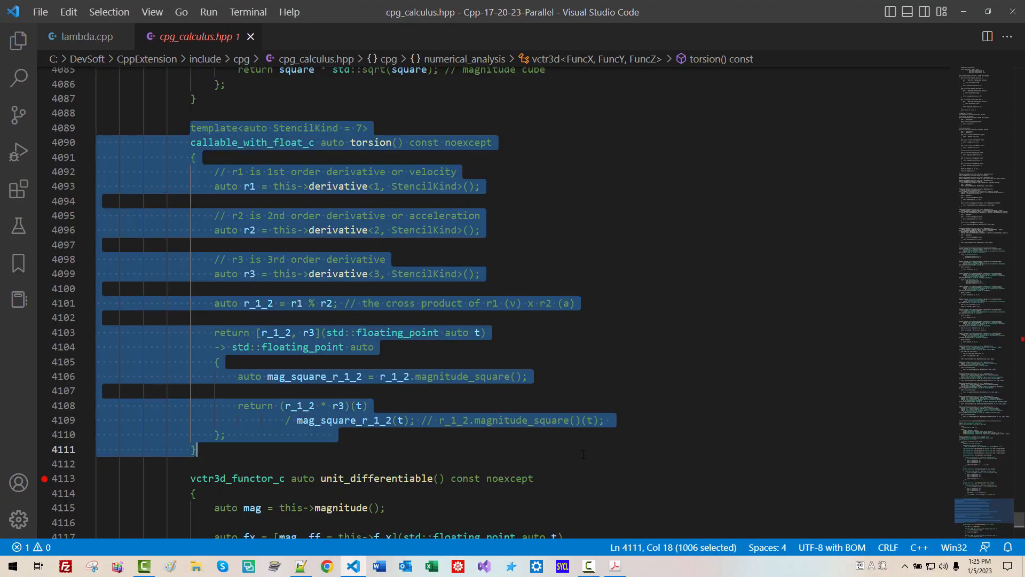
key(ctrl+v)
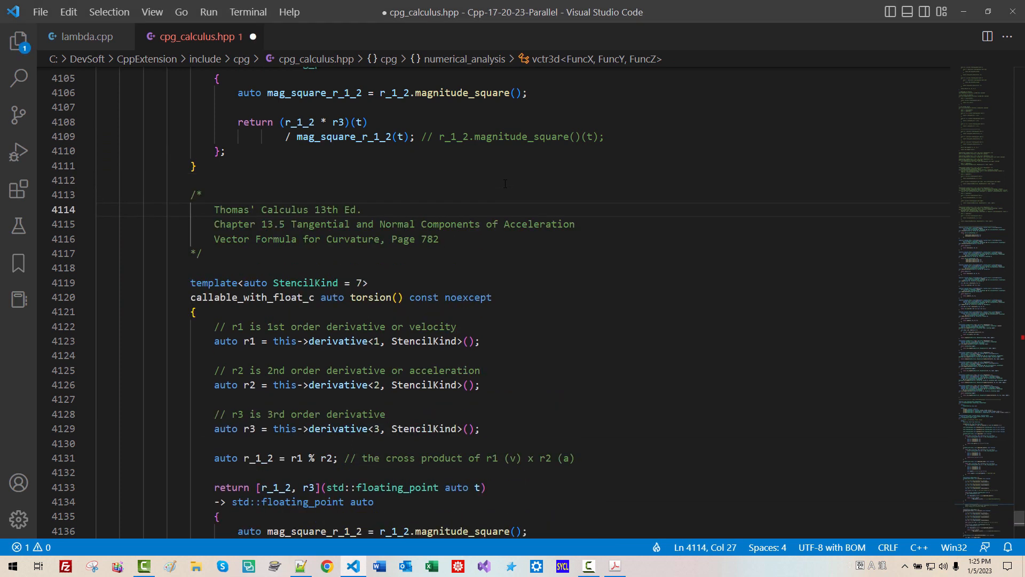
click(355, 224)
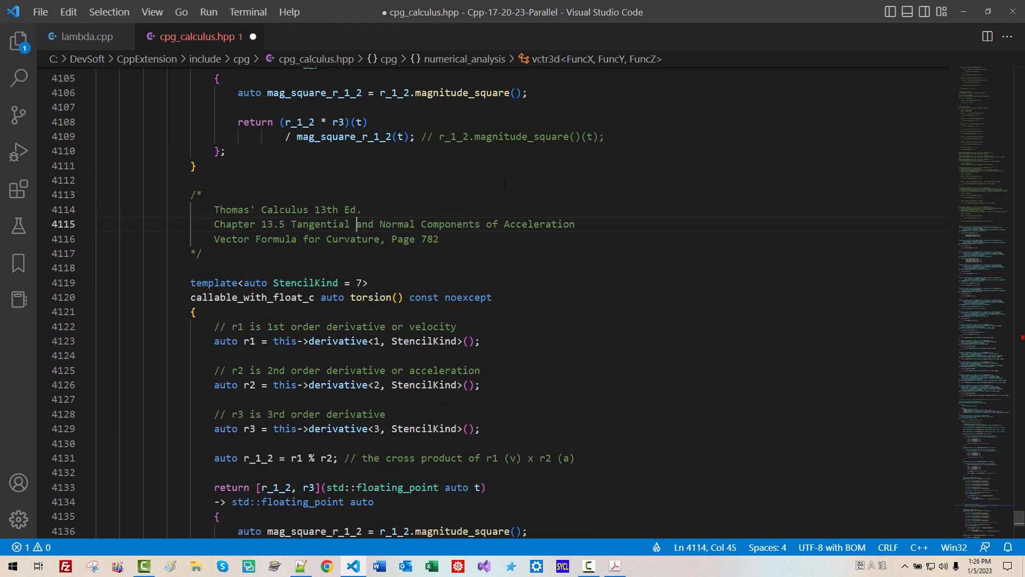
double_click(267, 224)
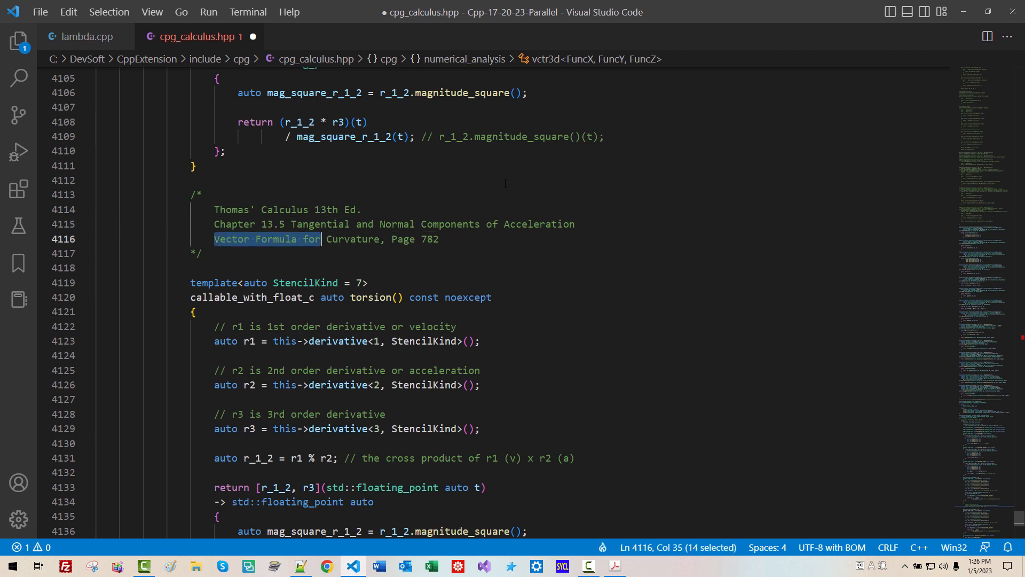
drag(321, 238, 416, 239)
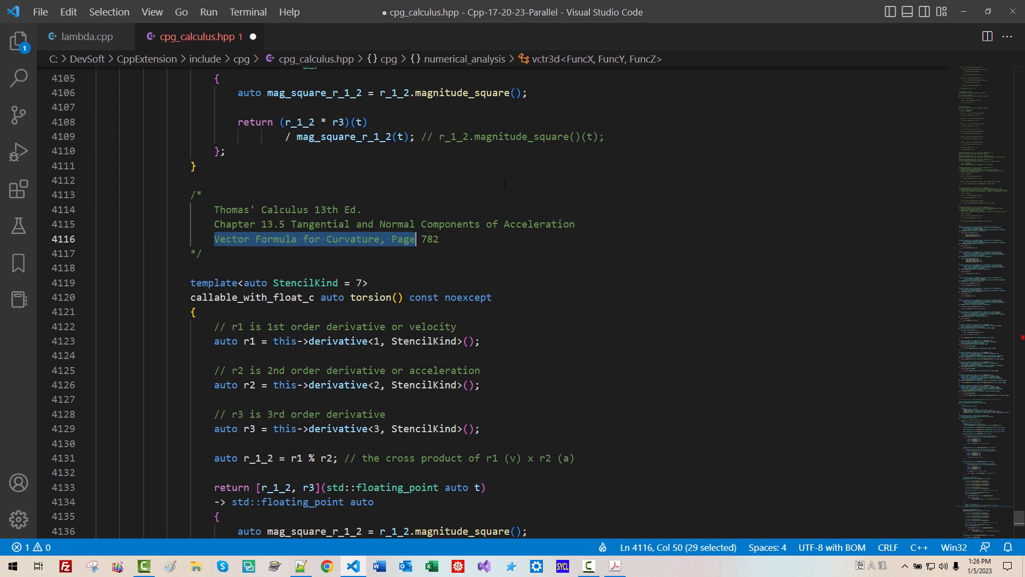
drag(413, 238, 439, 238)
text(curvature)
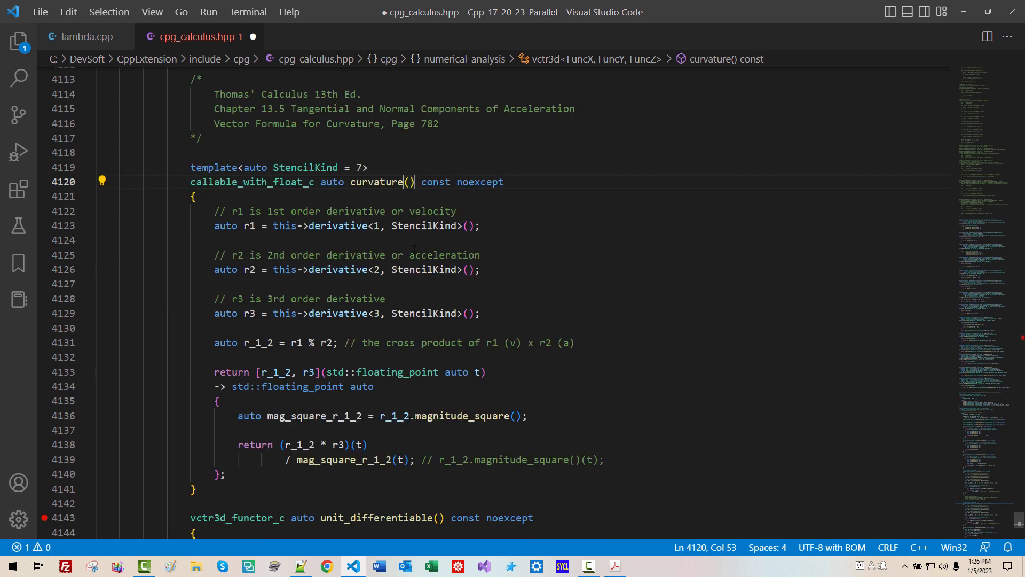
- Remove the third-derivative r3 lines from the copied function
click(244, 225)
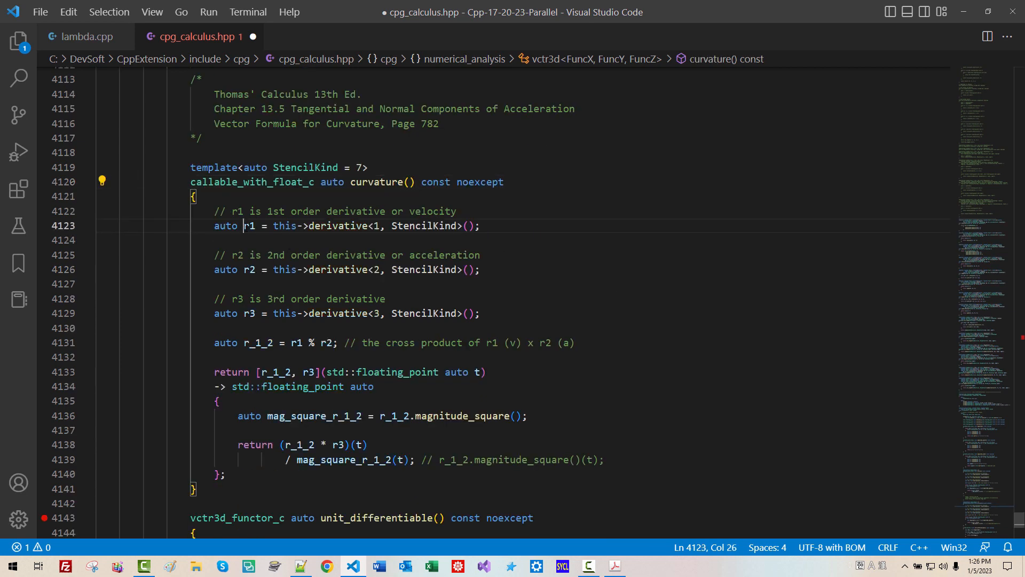
double_click(375, 225)
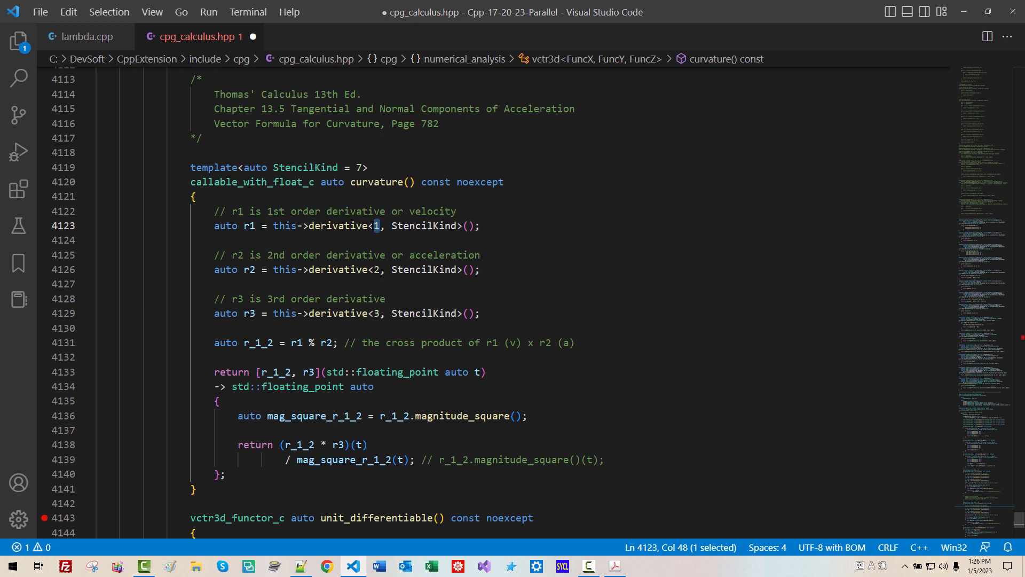
double_click(432, 210)
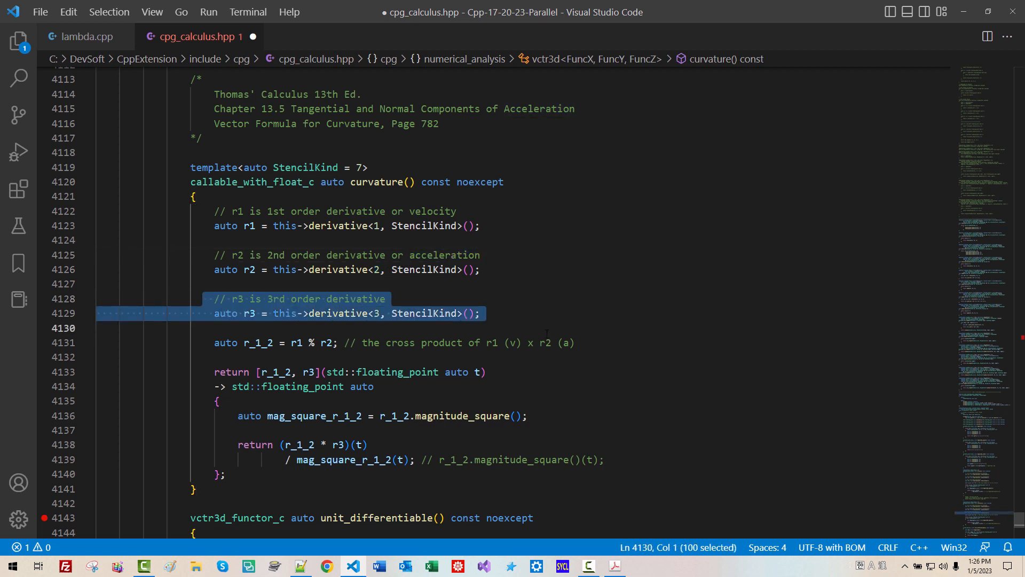
key(Delete)
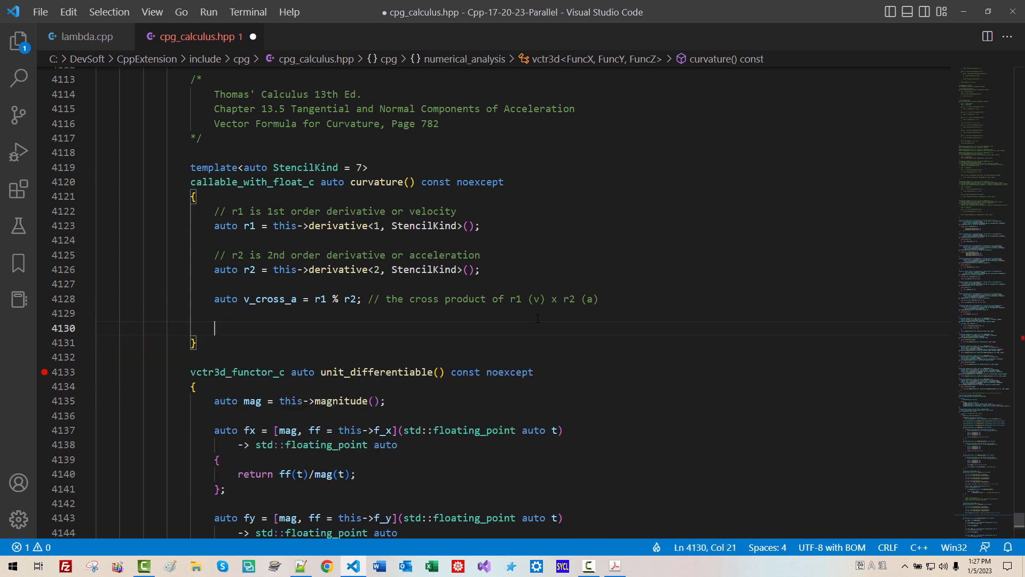
- Add the mag_v_cross_a cross-product line and a v_mag_cube line
text(auto mag)
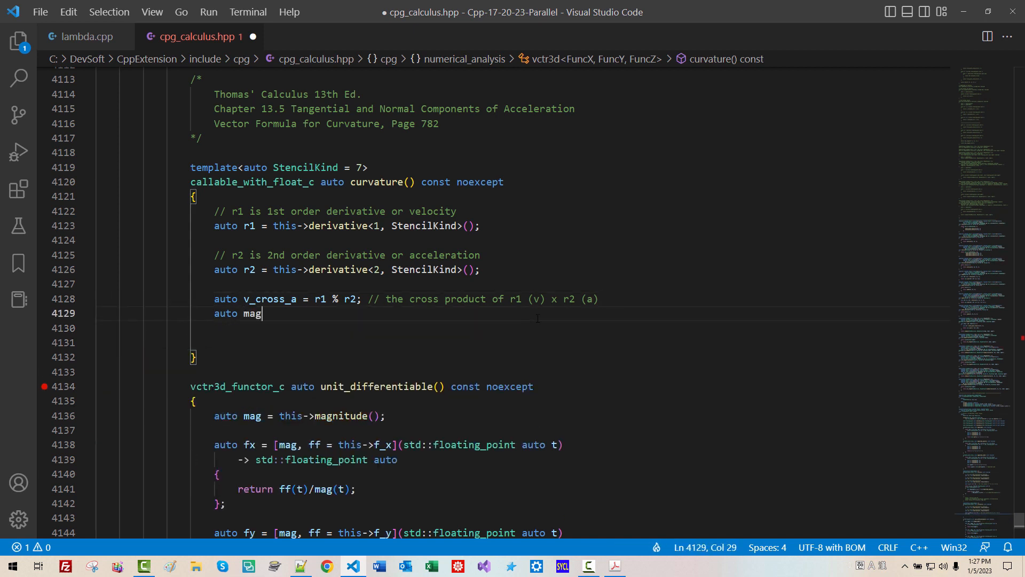
text(_v_)
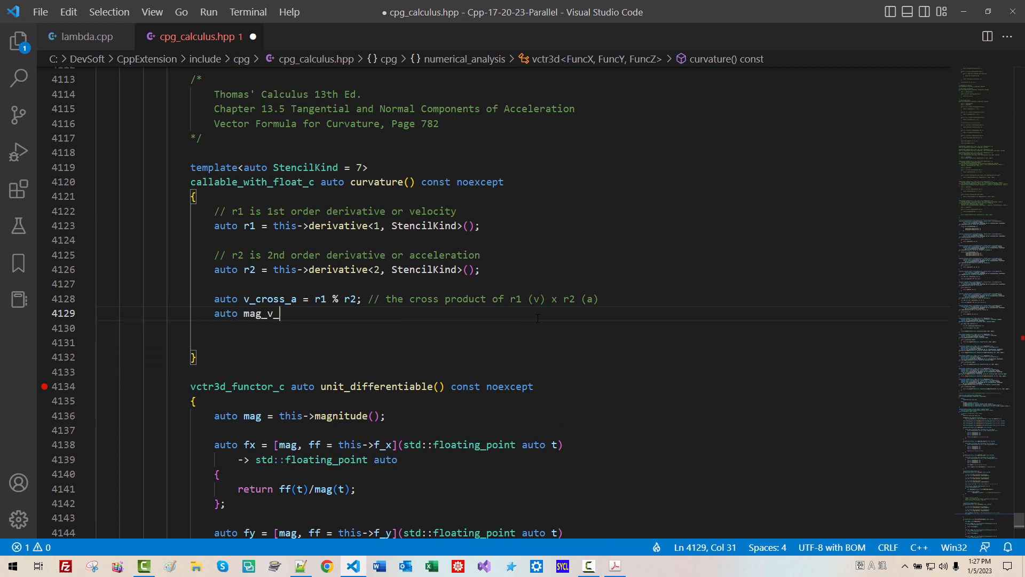
text(cross_a =)
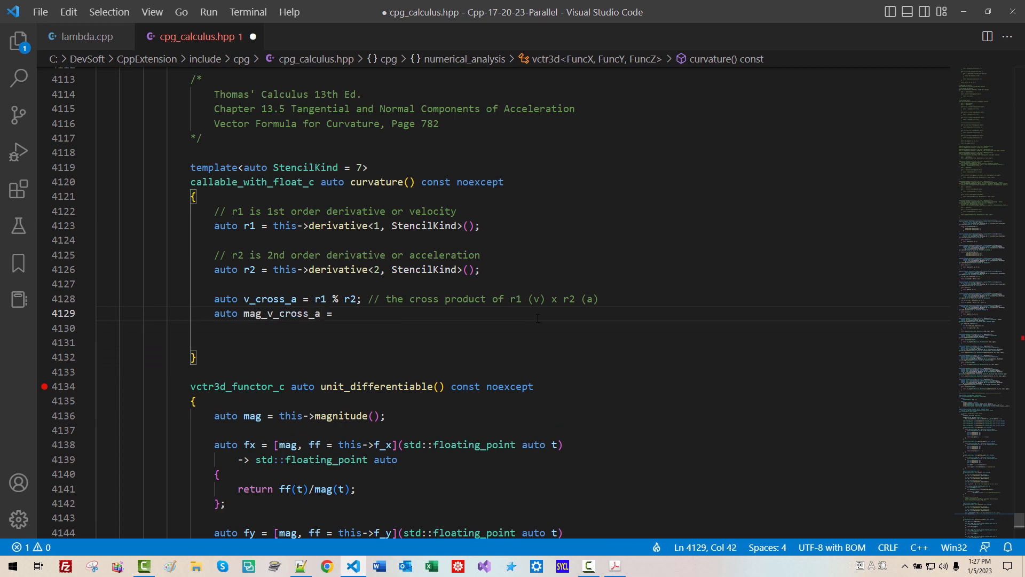
text(v_cors)
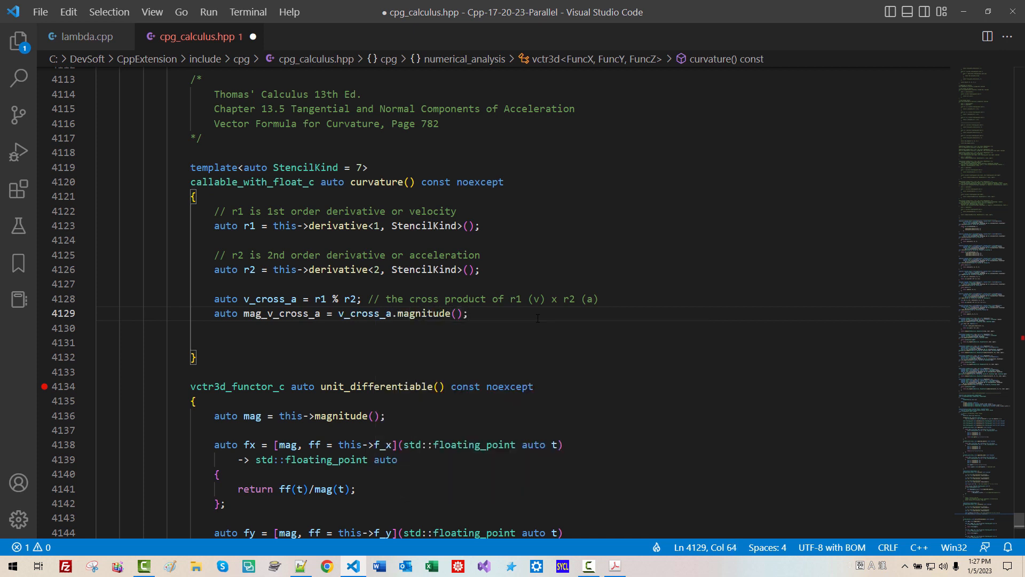
text(auto)
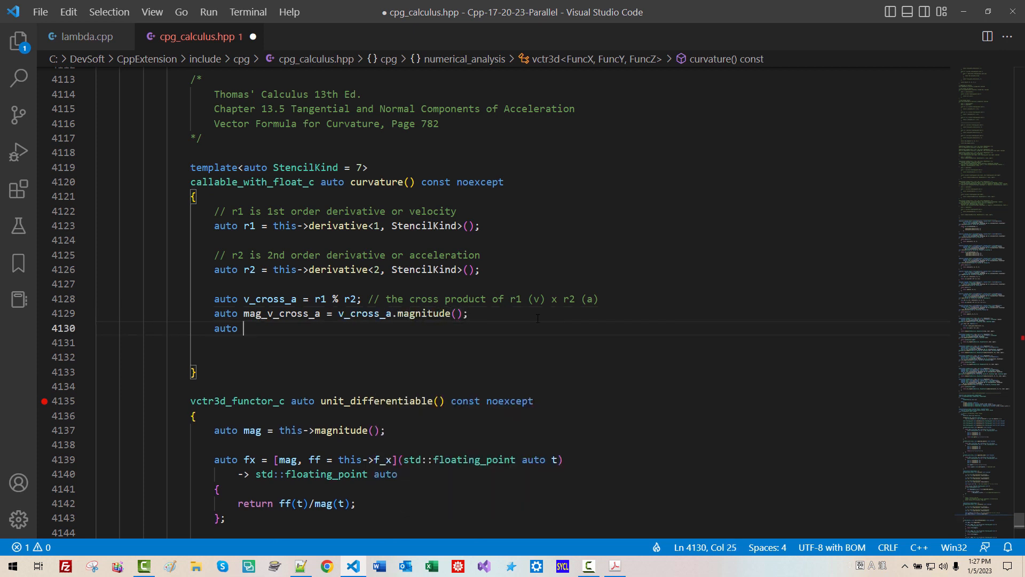
text(v_)
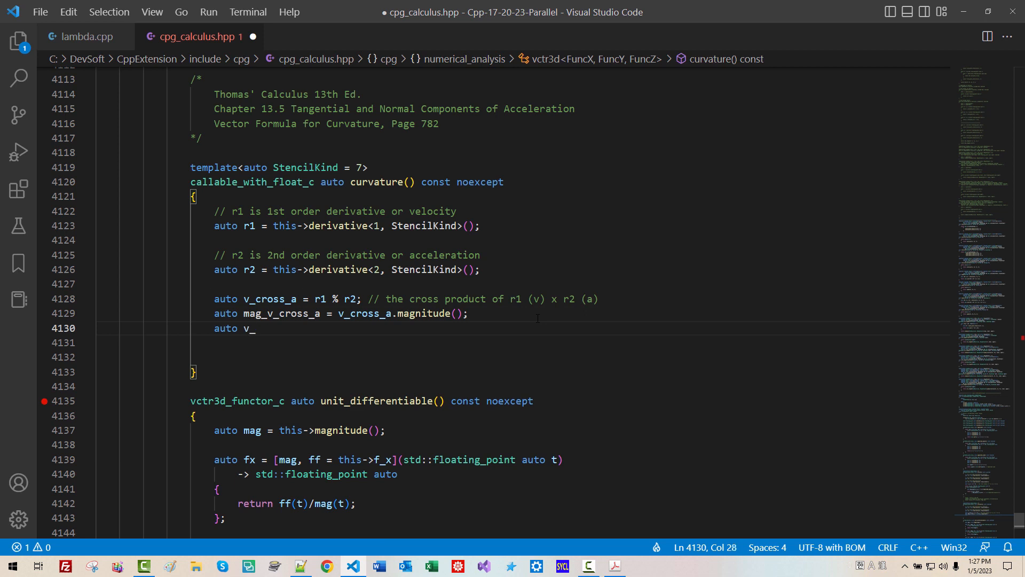
text(mag_cube)
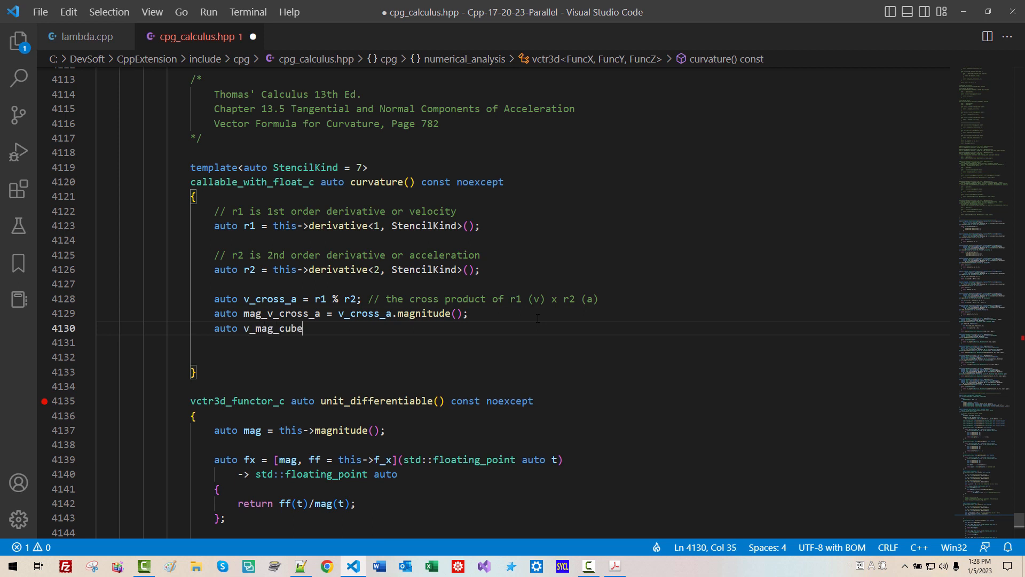
double_click(250, 225)
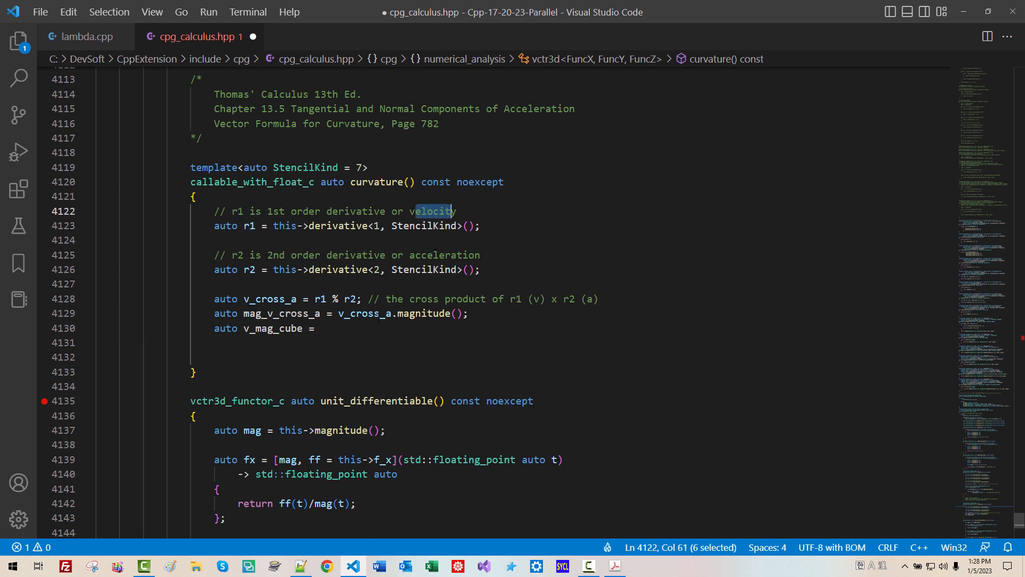
- Define v_mag_cube as r1.magnitude_cube() and start a lambda capturing mag_v_cross_a and v_mag_cube
text(r1)
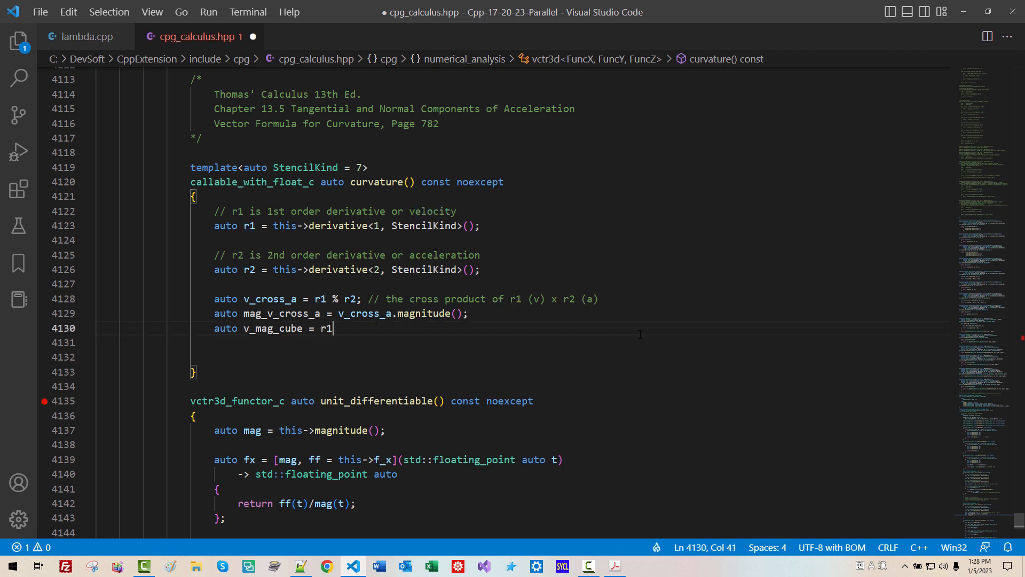
text(.mag)
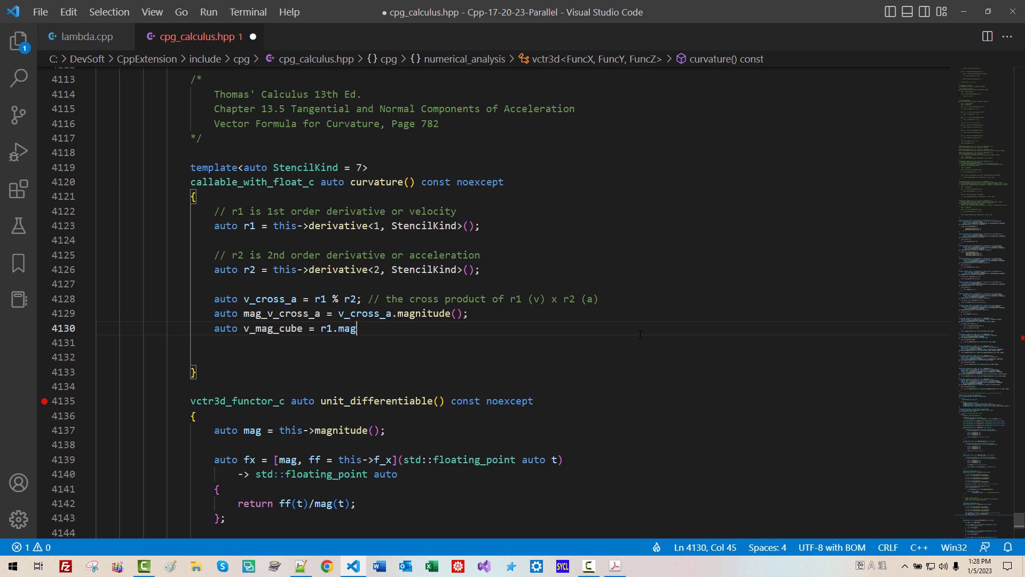
text(nitude_)
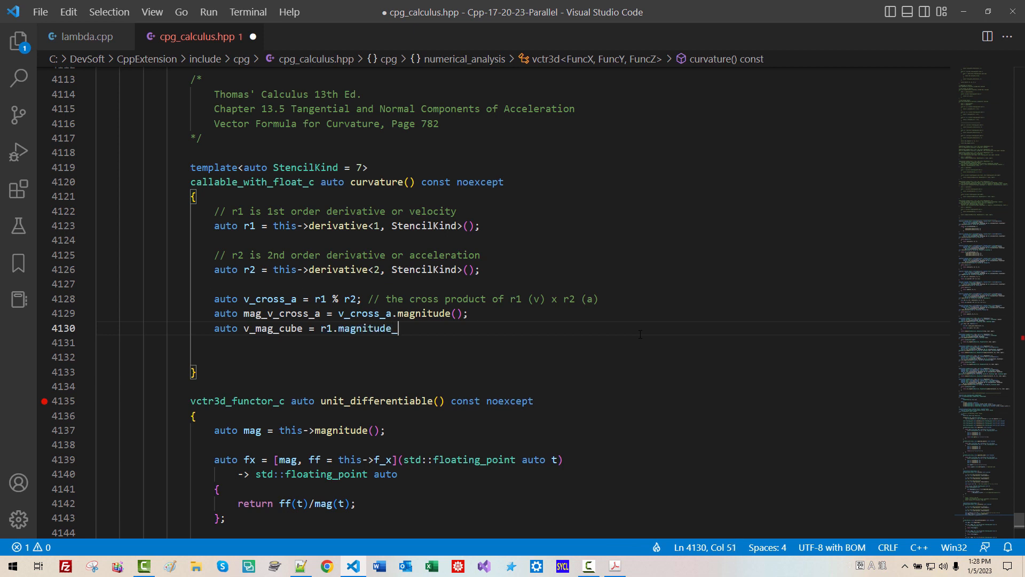
text(cube();)
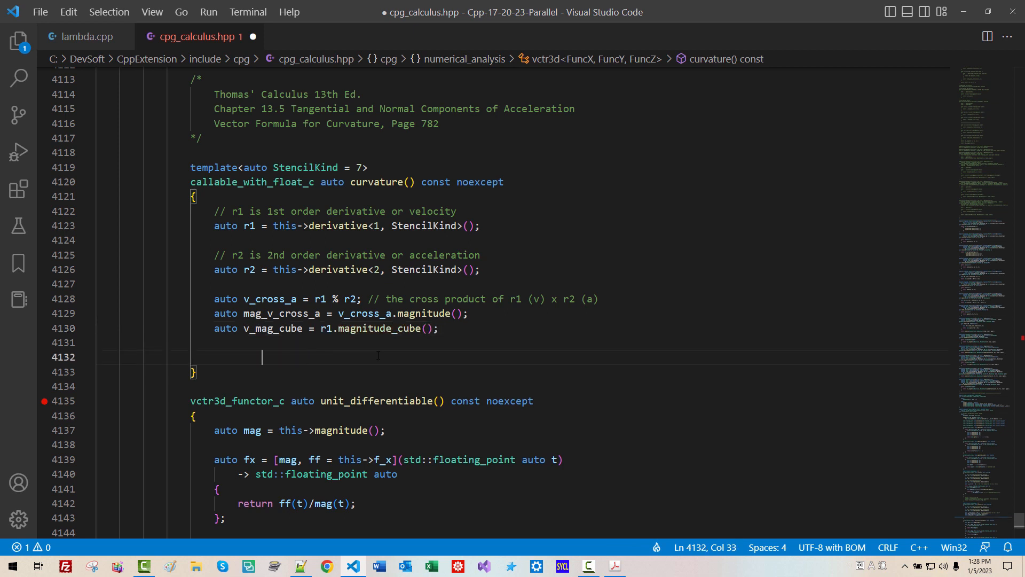
text(return)
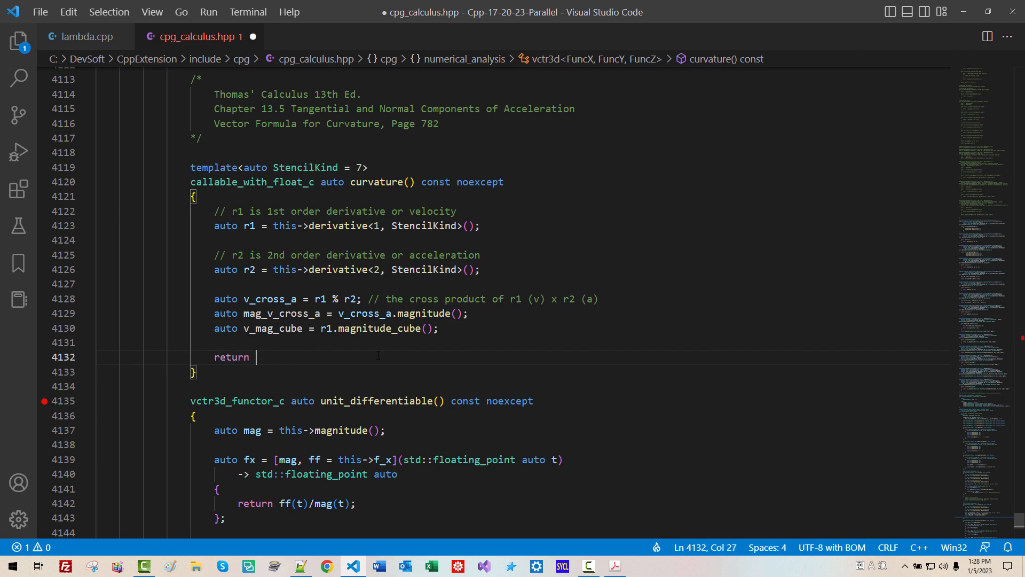
text([])
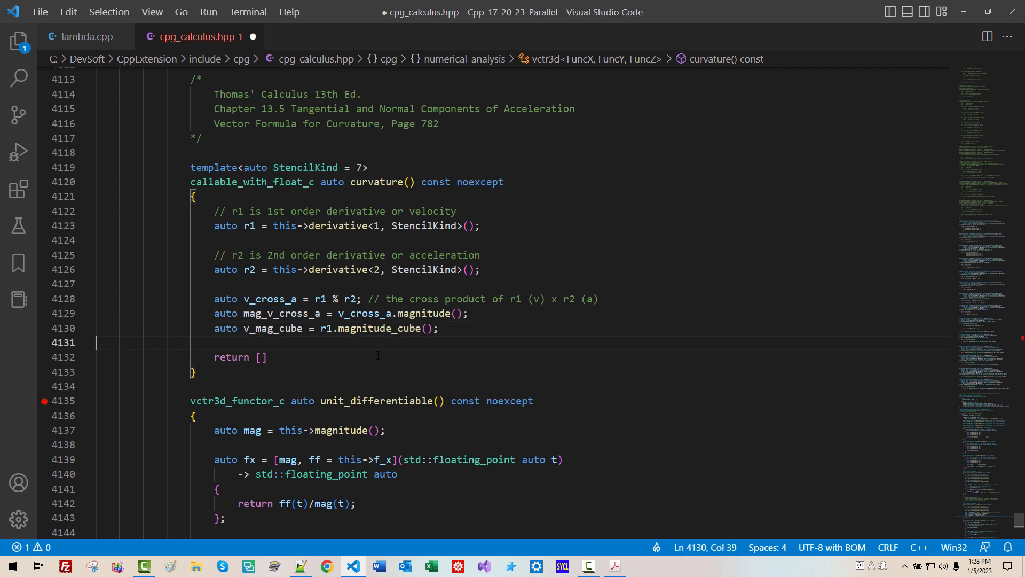
text(mag_v_cross_a)
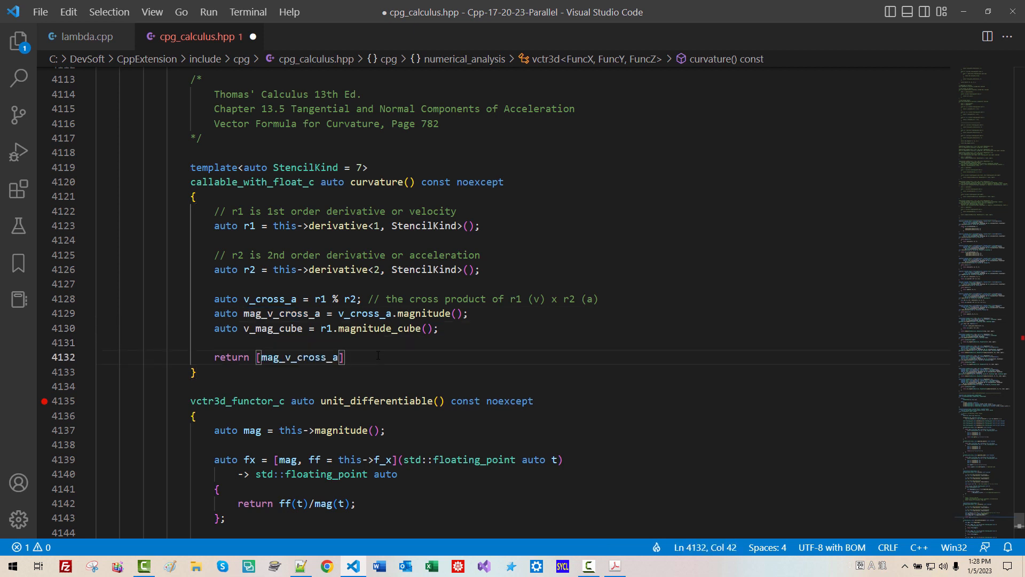
text(, v_ma)
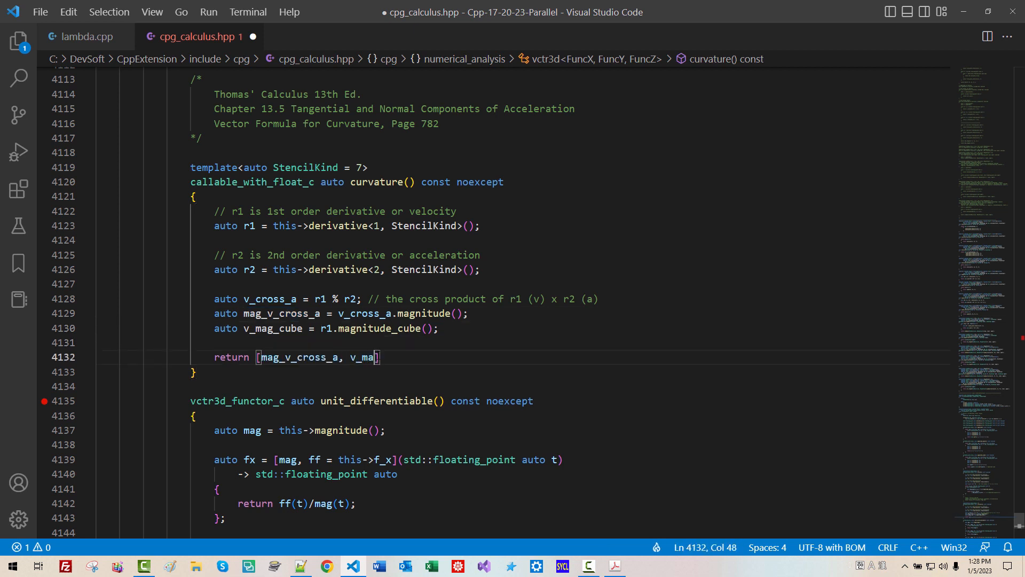
text(g_cube)
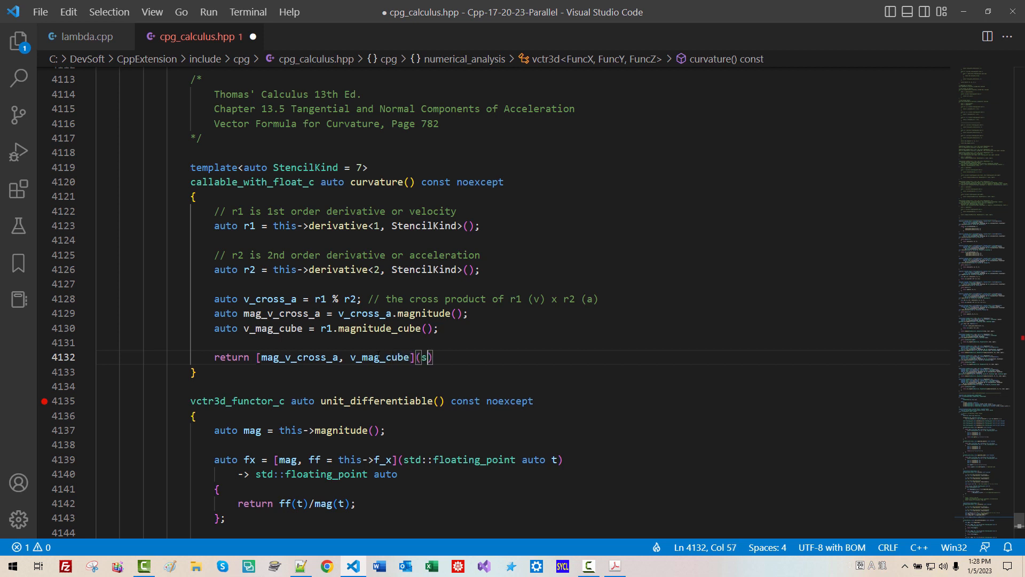
text(td::floating_point auto t)
text(-> std::floating_point auto)
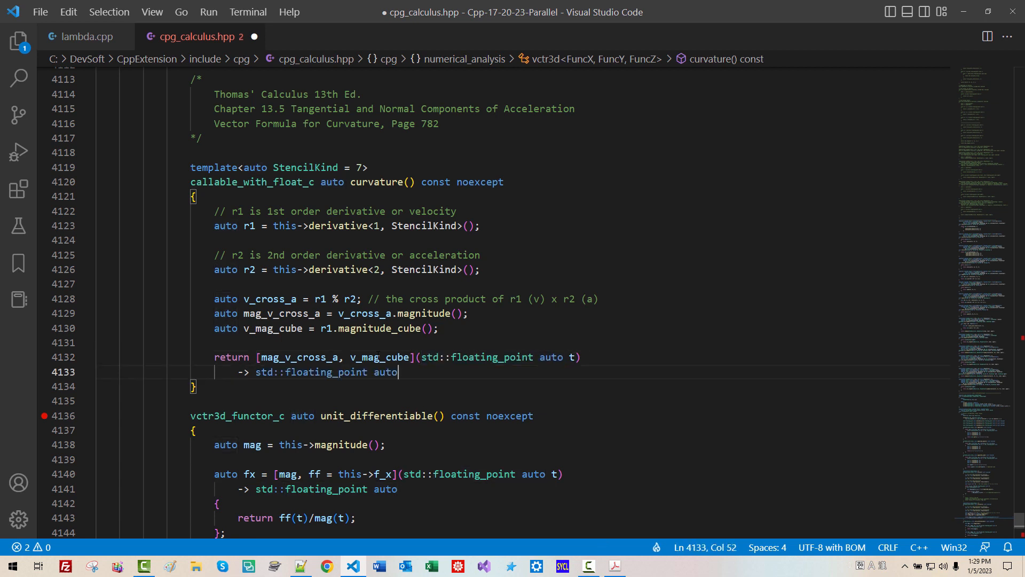
- Make the lambda return mag_v_cross_a(t) / v_mag_cube(t) and compare with the textbook formula
key(Enter)
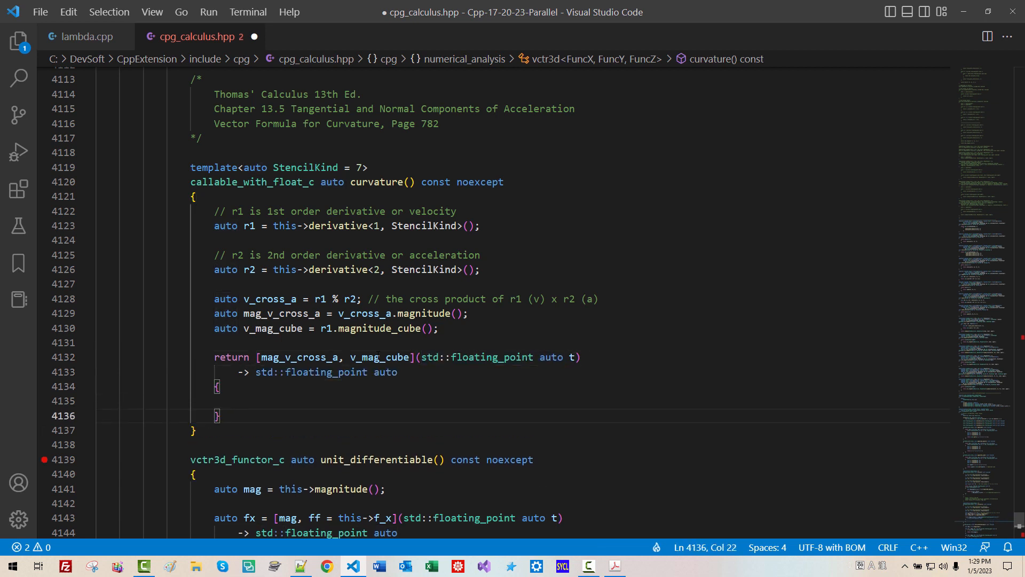
text(return)
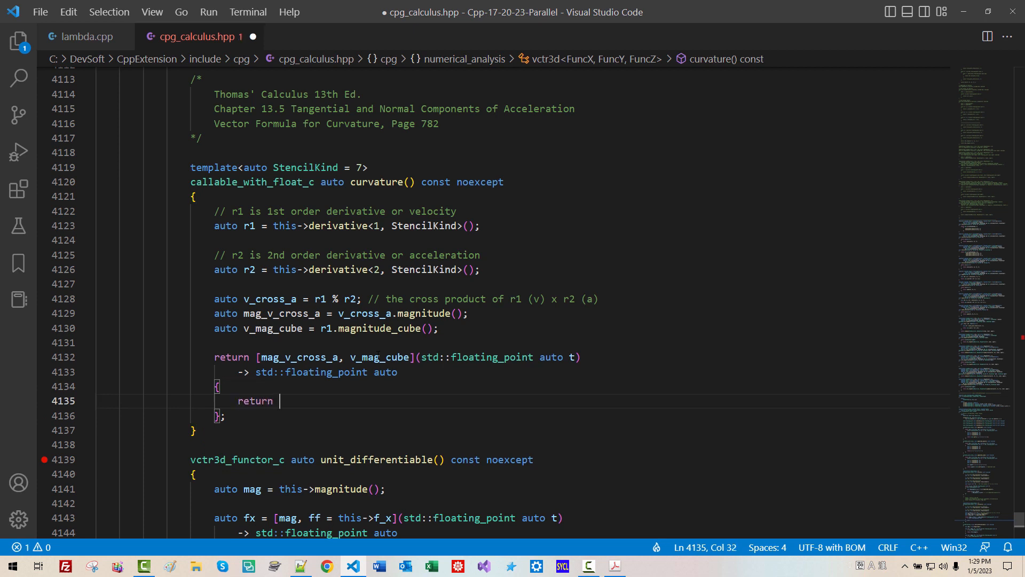
double_click(300, 358)
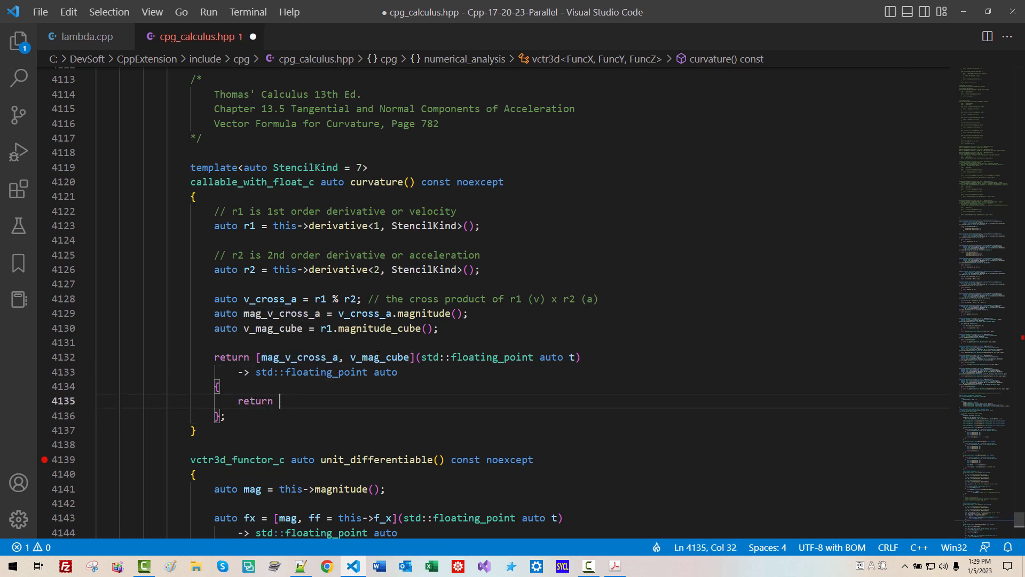
text(mag_v_cross_a(t))
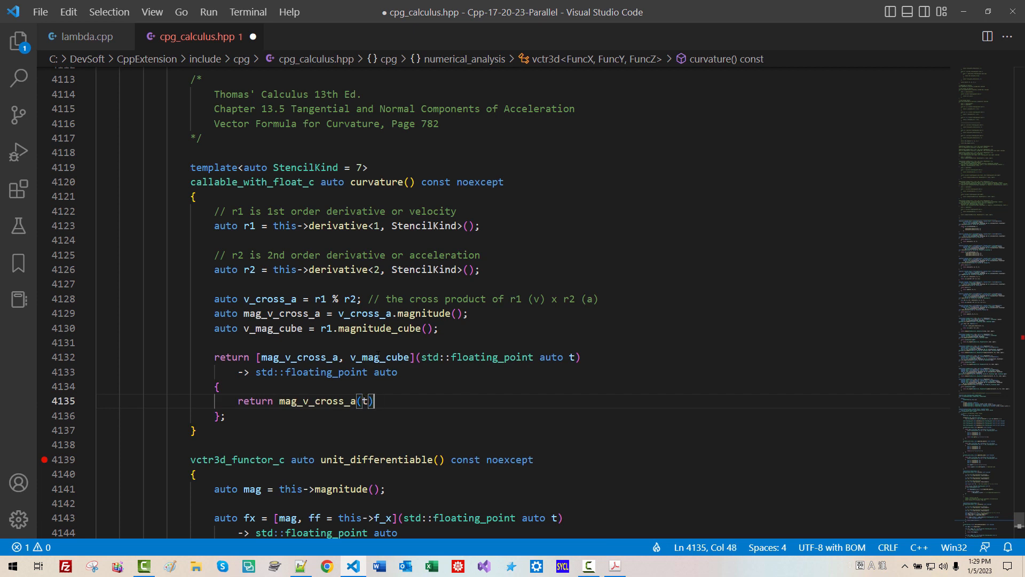
double_click(378, 357)
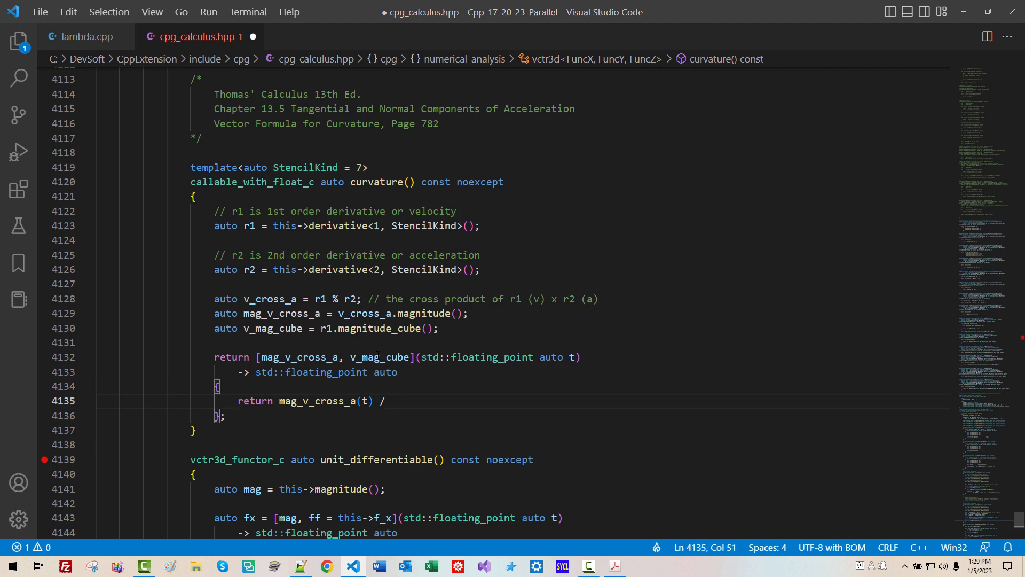
text(v_mag_cube(t);)
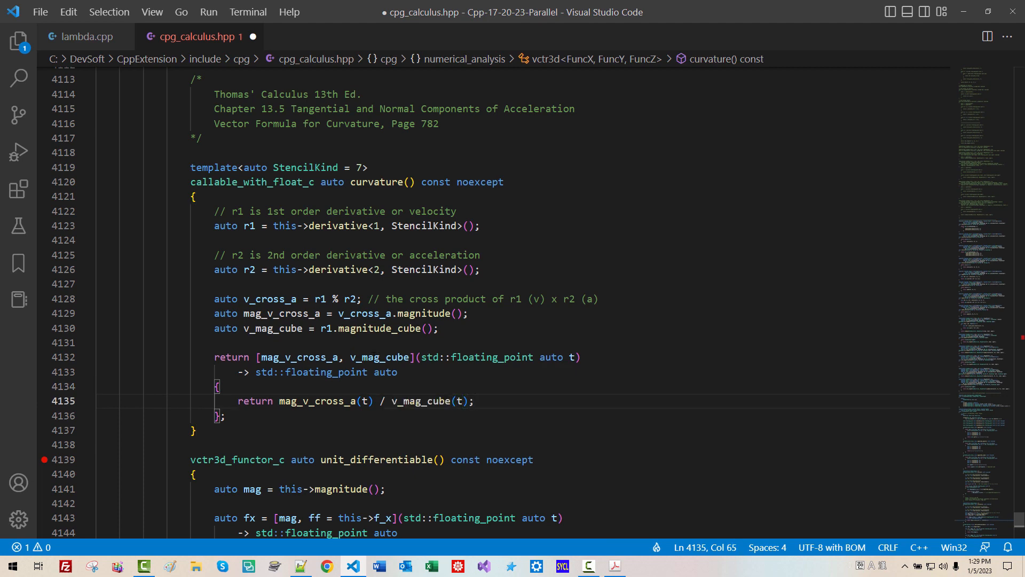
double_click(327, 401)
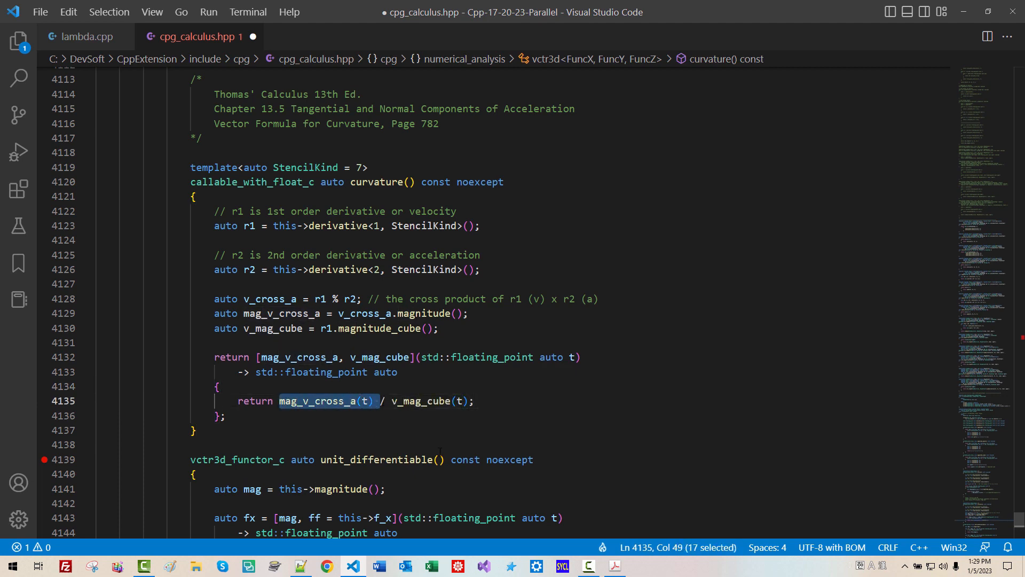
click(614, 566)
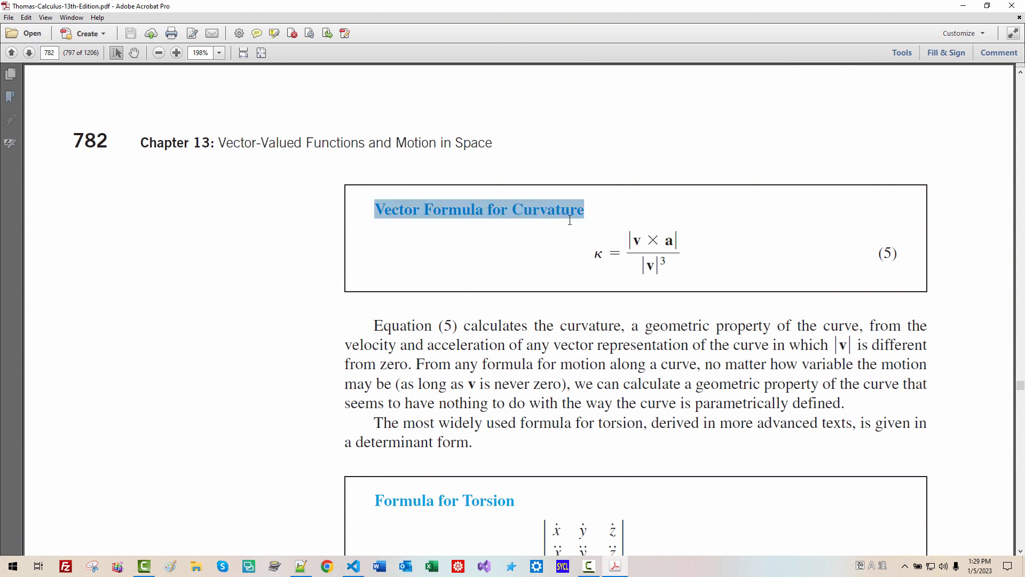
click(352, 566)
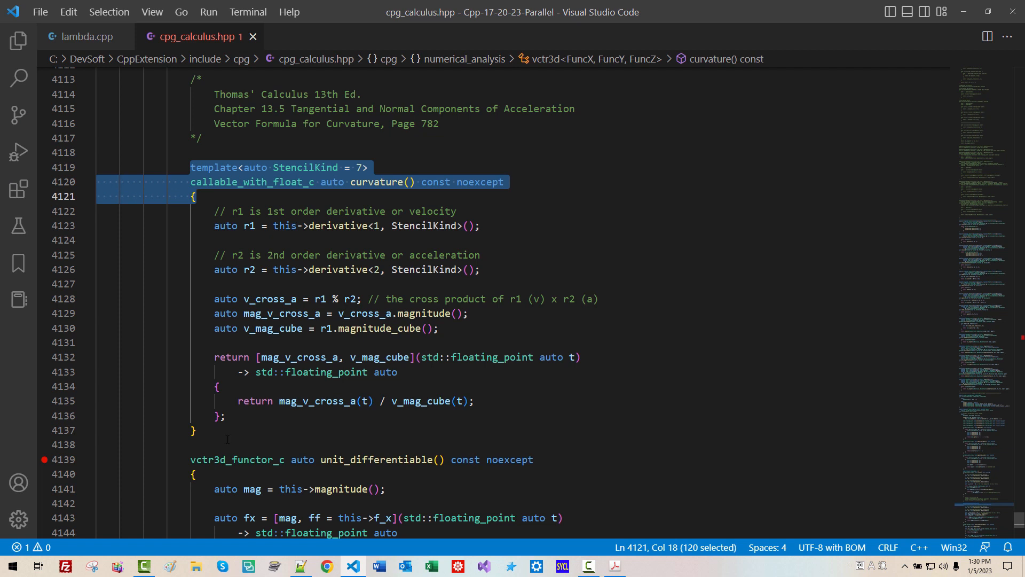
- Paste an empty curvature() stub below and rename the original to curvature_vector_formula
key(ctrl+v)
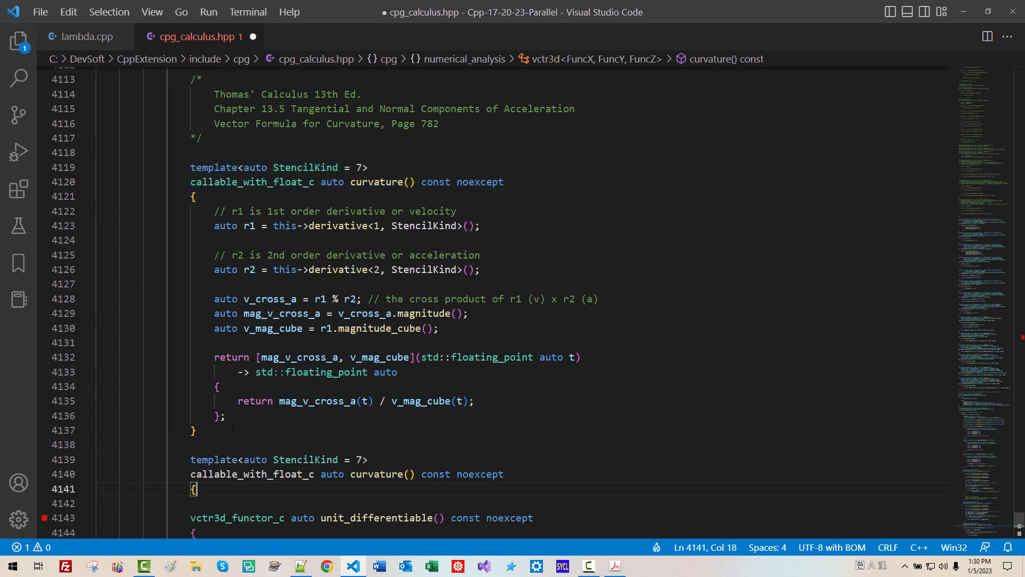
key(Enter)
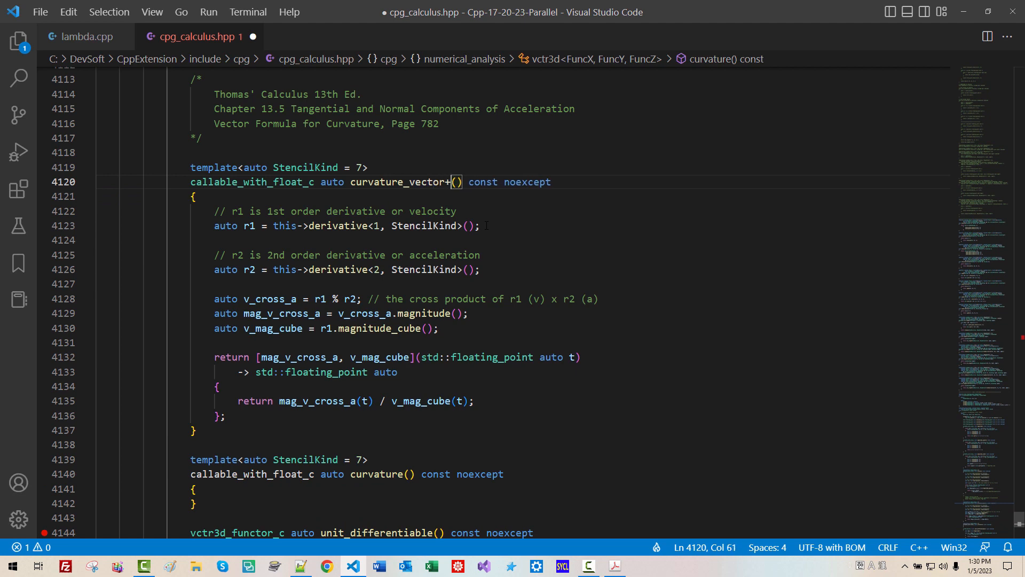
text(formula)
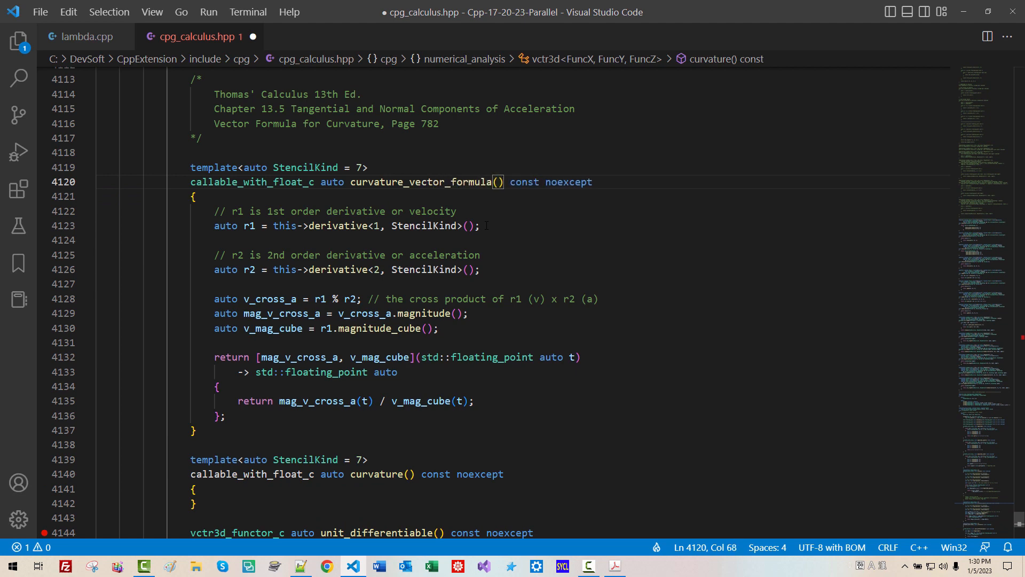
click(614, 565)
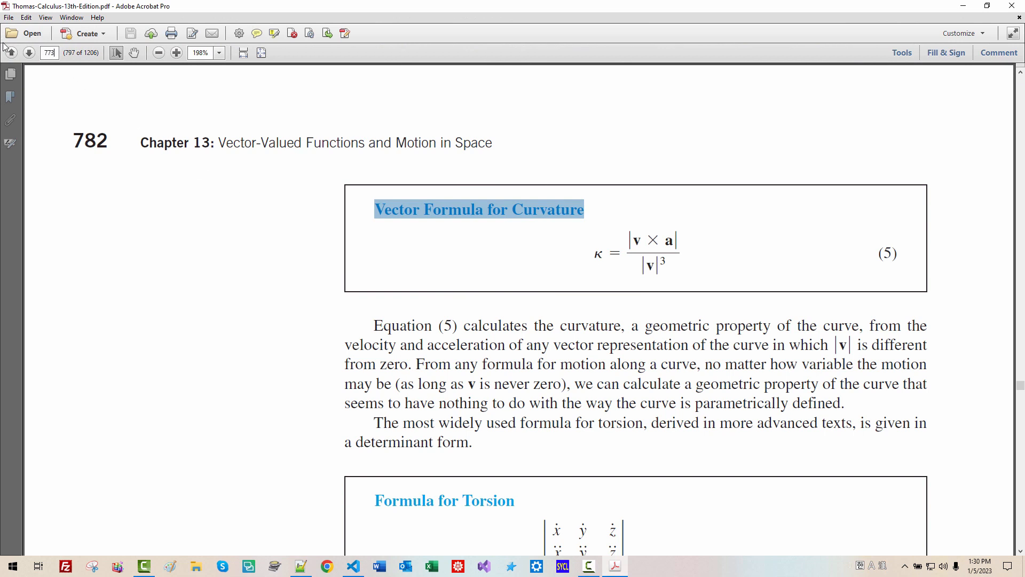
- Select the page 773 Formula for Calculating Curvature and cite it above curvature()
scroll(up, 3)
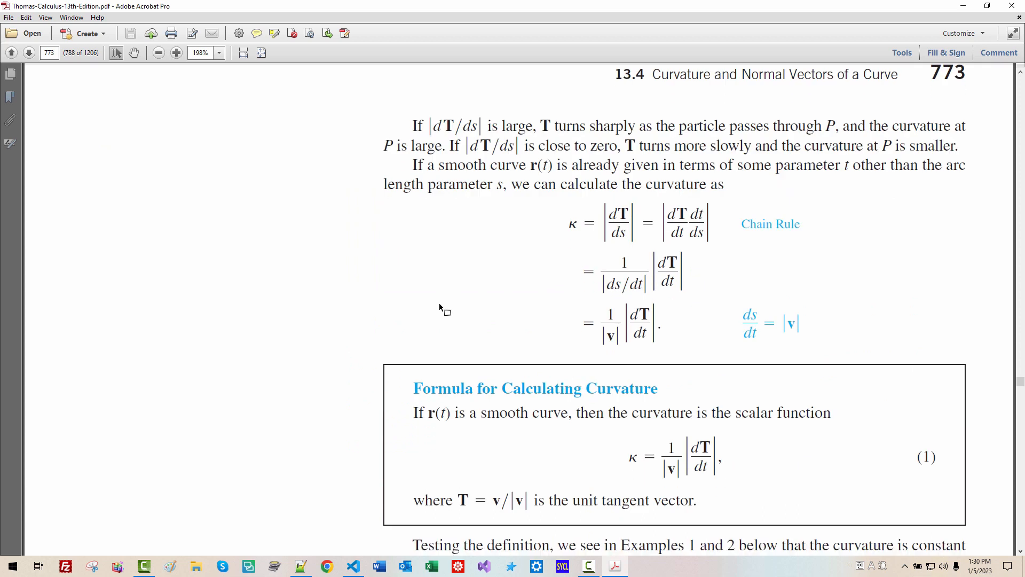
scroll(down, 3)
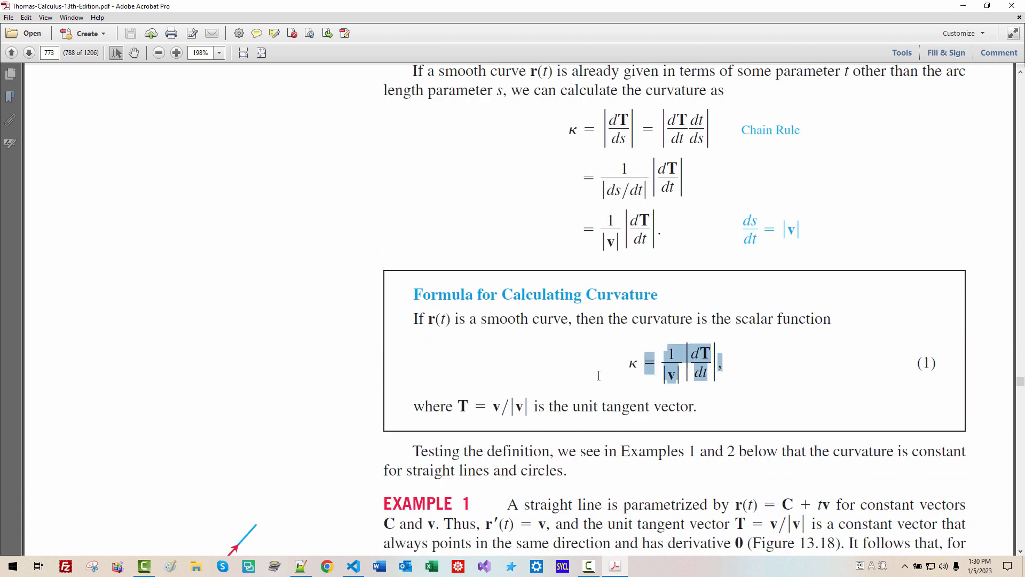
click(629, 362)
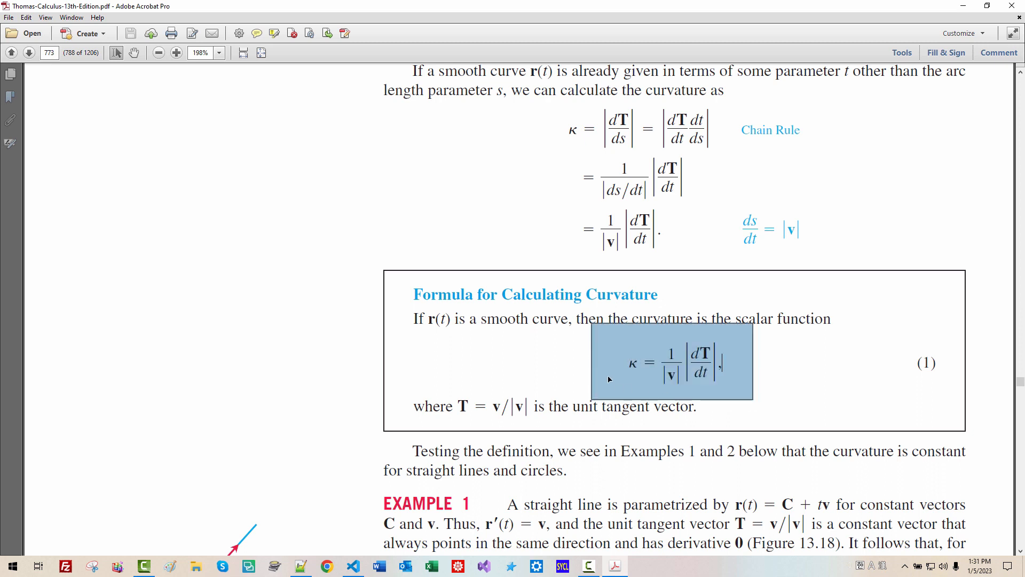
mouse_move(827, 277)
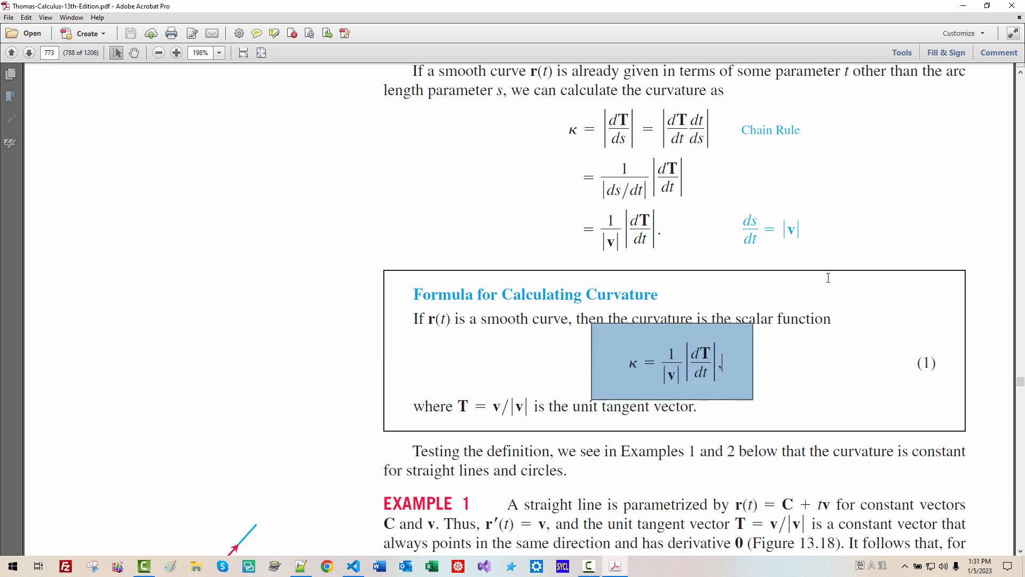
click(352, 566)
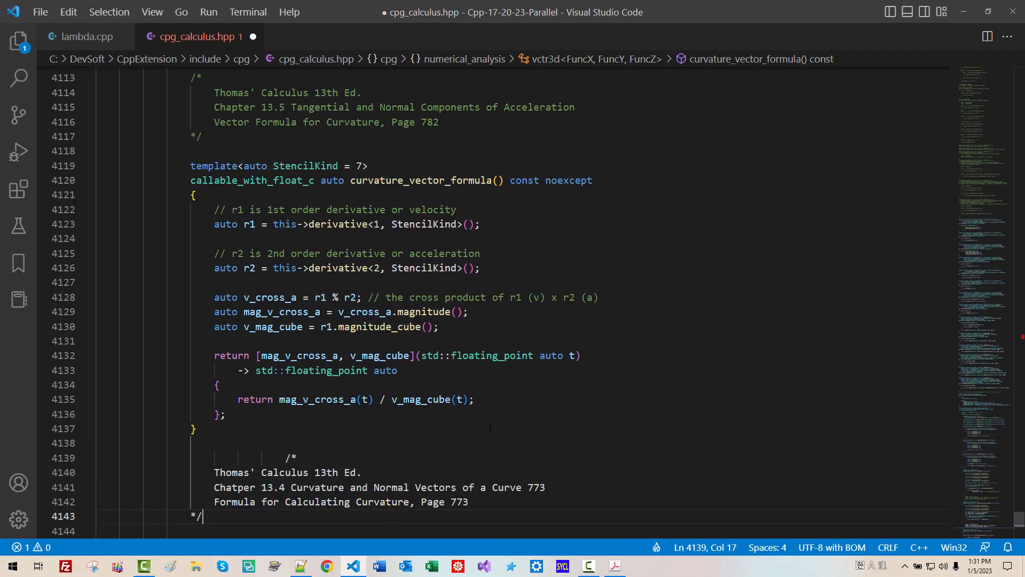
scroll(down, 3)
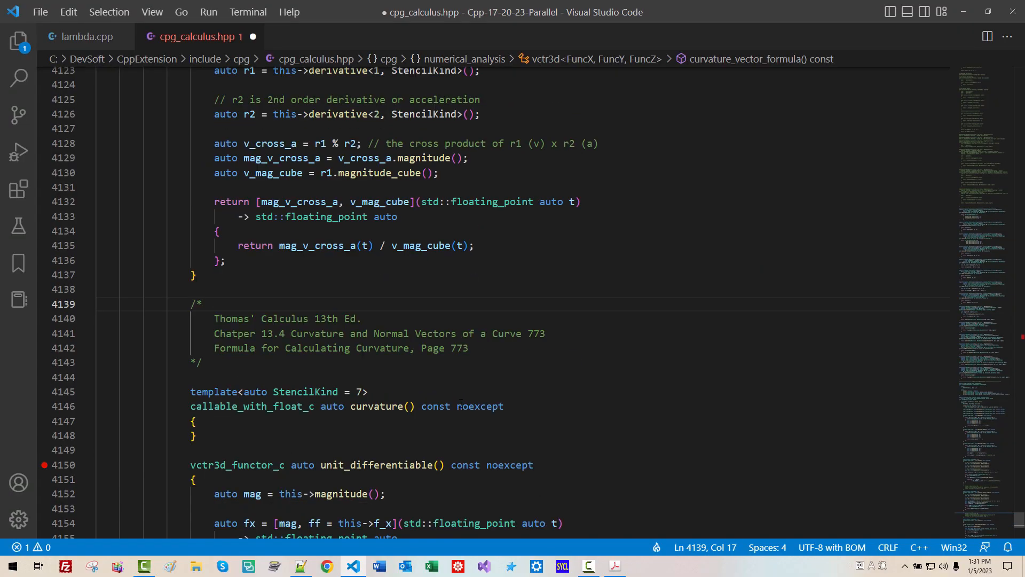
click(614, 566)
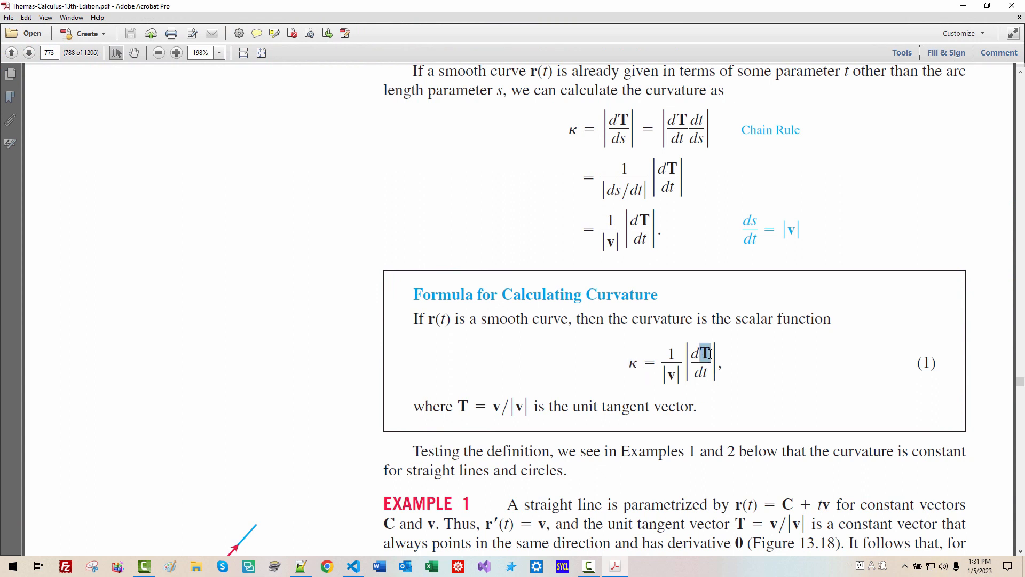
- Rename the stub to curvature_with_unit_tangent and define velocity r1 as this object's StencilKind derivative
click(353, 565)
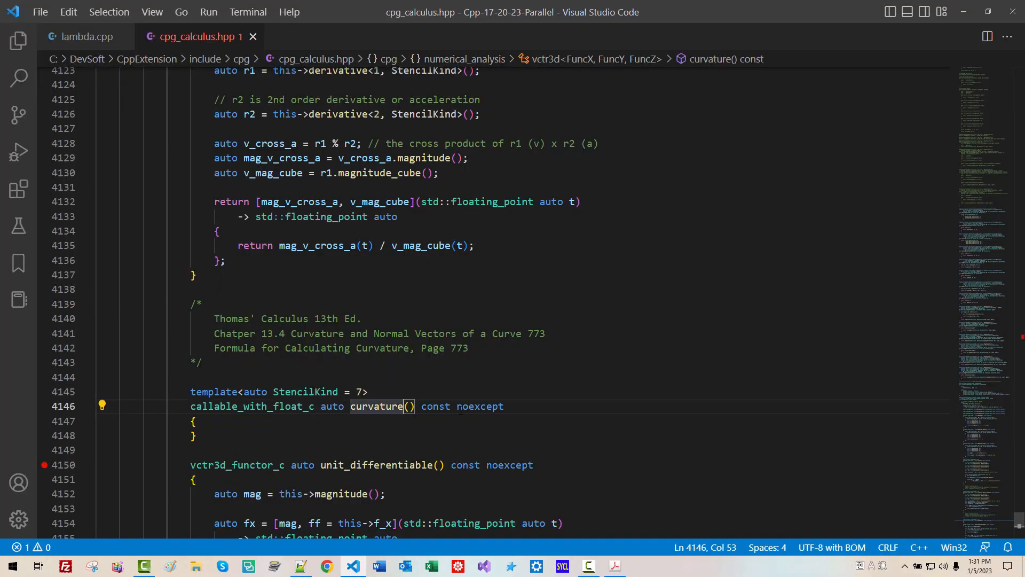
text(_with_unit)
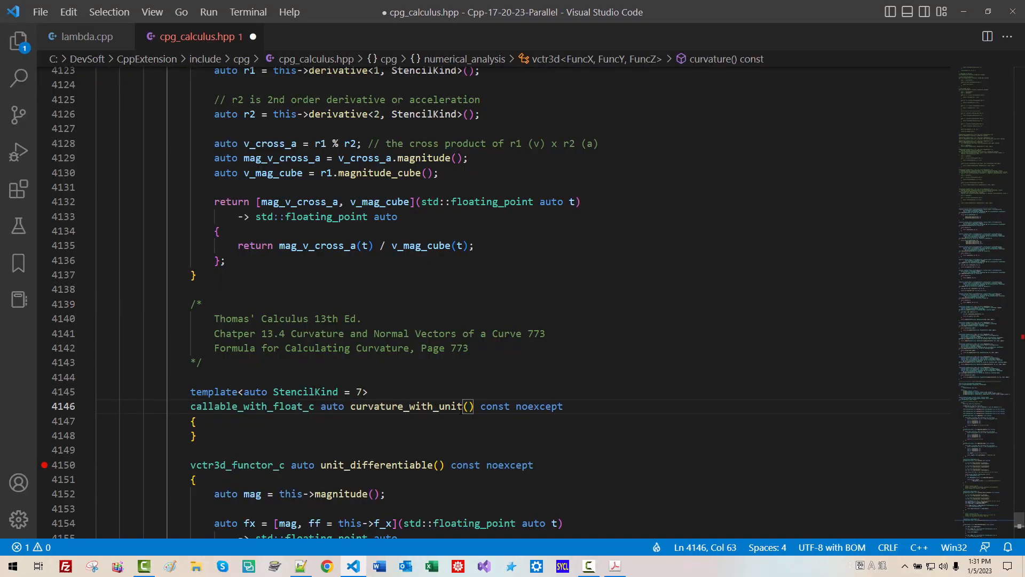
text(_tangent)
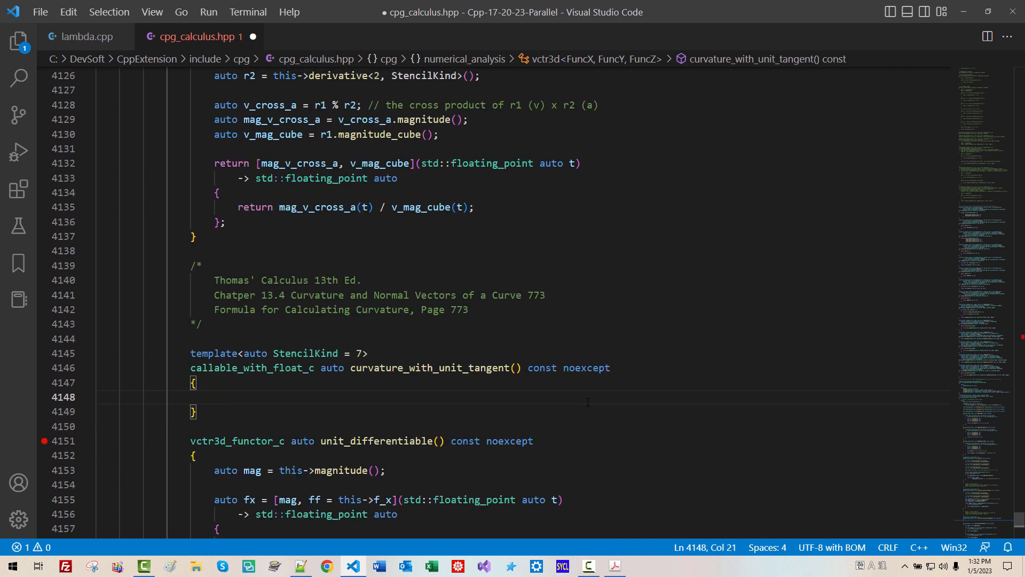
text(auto)
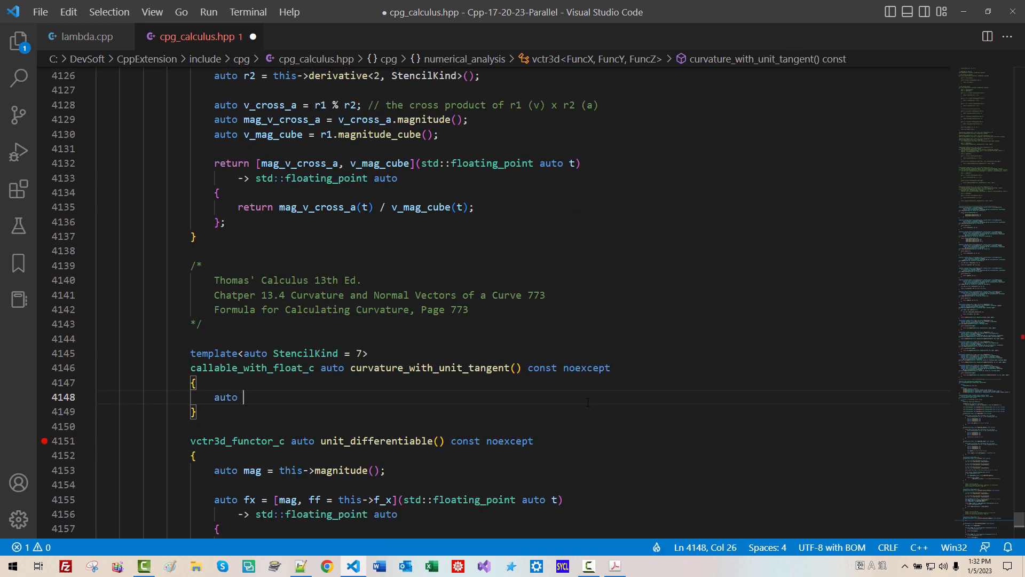
text(r)
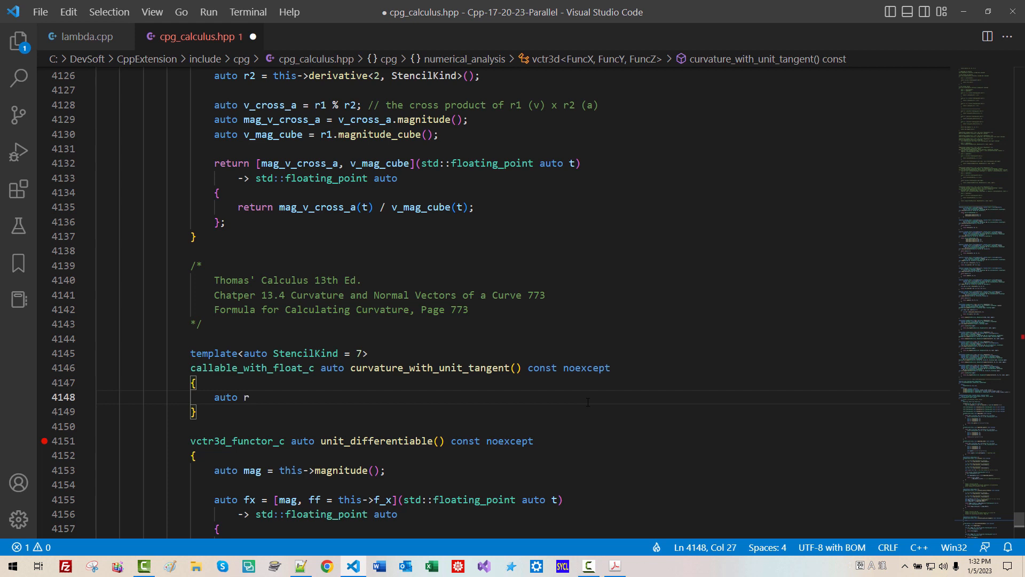
text(1 =)
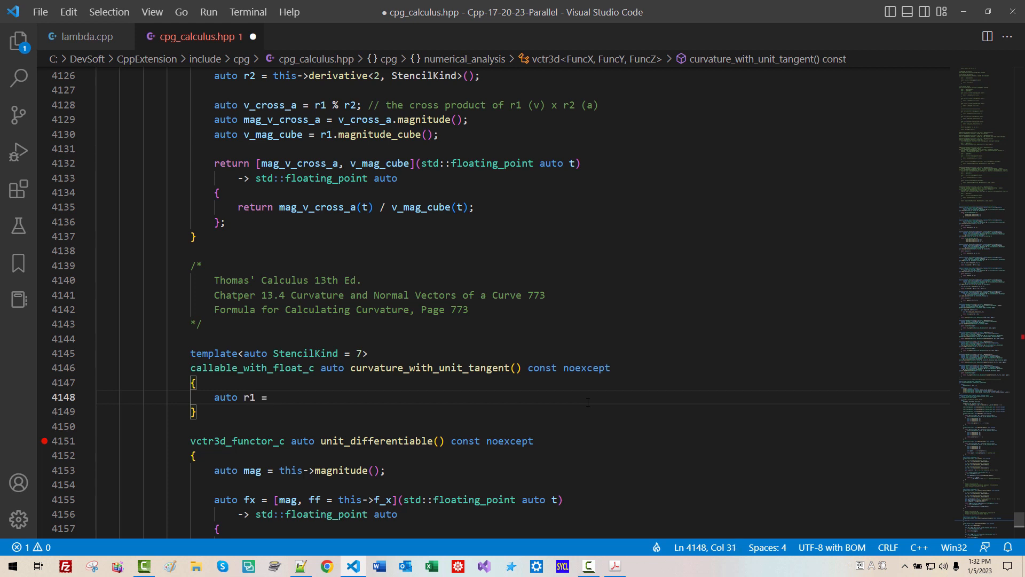
text(this->derivative<1,)
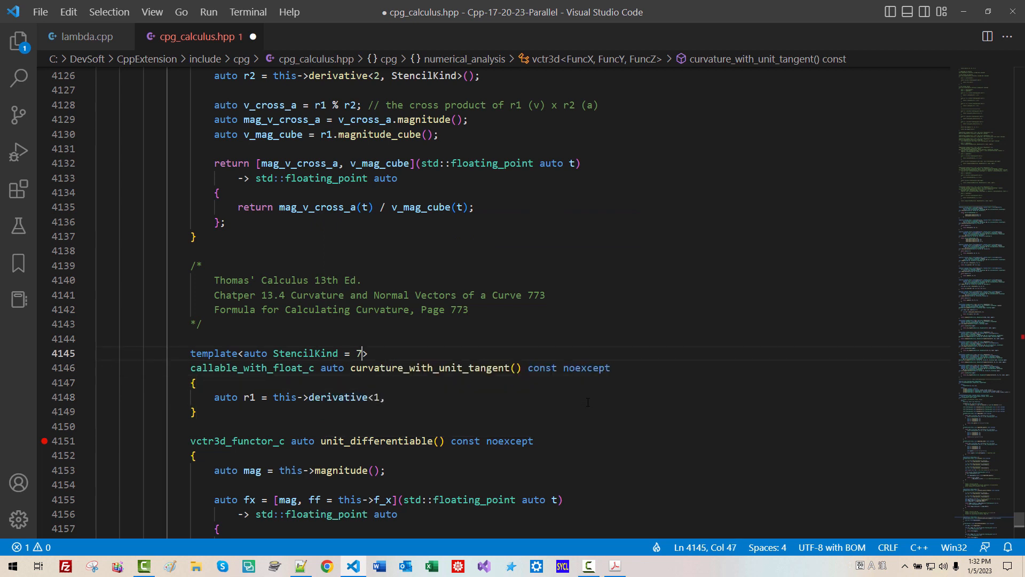
click(338, 397)
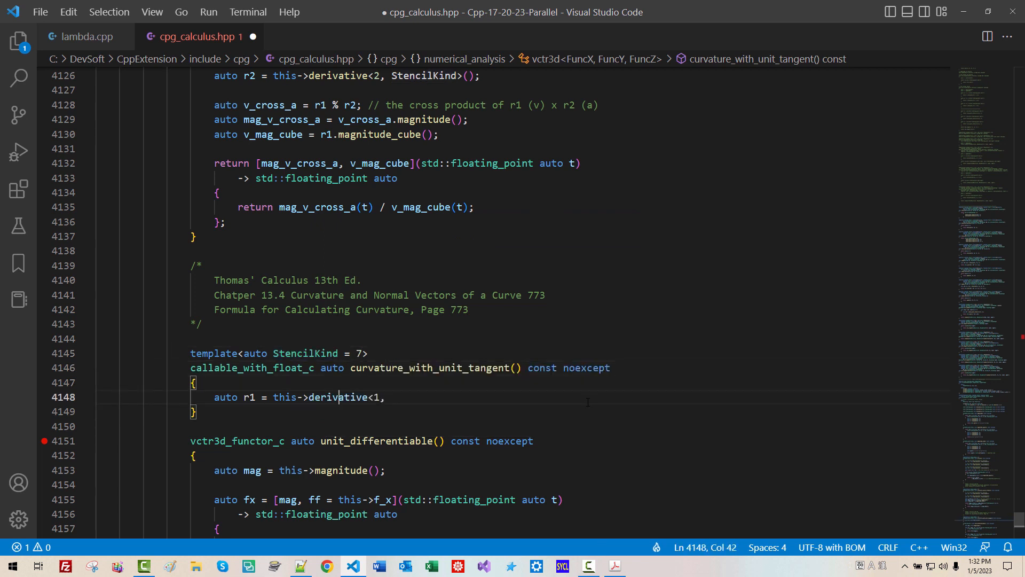
text(StencilKind>)
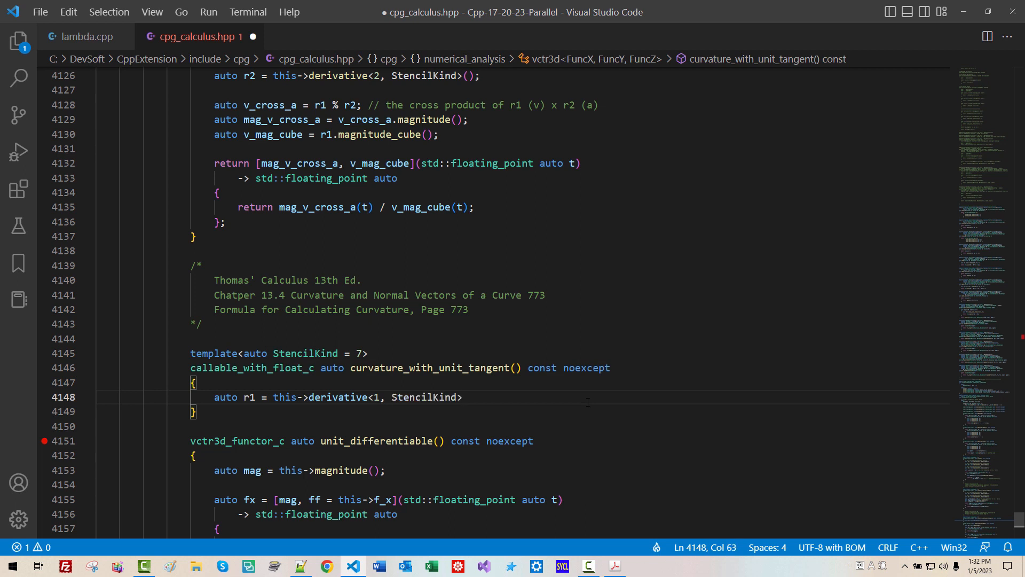
text(();)
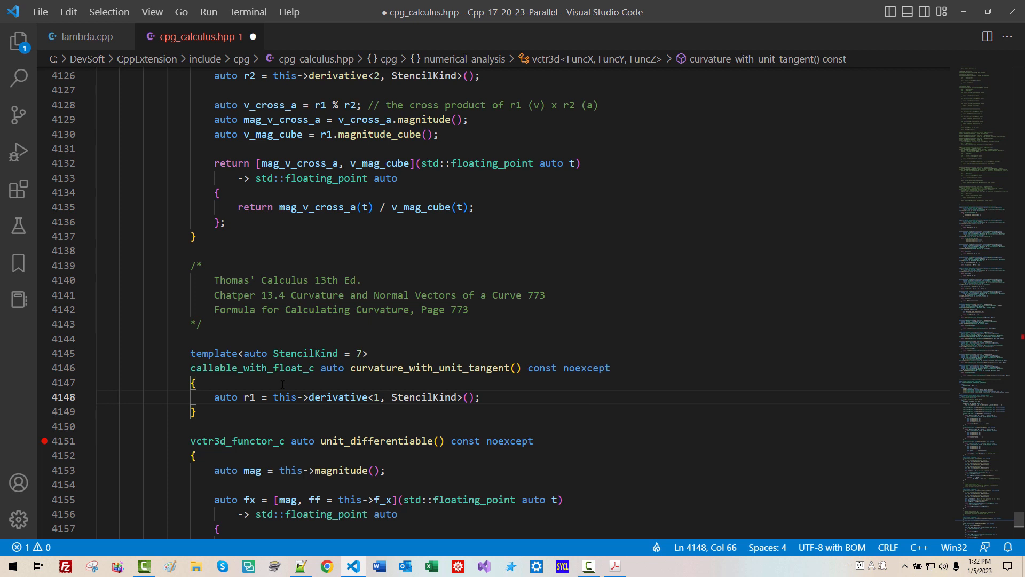
- Add v_mag = r1.magnitude(), commented as magnitude of velocity vector or speed
text(// velocity)
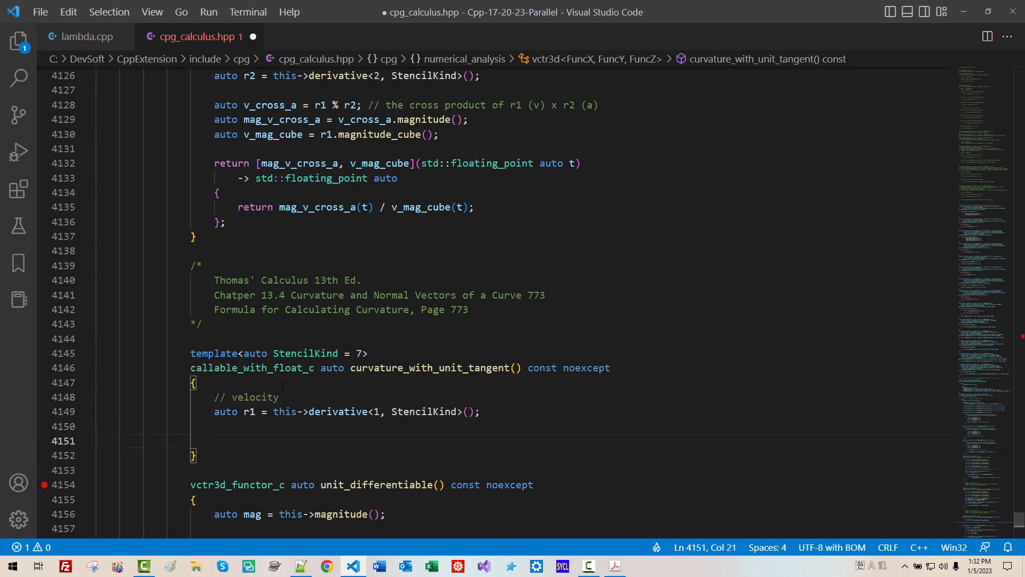
text(auto v)
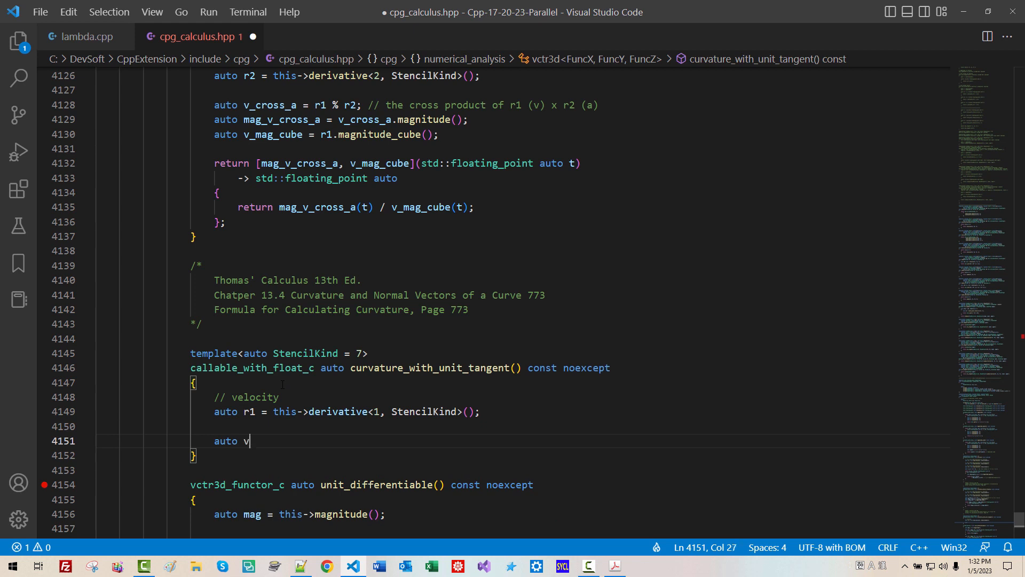
text(_mag = r)
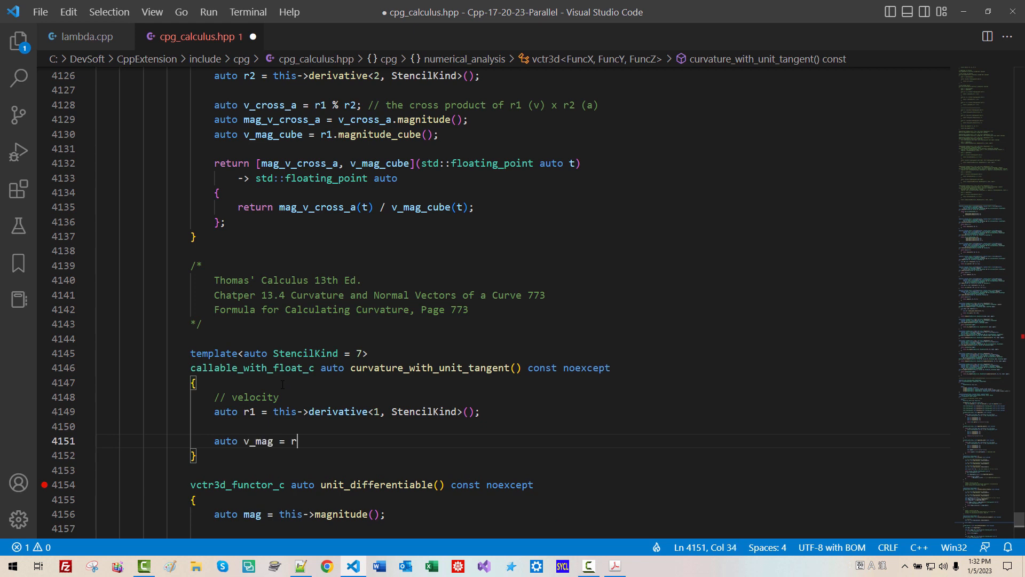
text(1.magn)
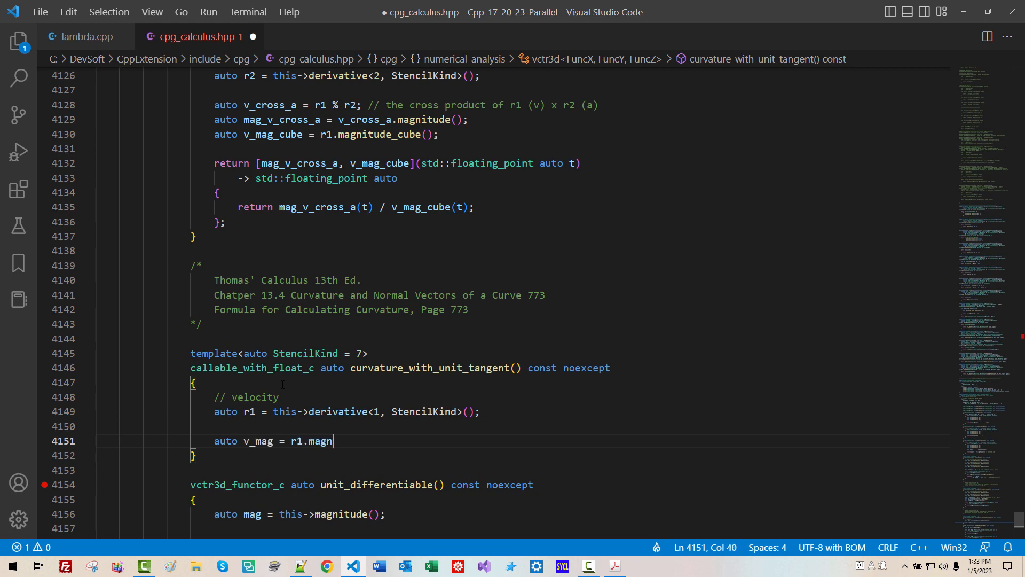
text(itude();)
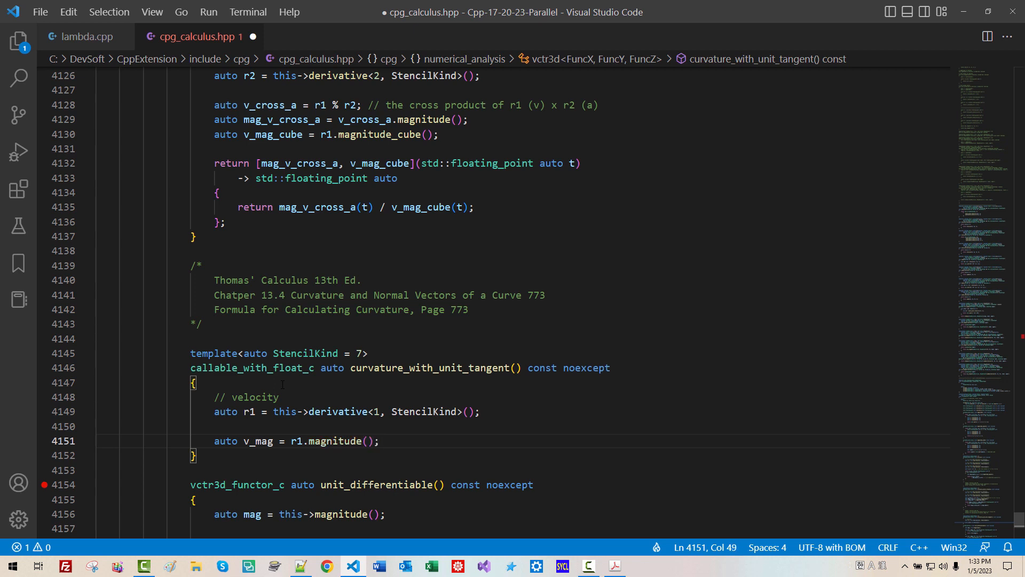
text(// magn)
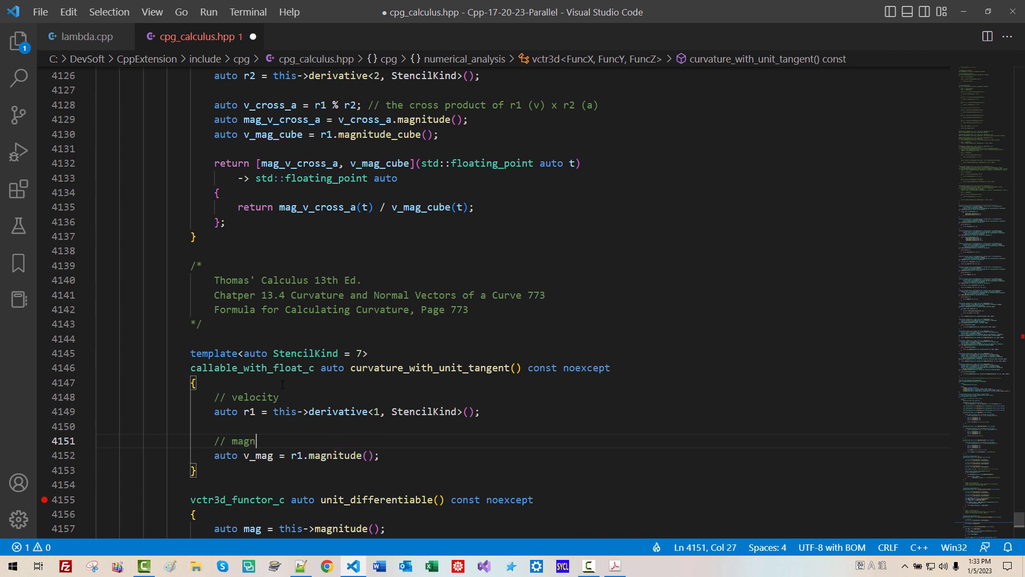
text(itude of vec)
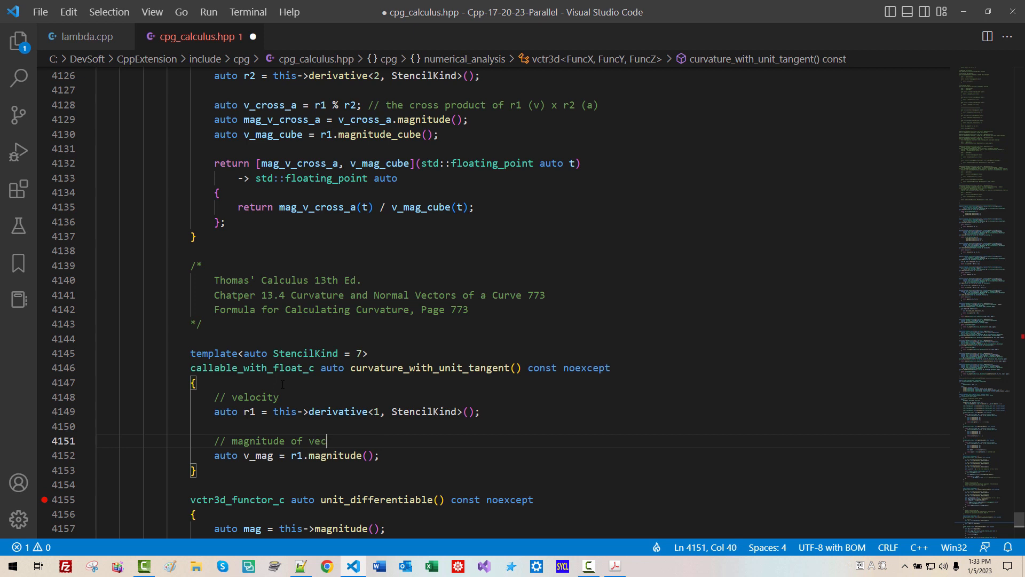
text(ocity vector)
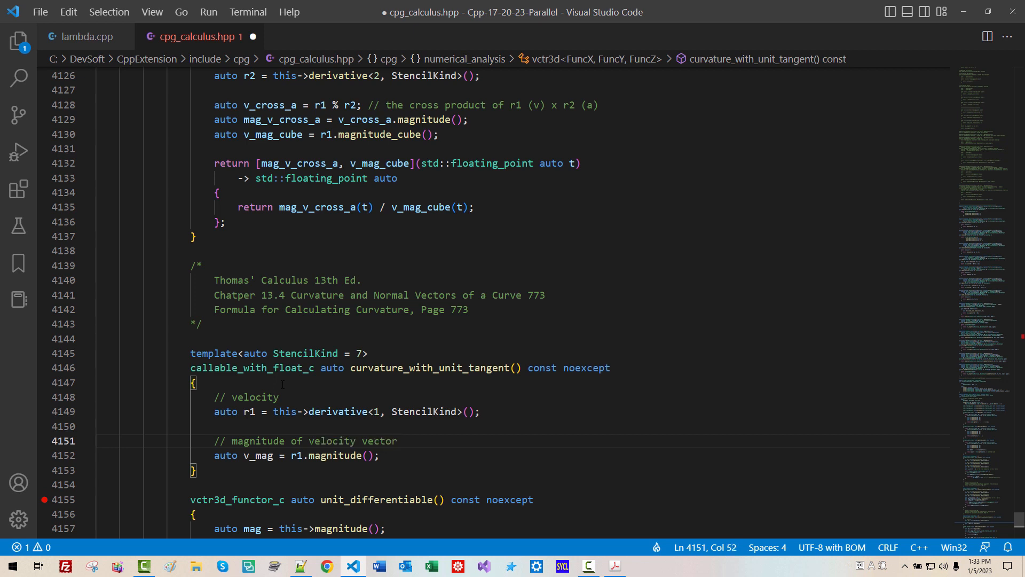
text(or speed)
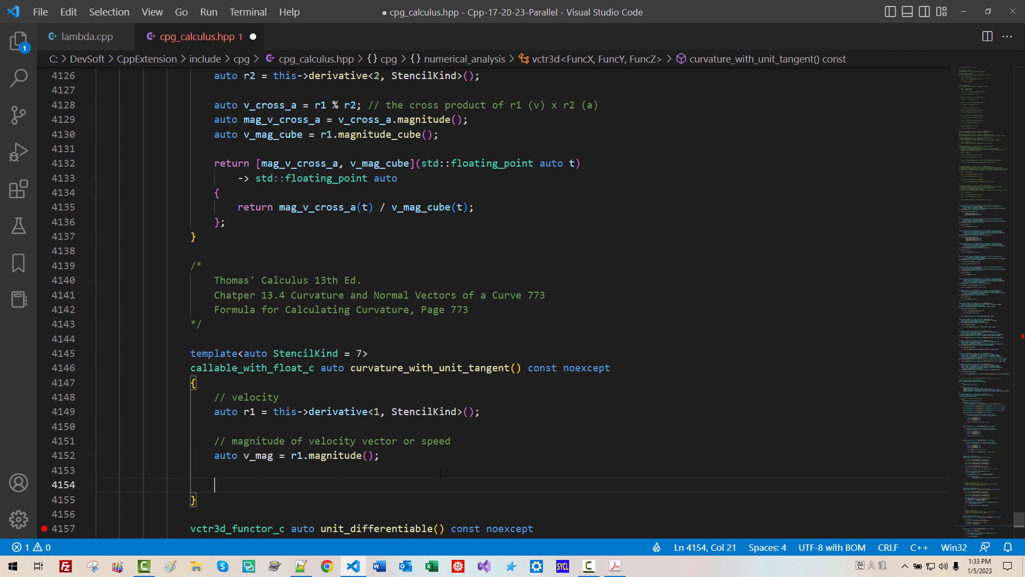
- Declare ut_mag = [*this](std::floating_point auto t) -> std::floating_point auto with empty braces
text(auto ut)
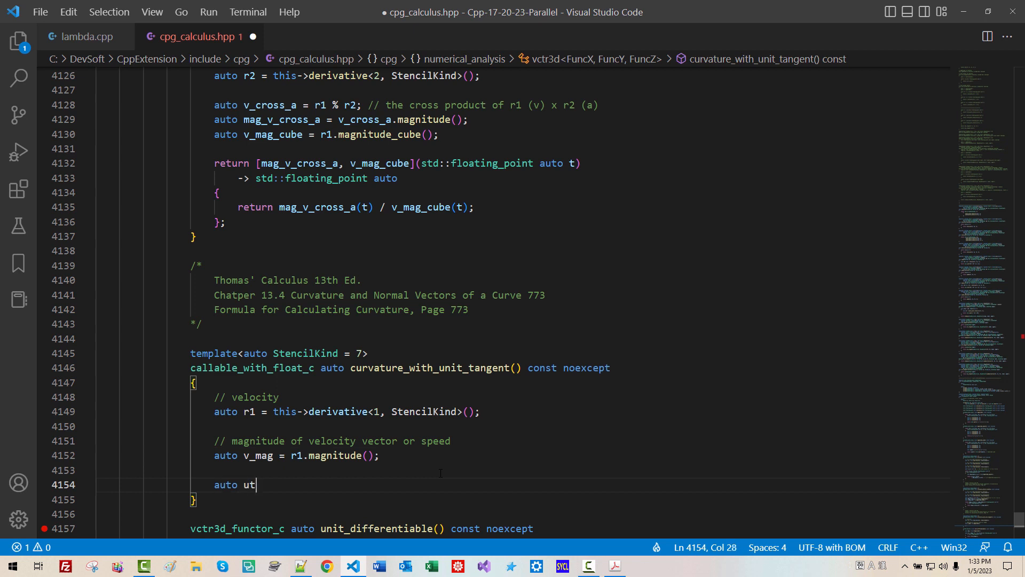
text(_mag = [])
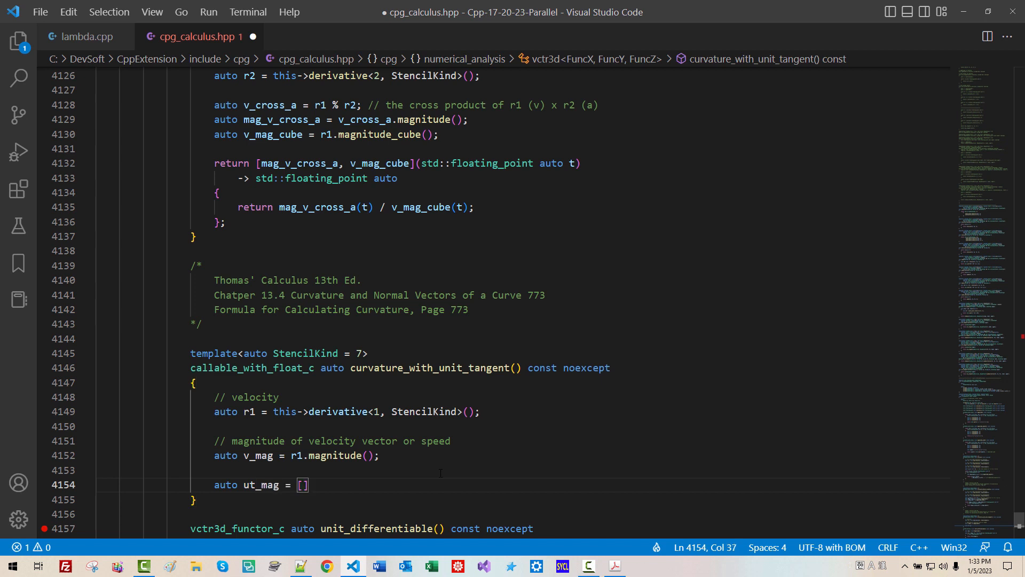
text(*this)
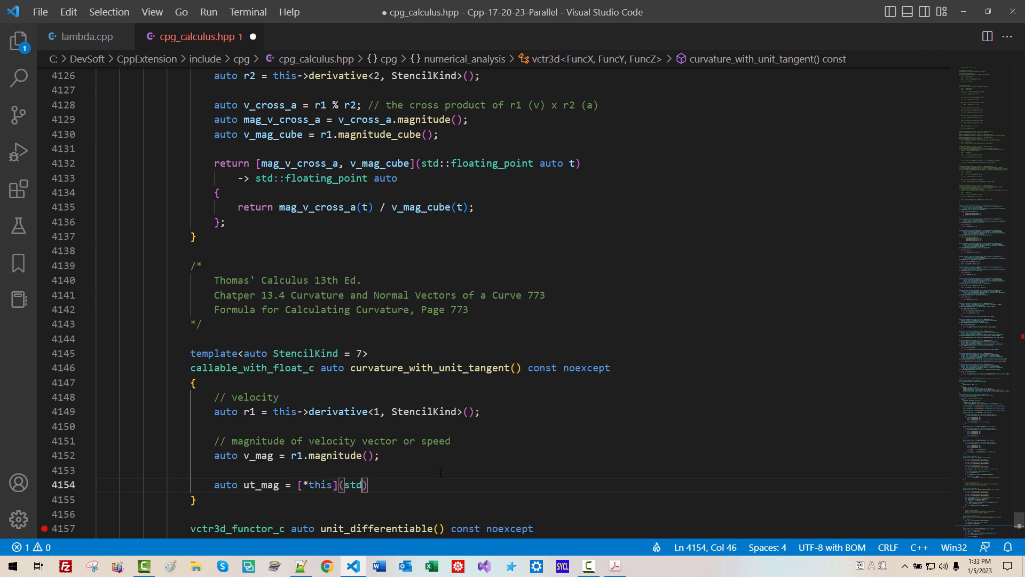
text(floating_point auto t)
text(-> std::floating_point auto)
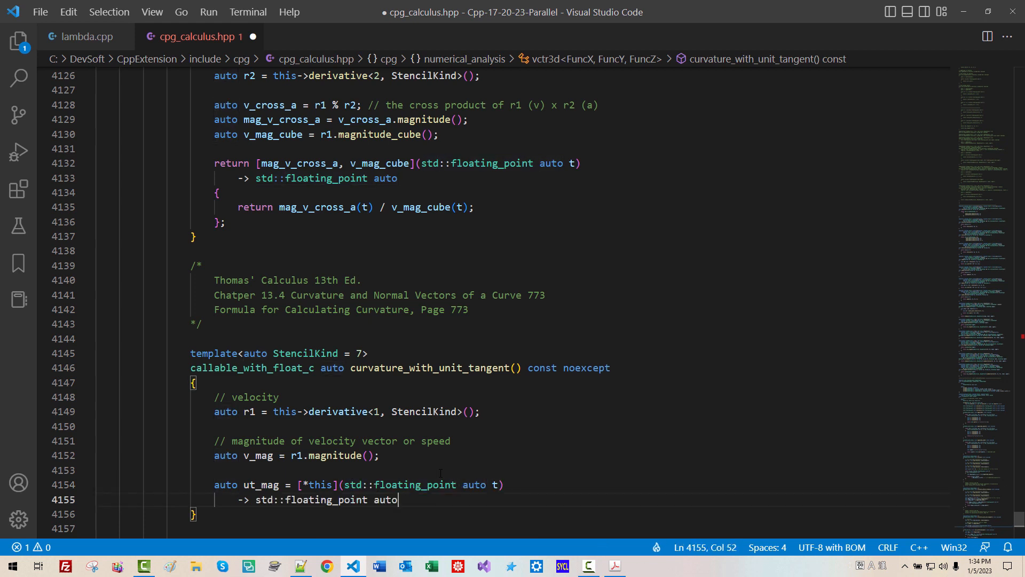
key(Enter)
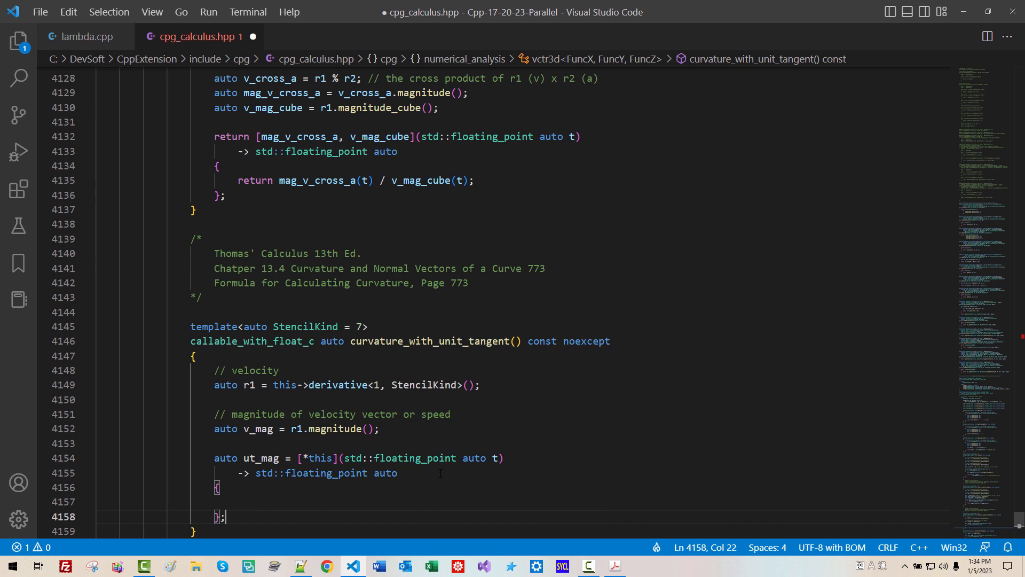
- Set auto ut = this->unit_tangent(); with comment 'ut stands for unit tangent vector'
text(auto)
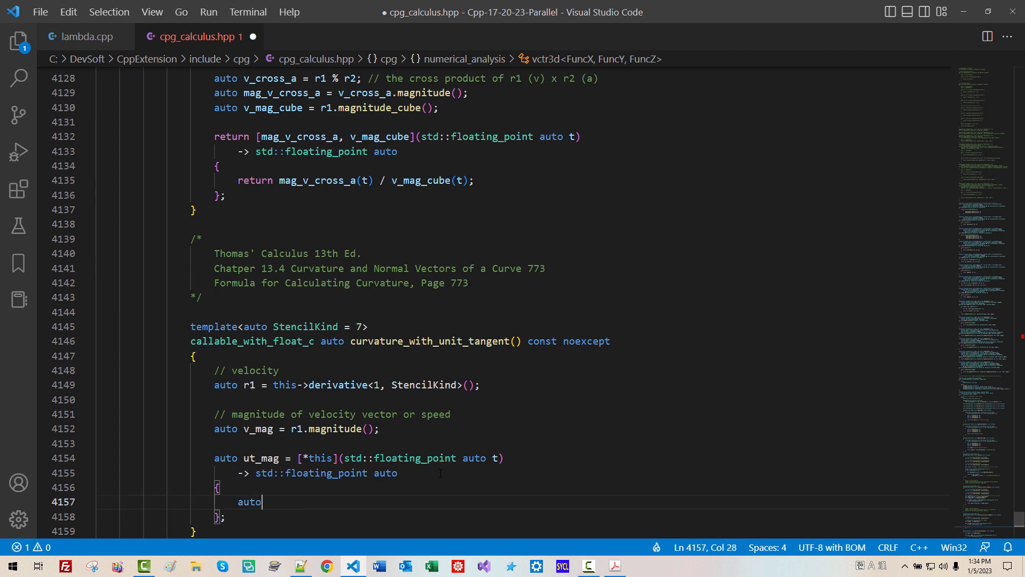
text(ut = this->unit_)
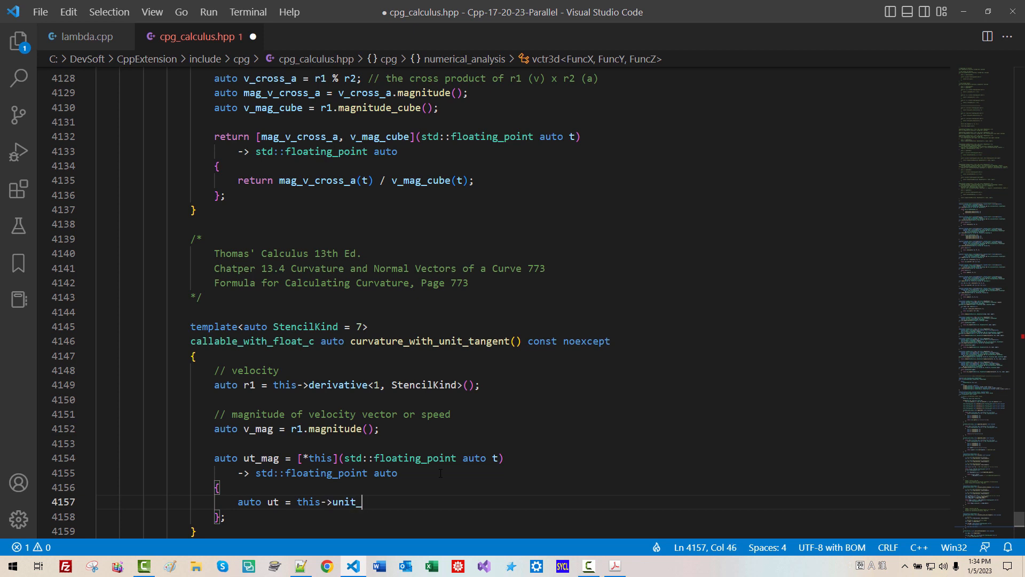
text(tangent(); // ut)
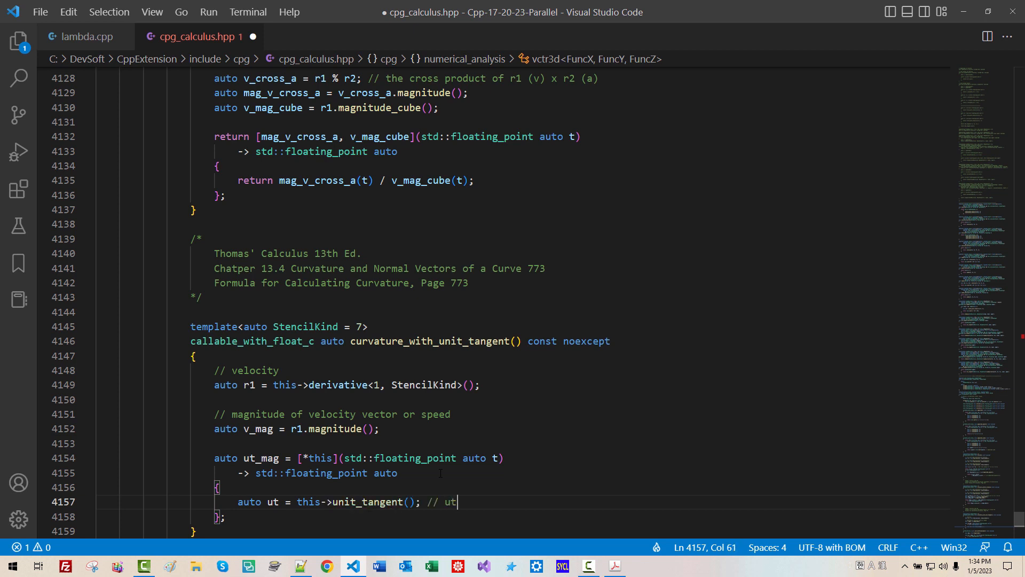
text(stands)
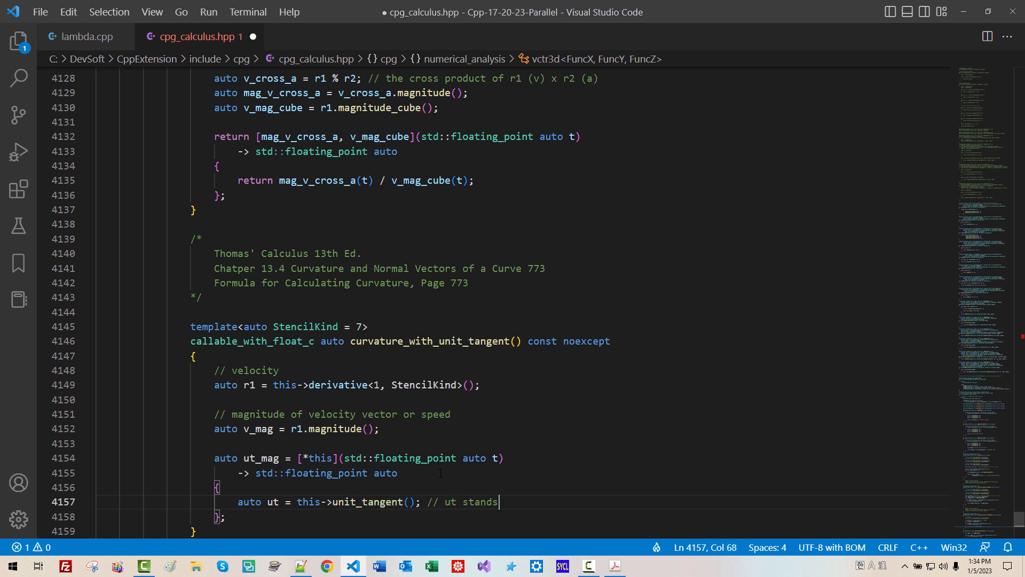
text(for unit ta)
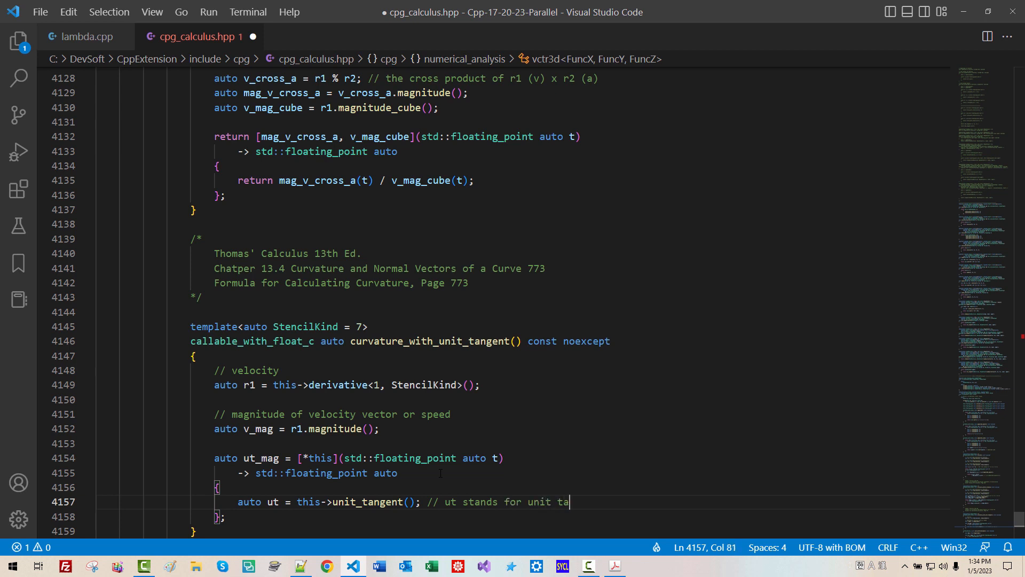
text(ngent vector)
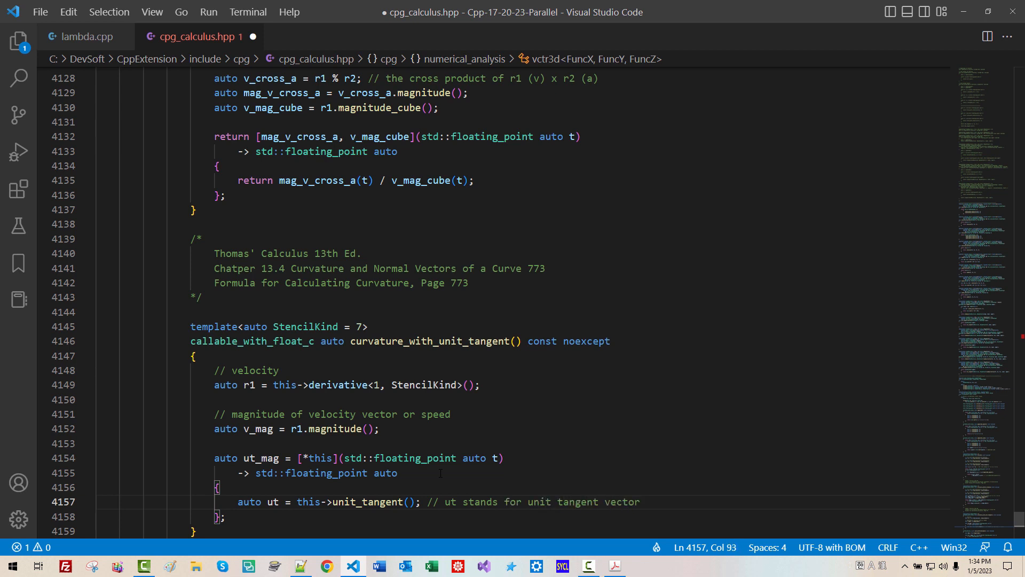
- Begin the next line as auto dt_mag = ut.derivative<1,
text(auto)
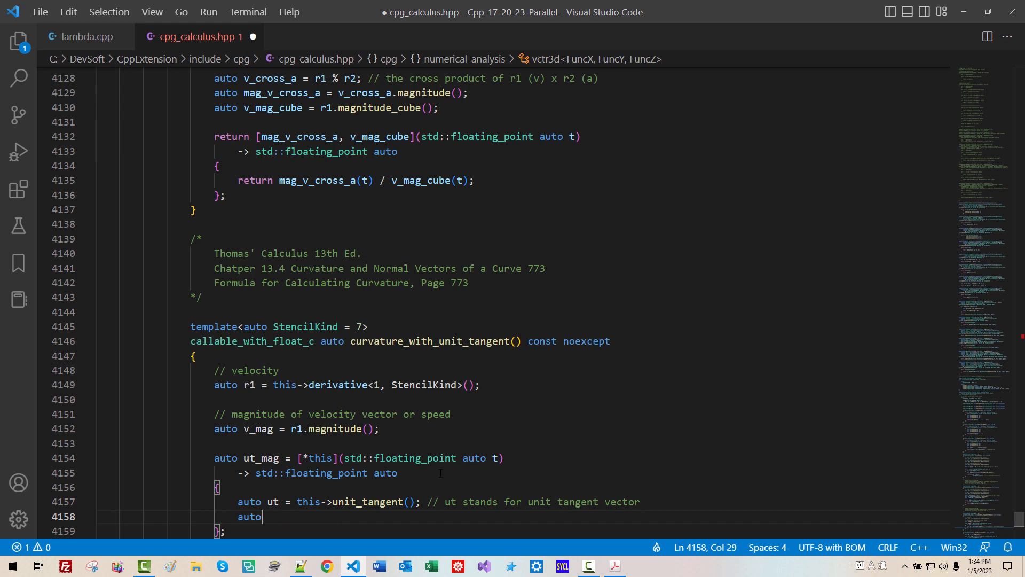
text(dt_mag =)
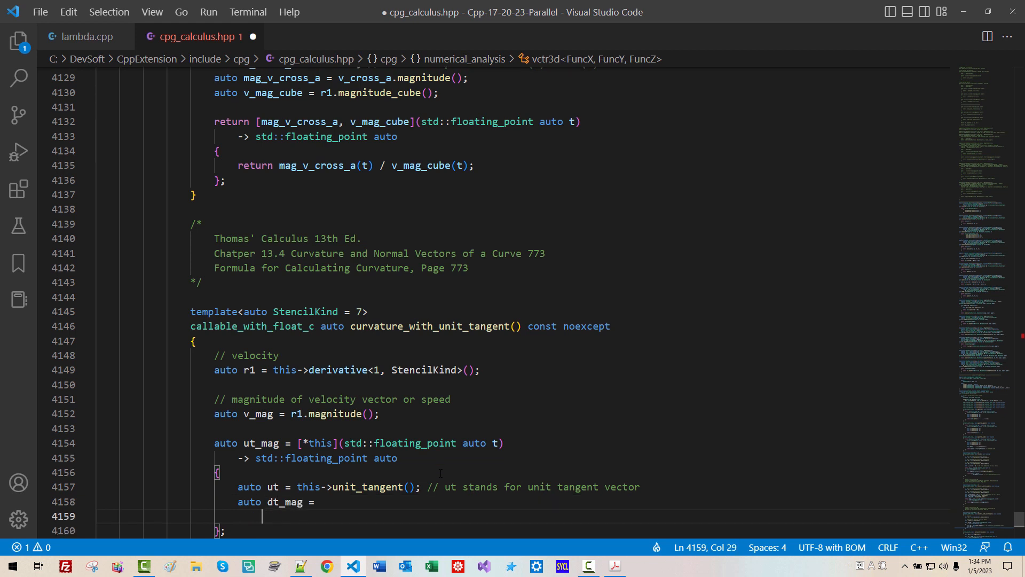
text(ut.deri)
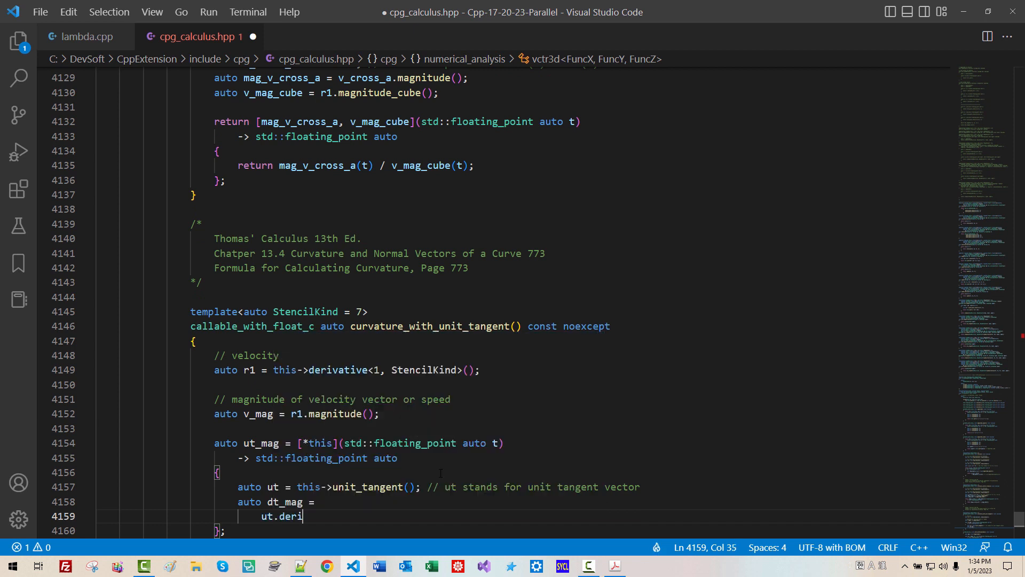
text(vative)
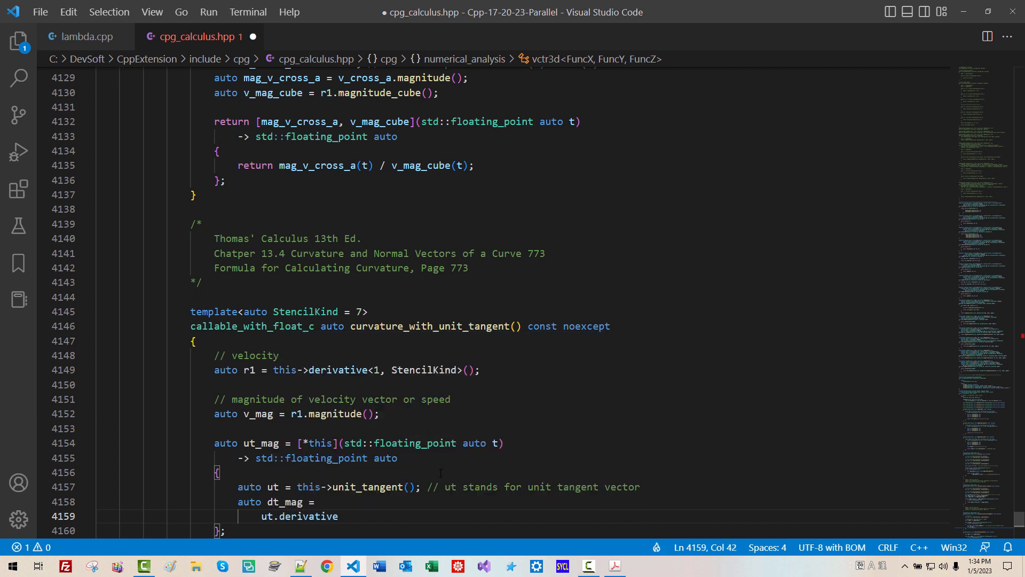
text(<1, >)
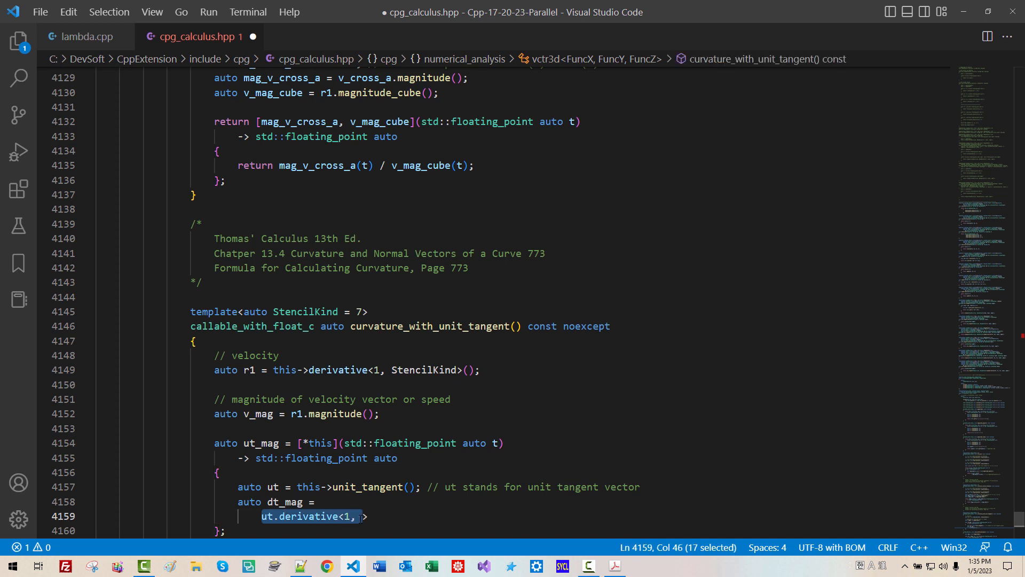
- Complete the line as auto ut_dt = ut.template derivative<1, StencilKind>(), replacing dt_mag
double_click(273, 486)
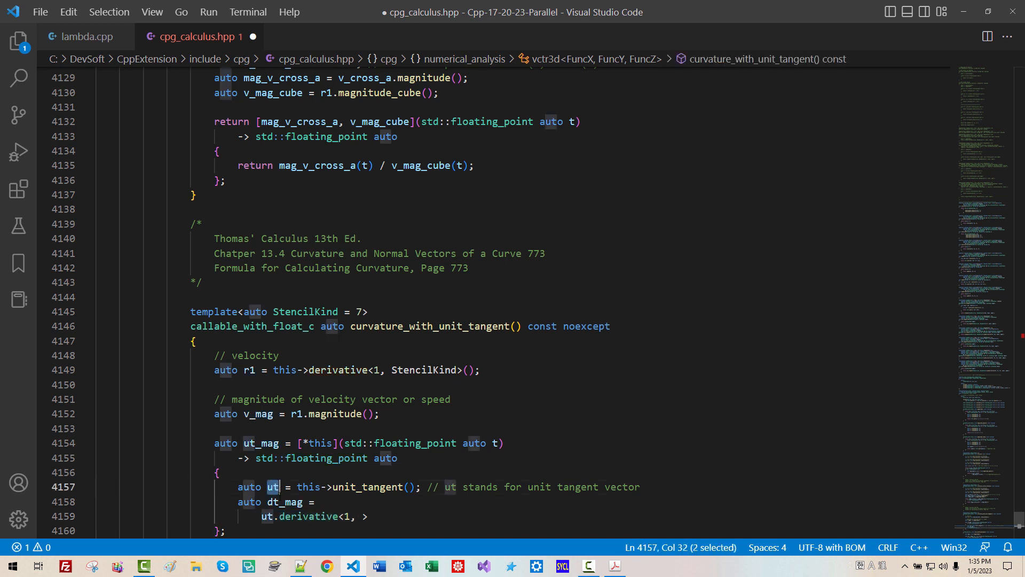
click(356, 516)
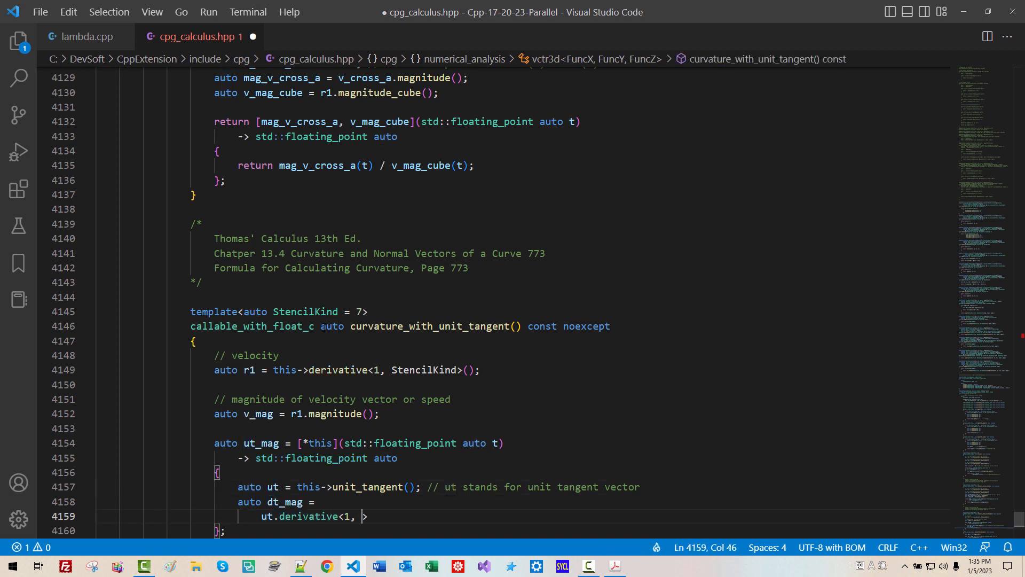
double_click(305, 312)
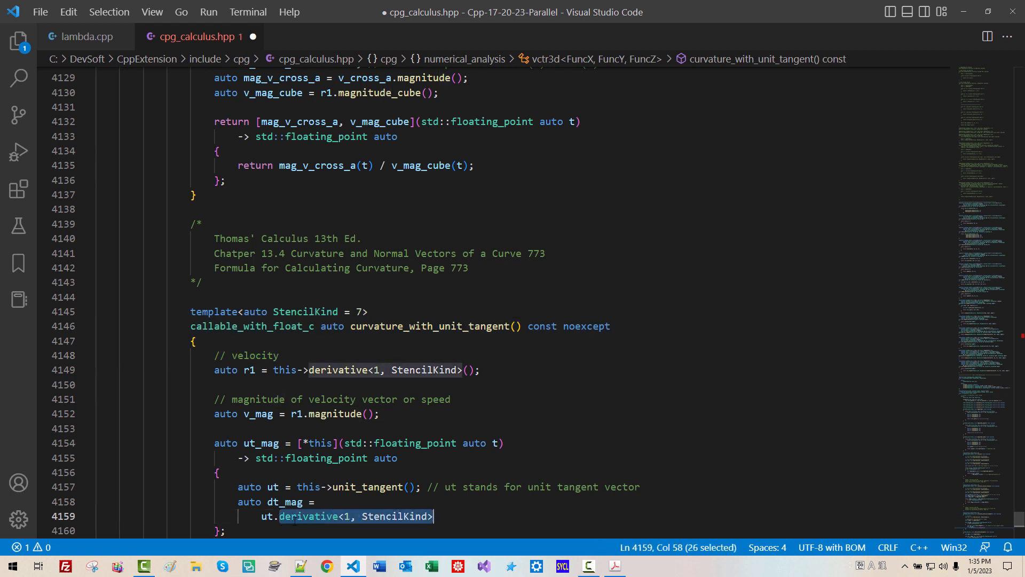
text(template)
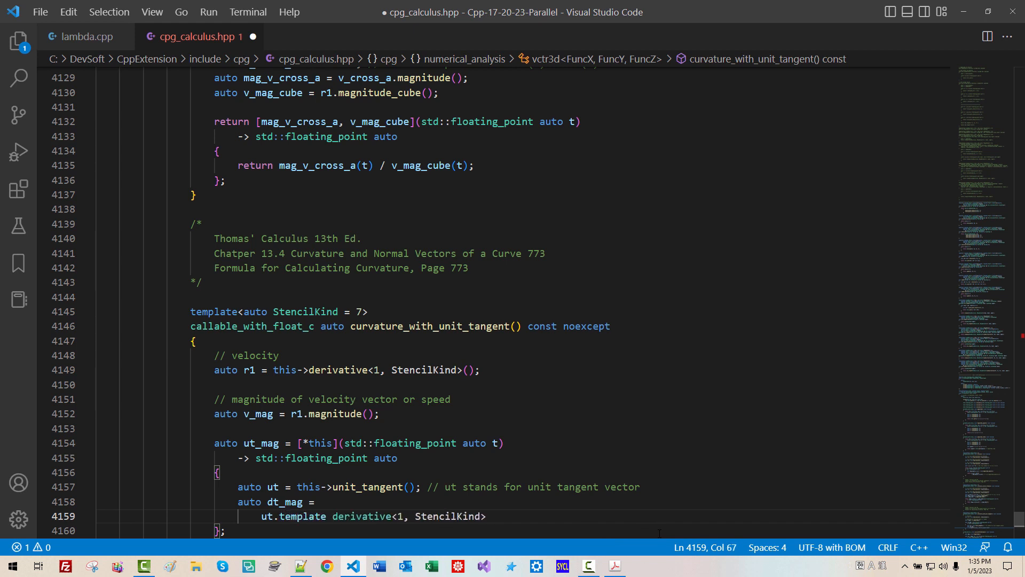
text(())
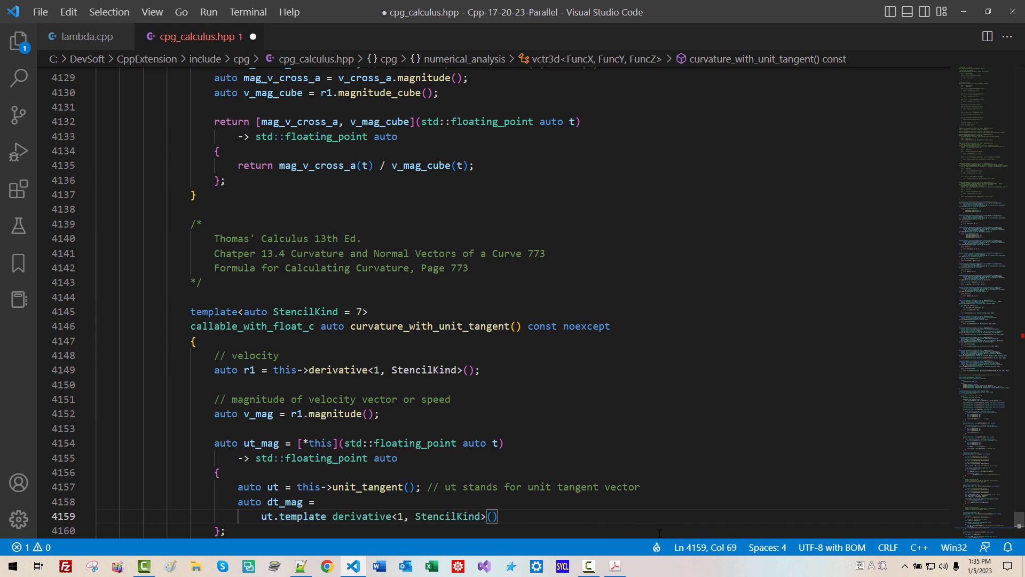
text(.)
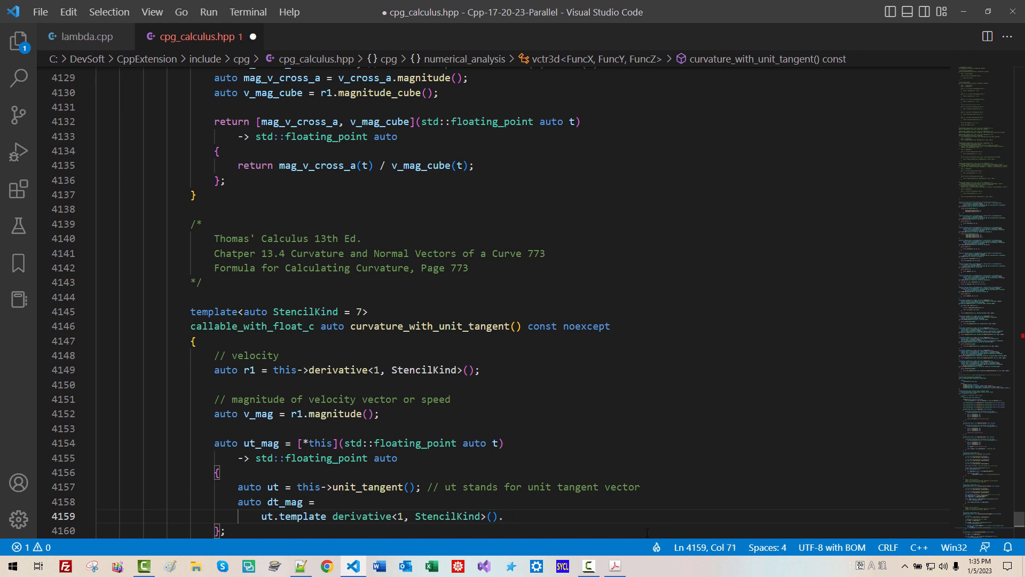
click(332, 487)
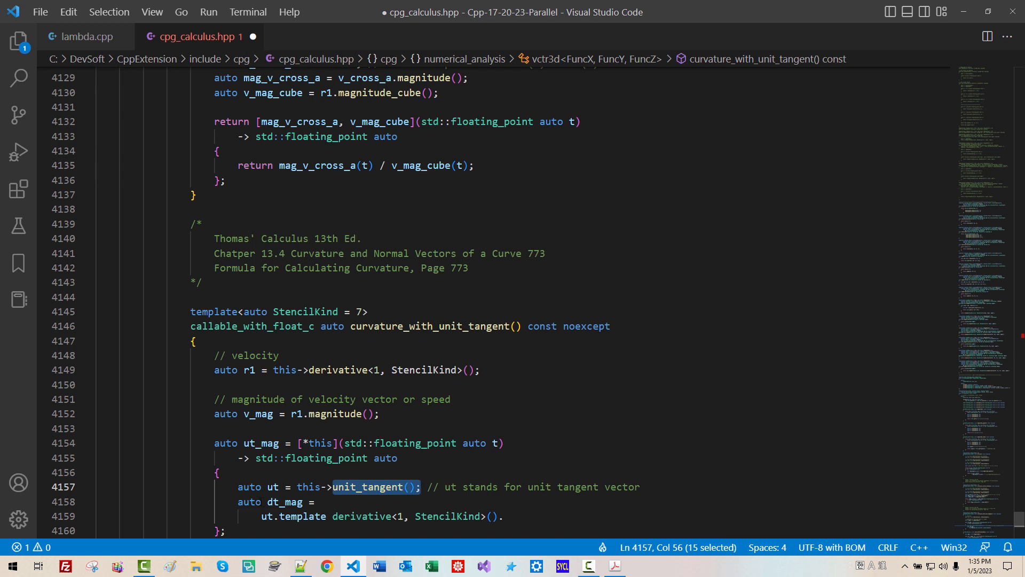
click(276, 501)
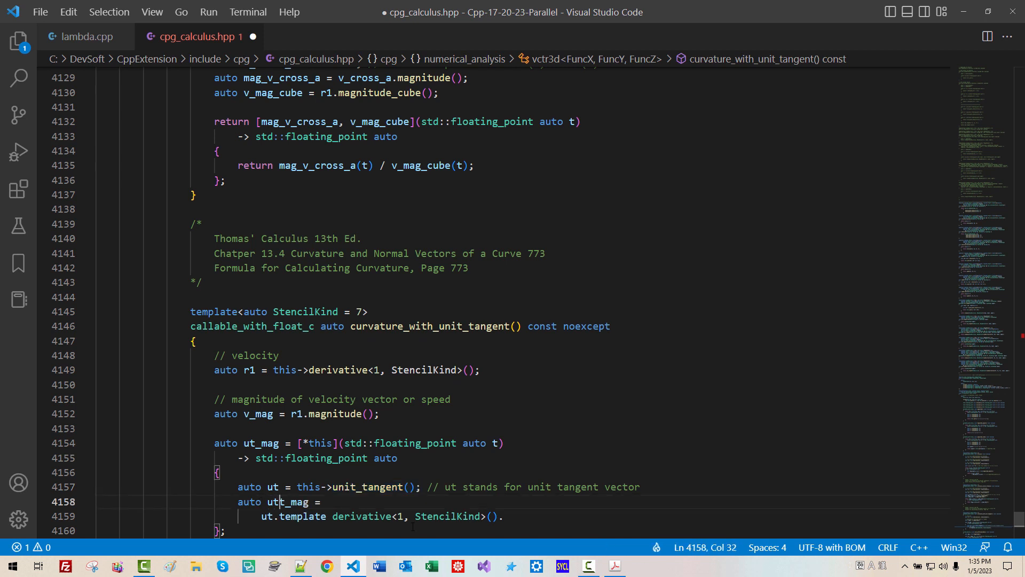
text(dt)
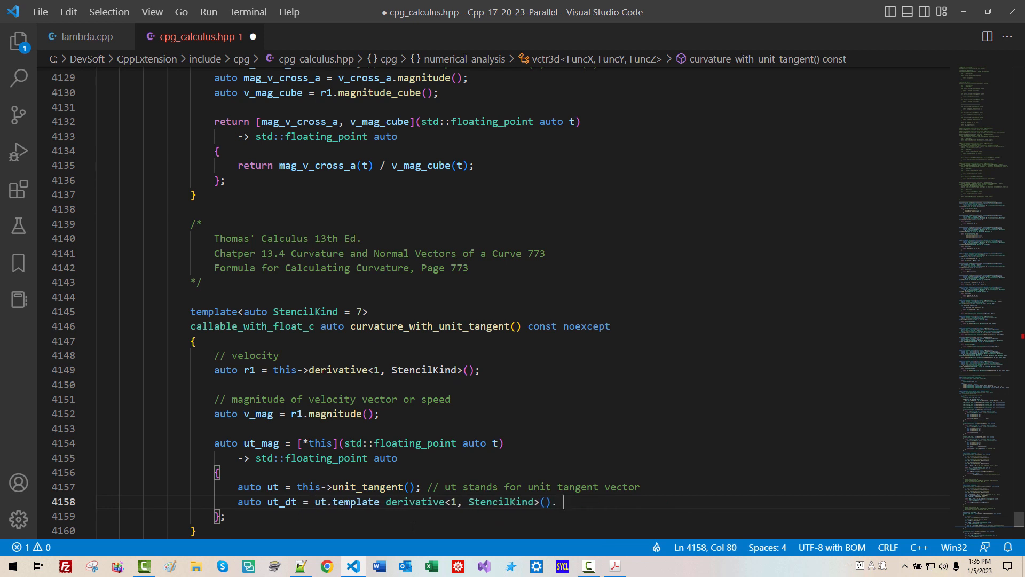
- Comment the ut_dt line as the derivative of the unit tangent vector
key(BackSpace)
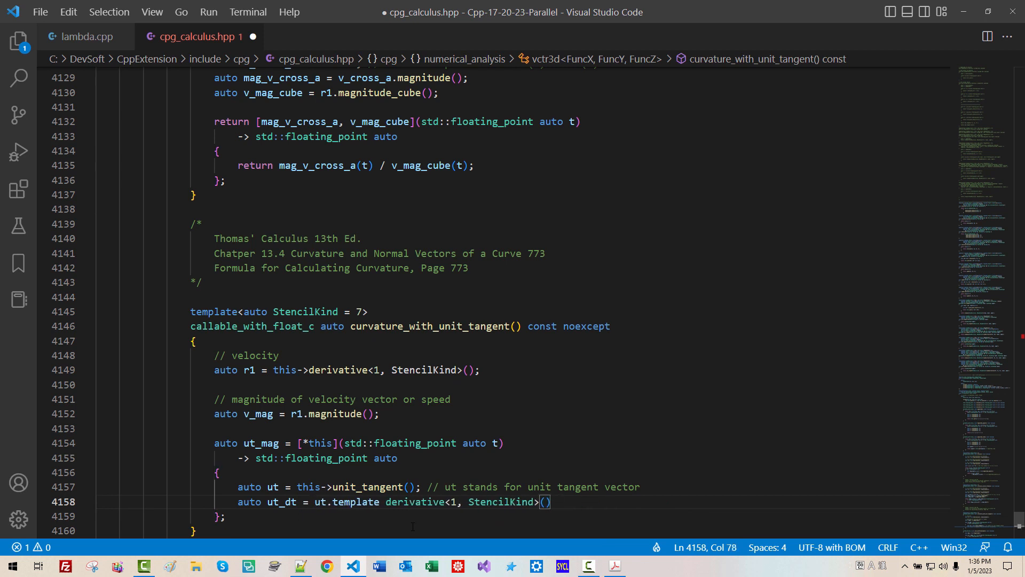
text(// deriv)
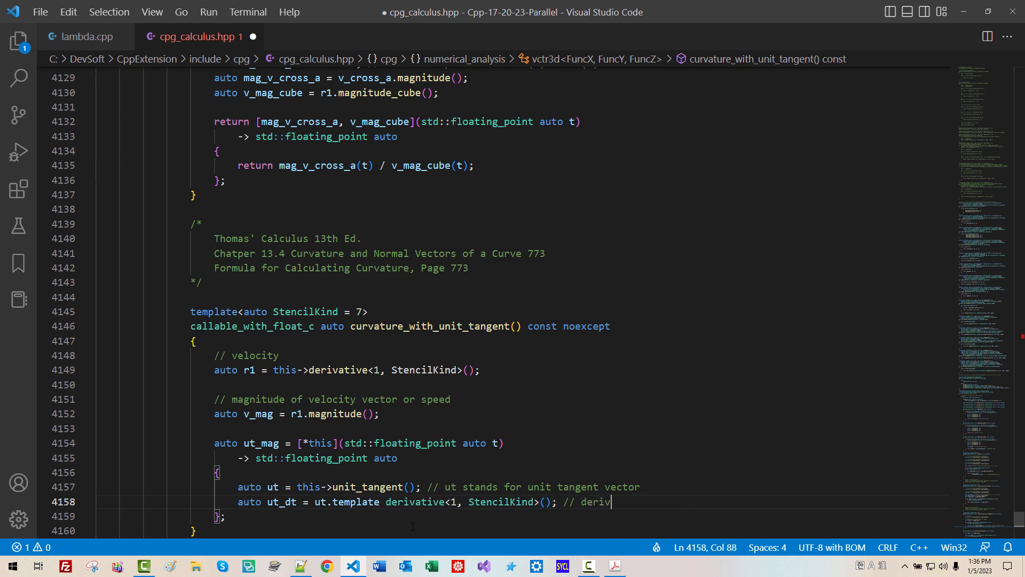
text(ative of unit)
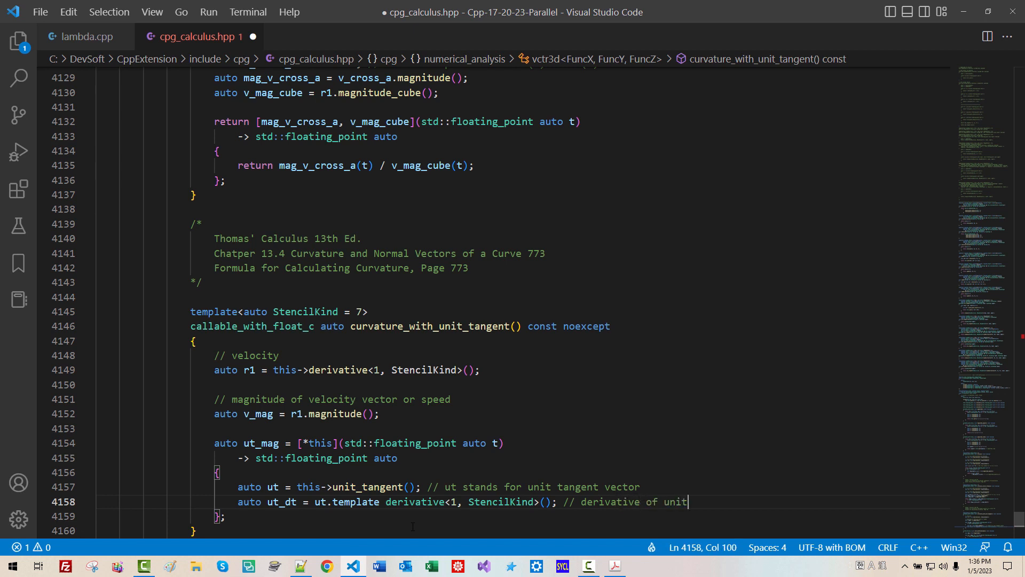
text(tangnet)
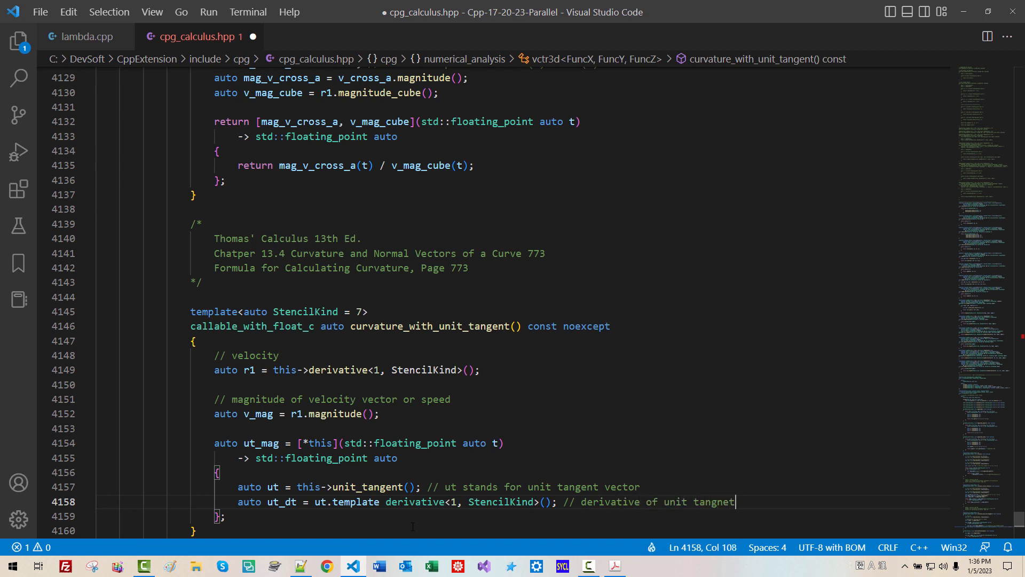
text(vector)
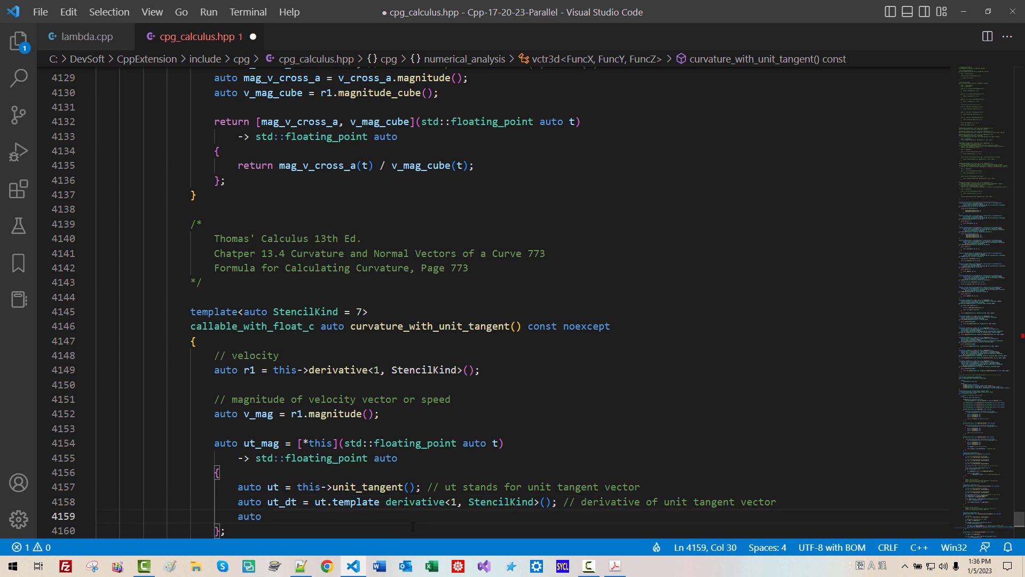
- Add auto ut_dt_mag = ut_dt.magnitude(); followed by a |dT/dt| note
text(ut)
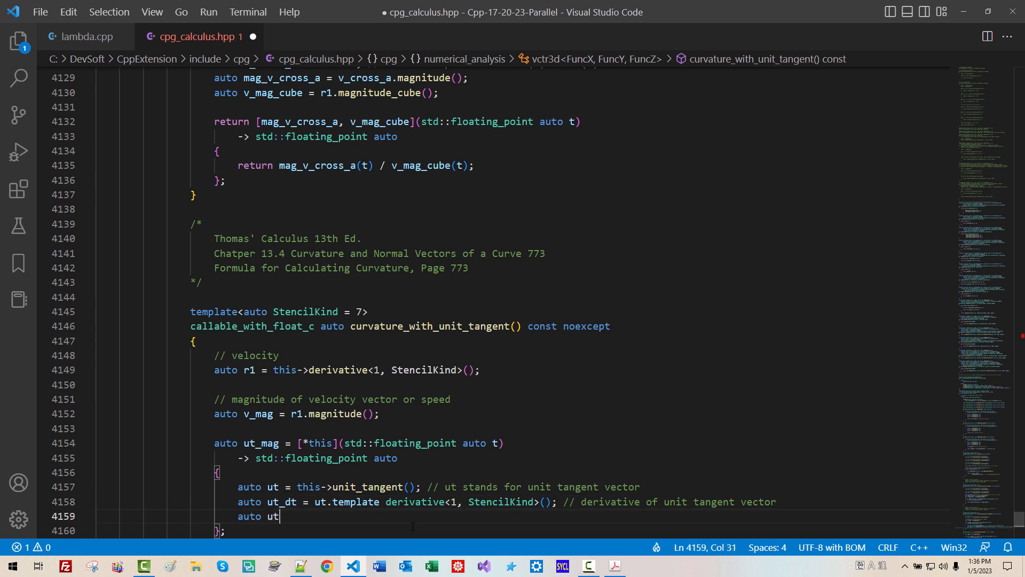
text(_dt)
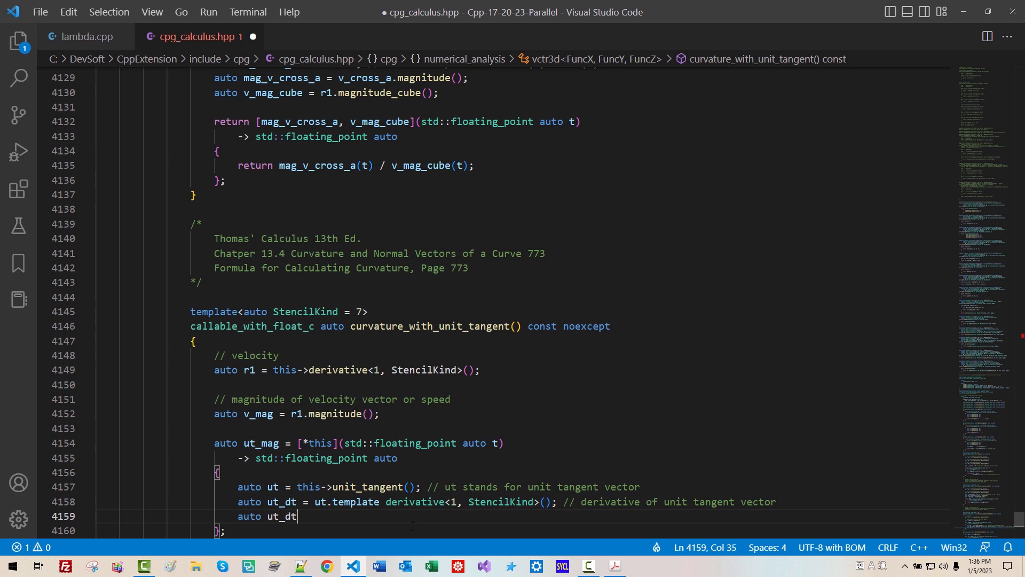
text(_mag)
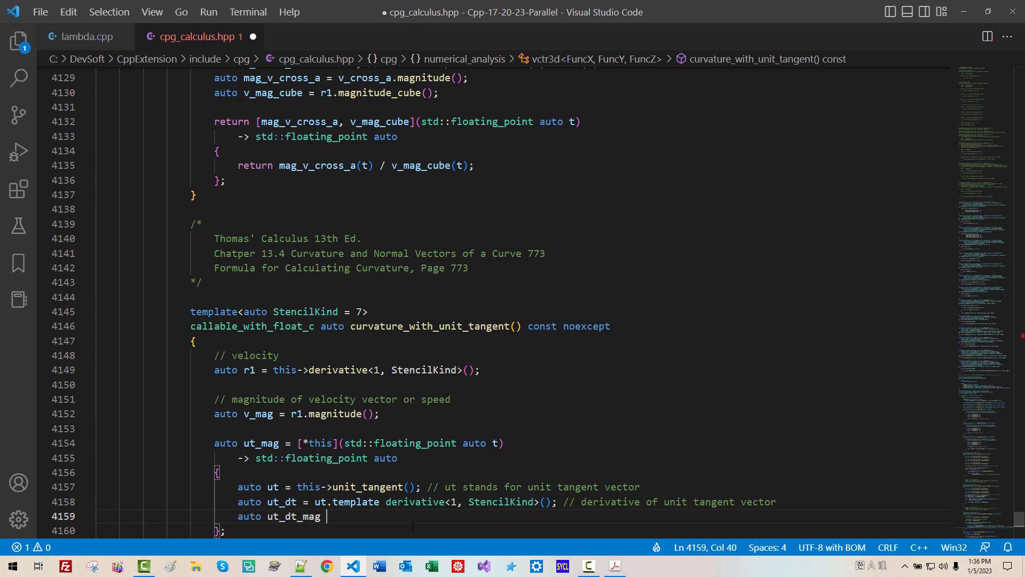
text(= ut)
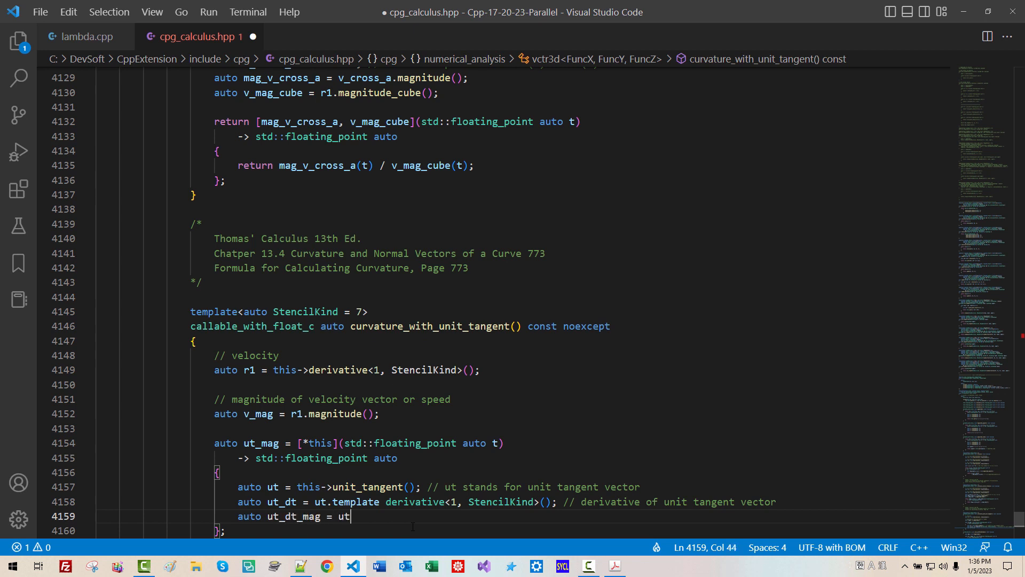
text(_dt.)
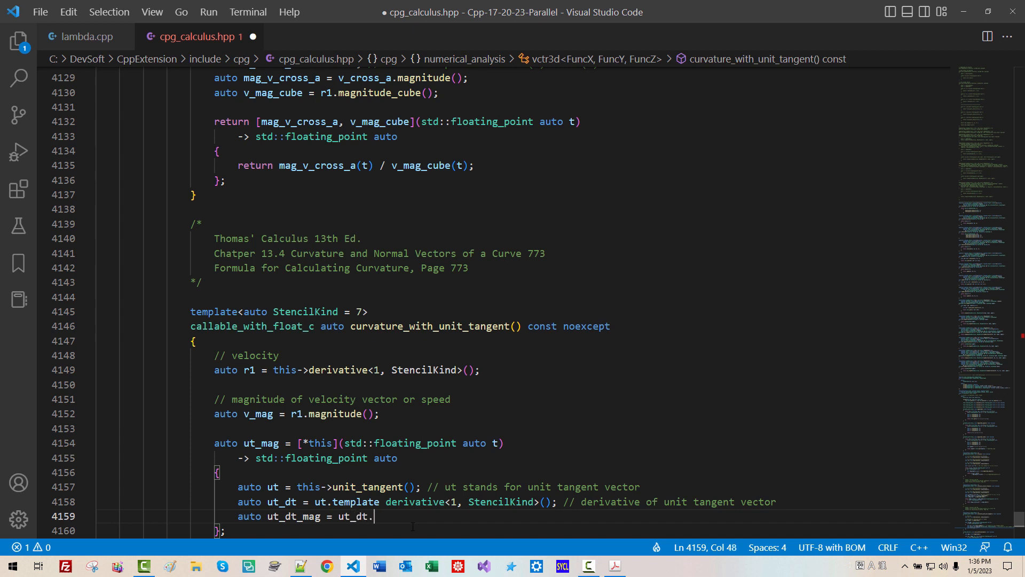
text(magnint)
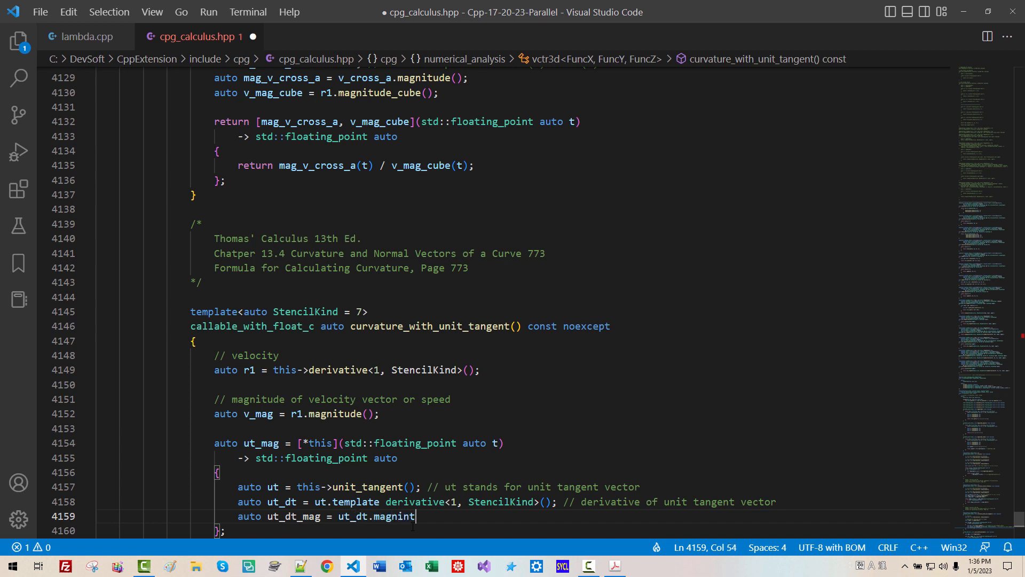
text(ude)
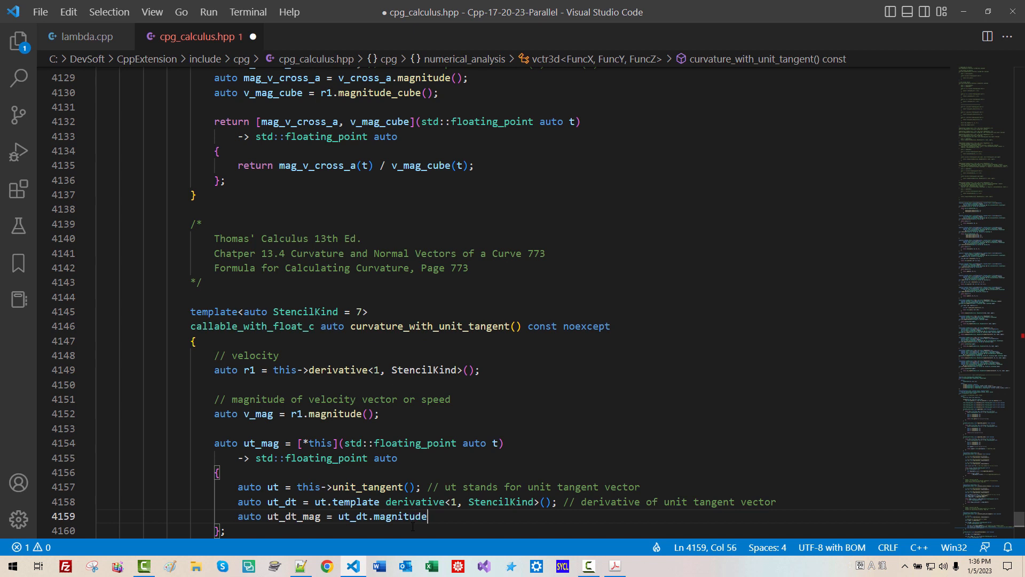
text(();)
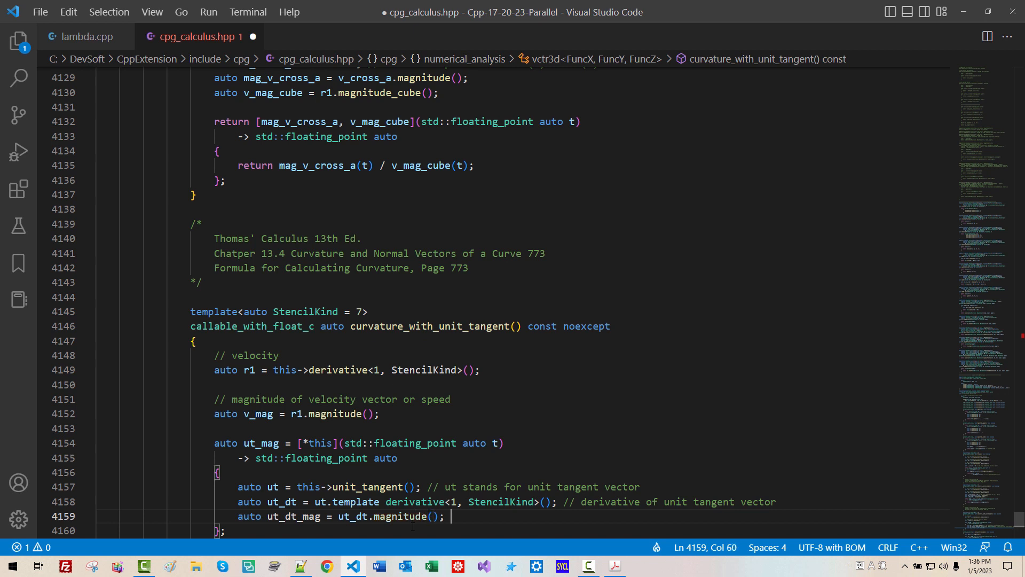
text(|)
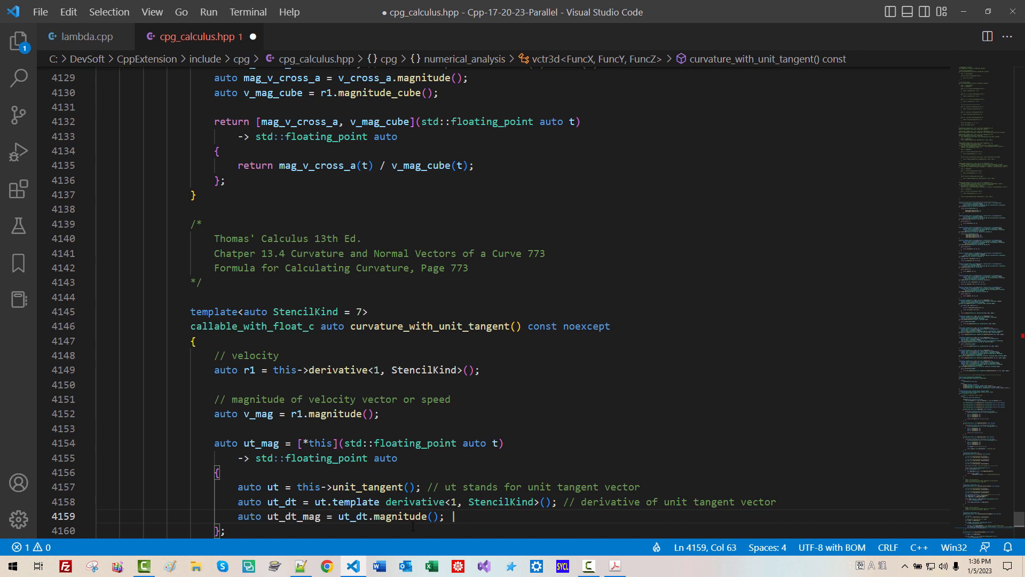
text(dT/dt |)
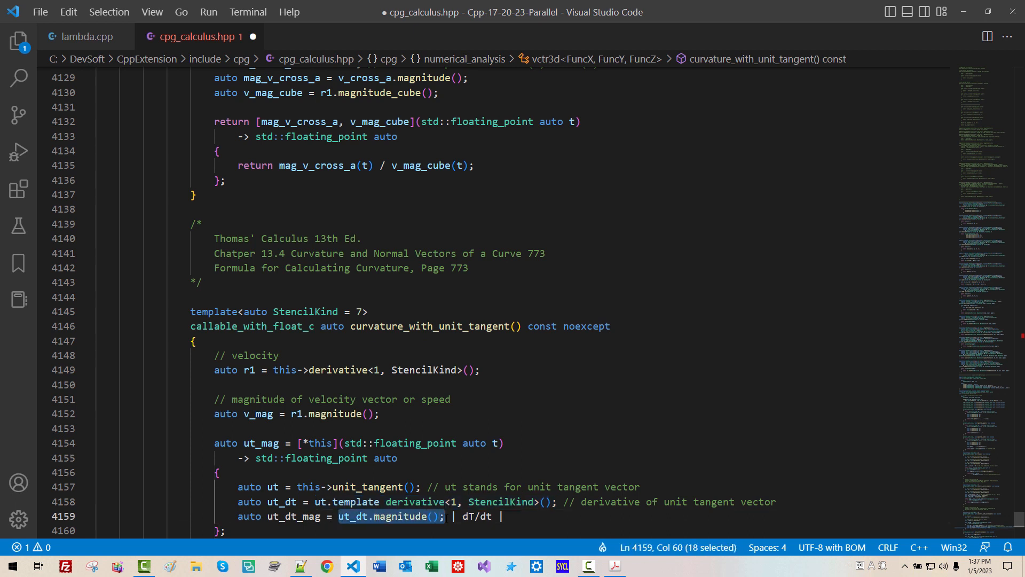
- Make the lambda return ut_dt_mag(t)
text(n)
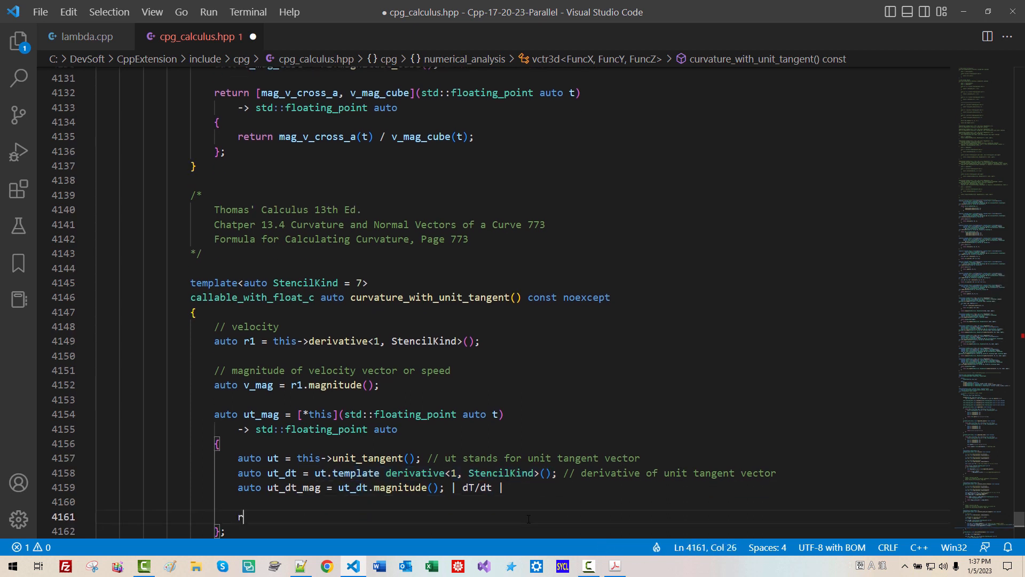
text(eturn ut)
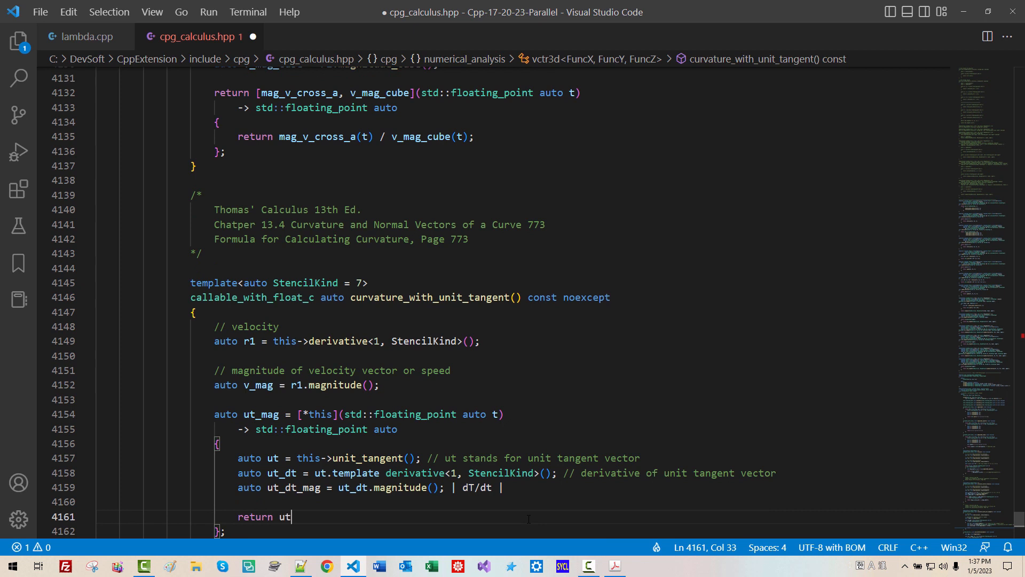
text(_dt_m)
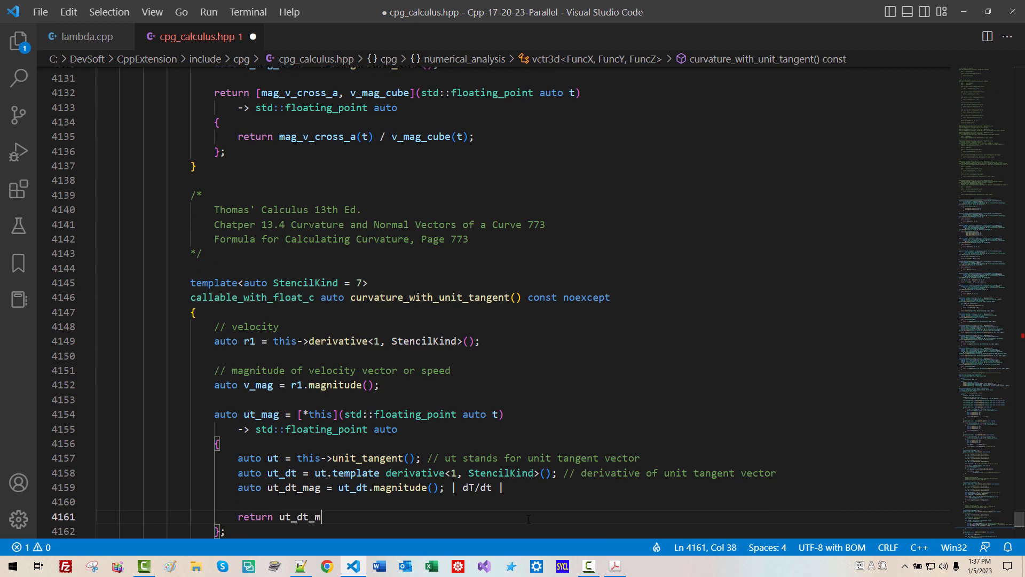
text(ag())
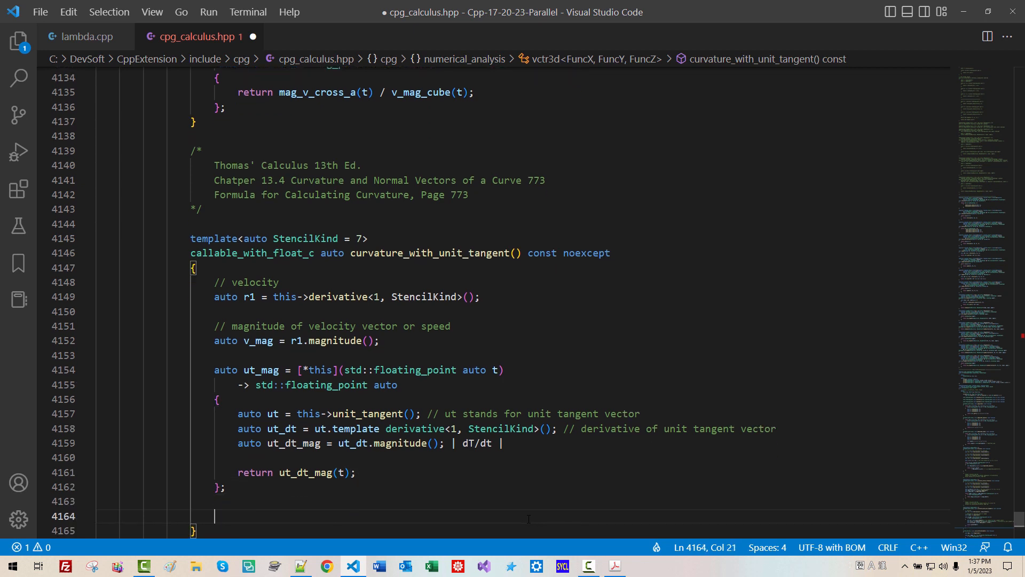
- Return a new lambda capturing v_mag and ut_mag that takes a std::floating_point t
text(return)
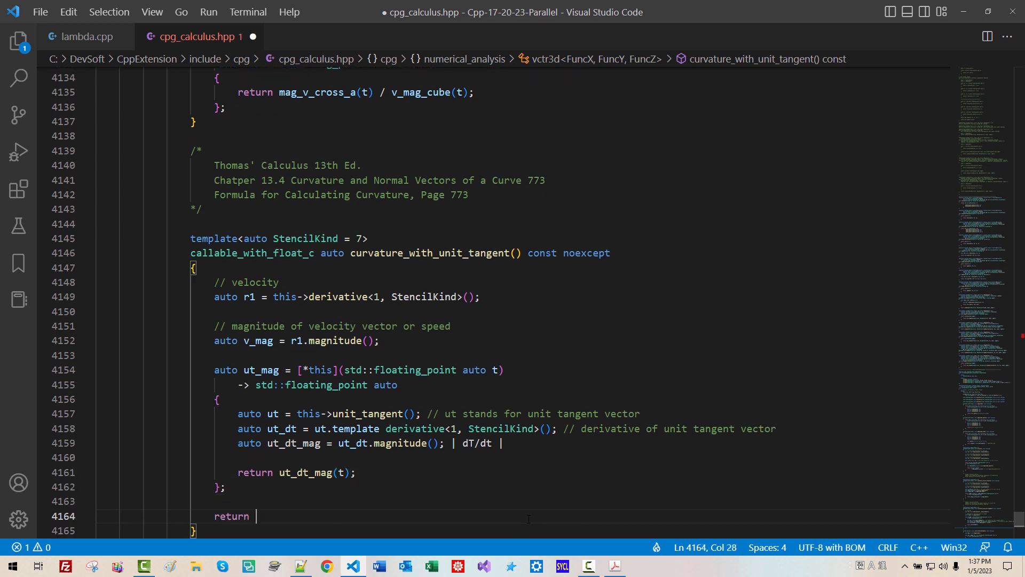
text([])
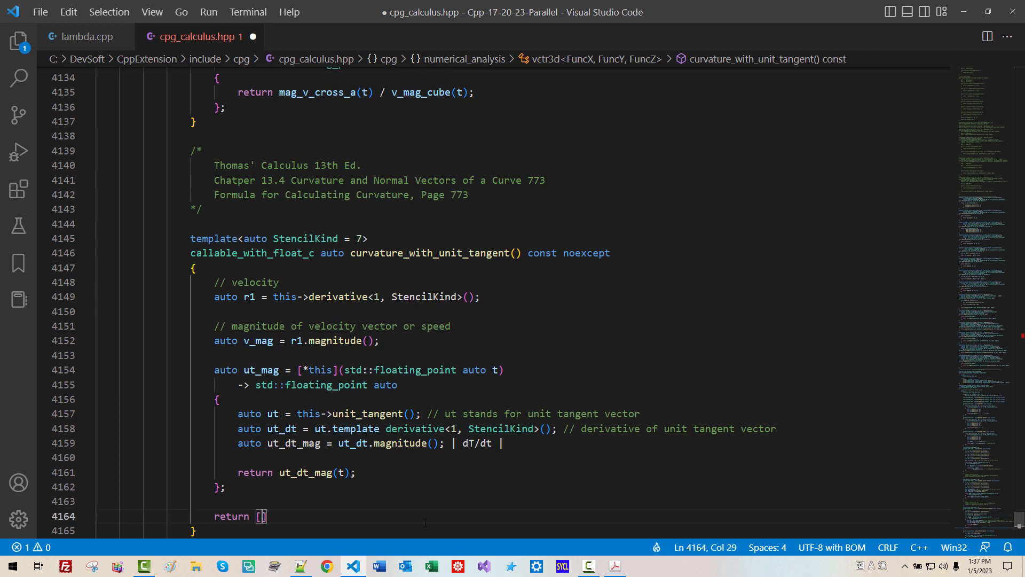
text(v_mag,)
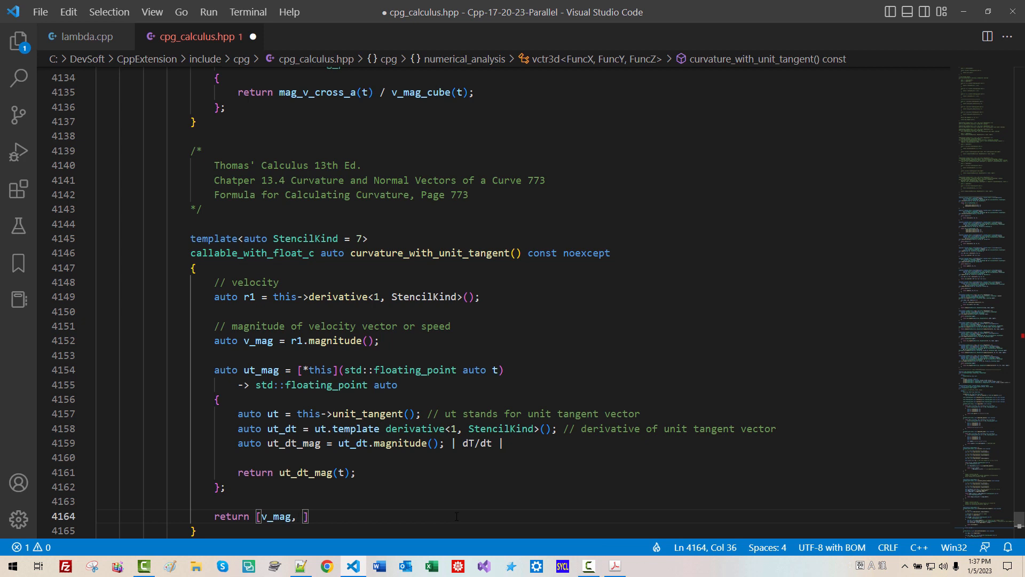
double_click(260, 369)
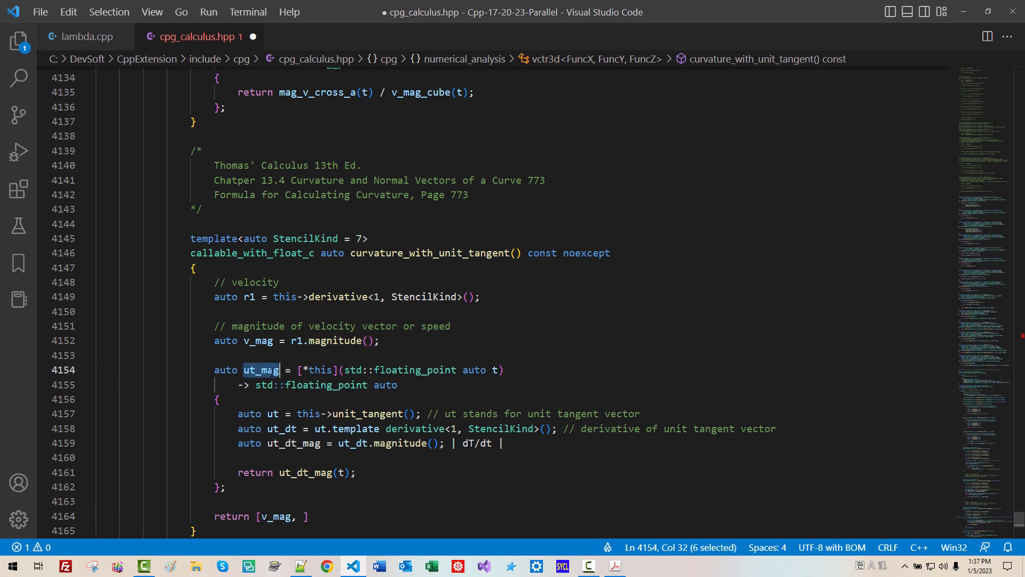
text(ut_mag)
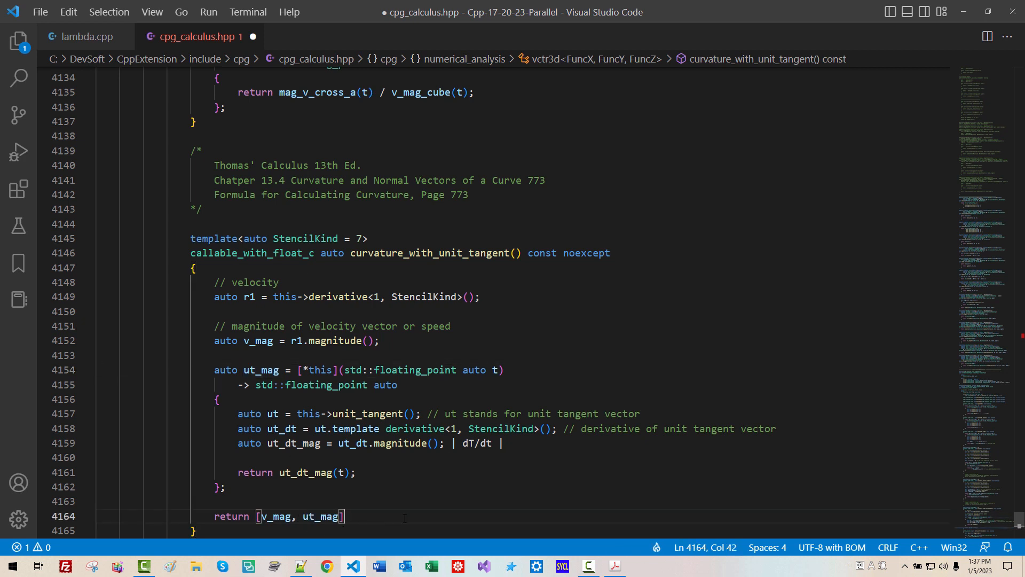
text((std:)
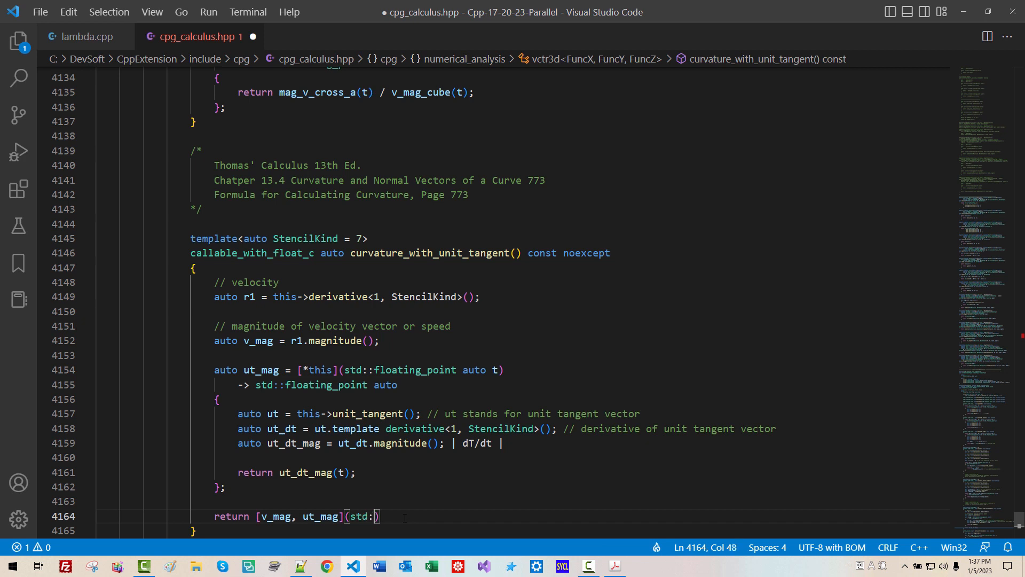
text(floating_point auto t)
text(->)
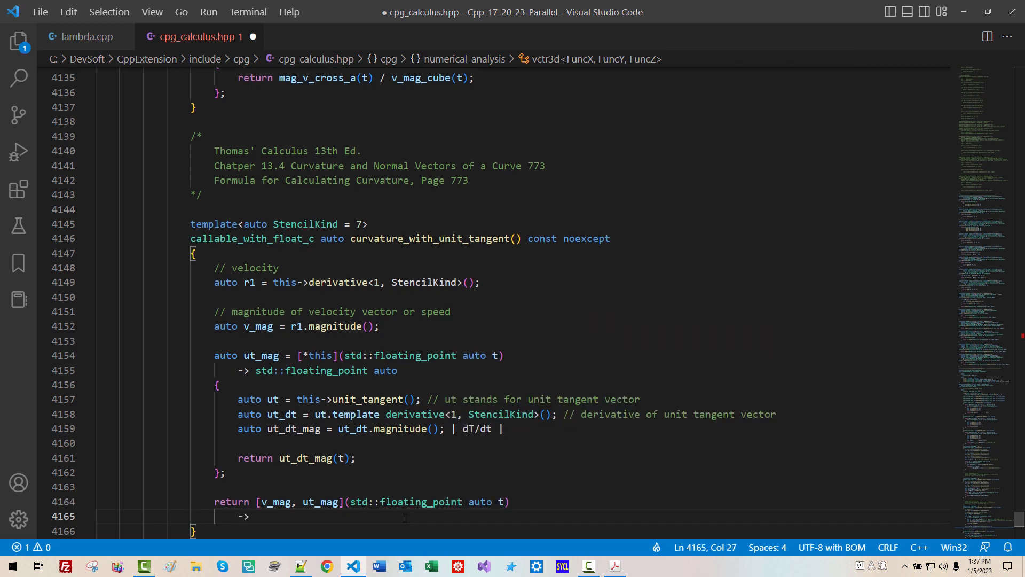
click(501, 501)
text( std::floating_point auto)
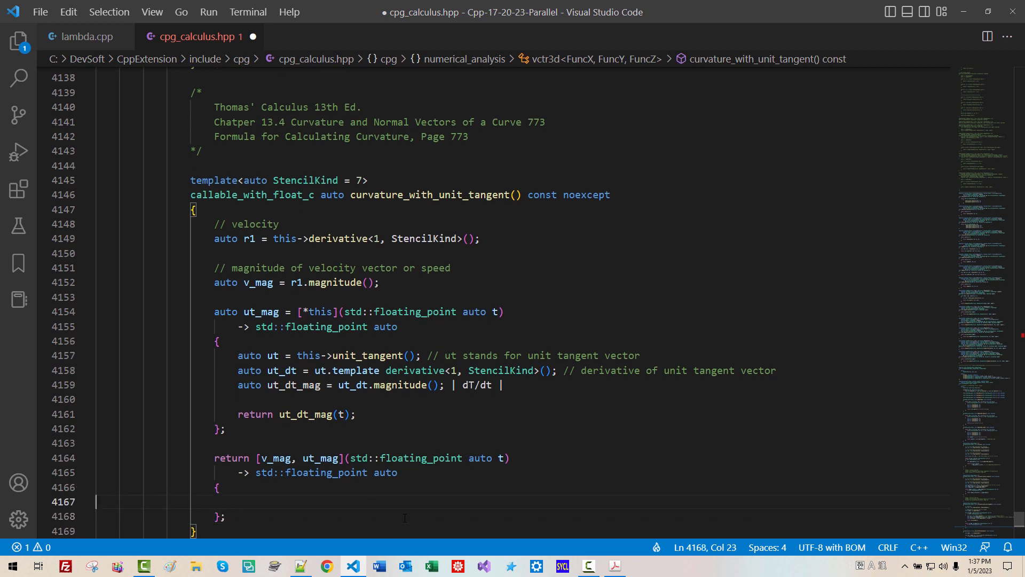
- Fill its body with return ut_dt_mag(t) / v_mag(t);
text(ret)
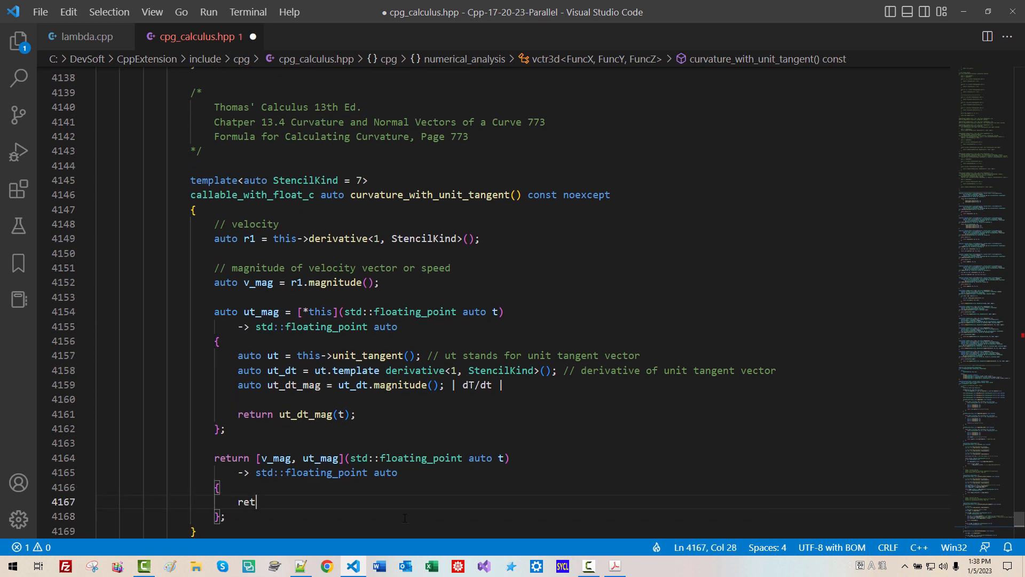
text(urn ut)
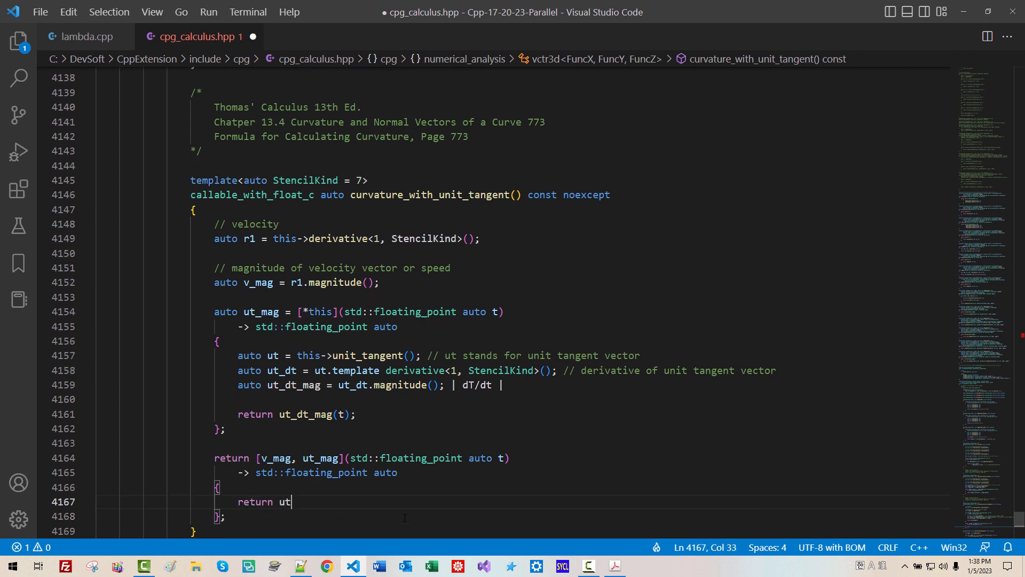
text(_dt)
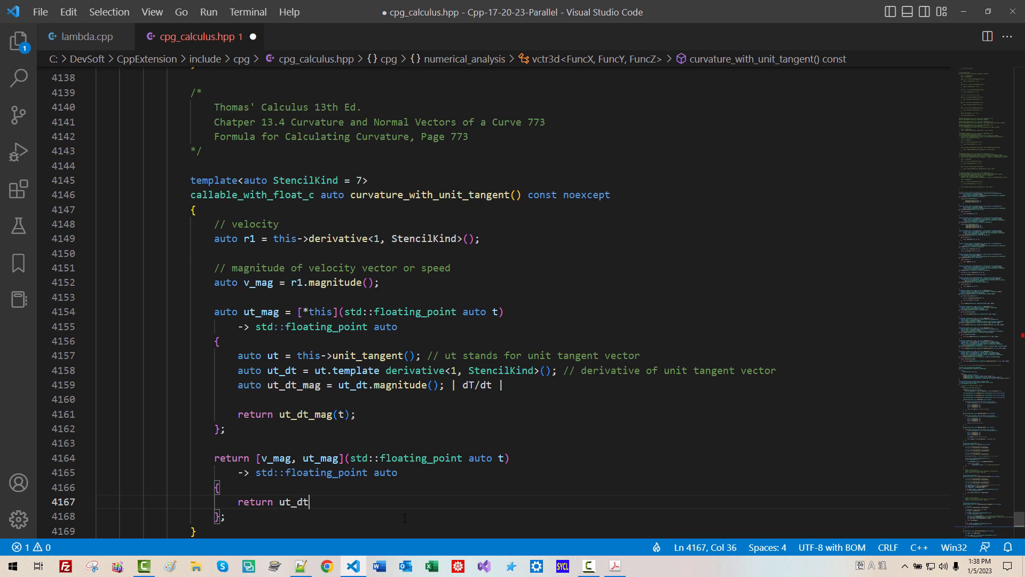
text(_mag(t)
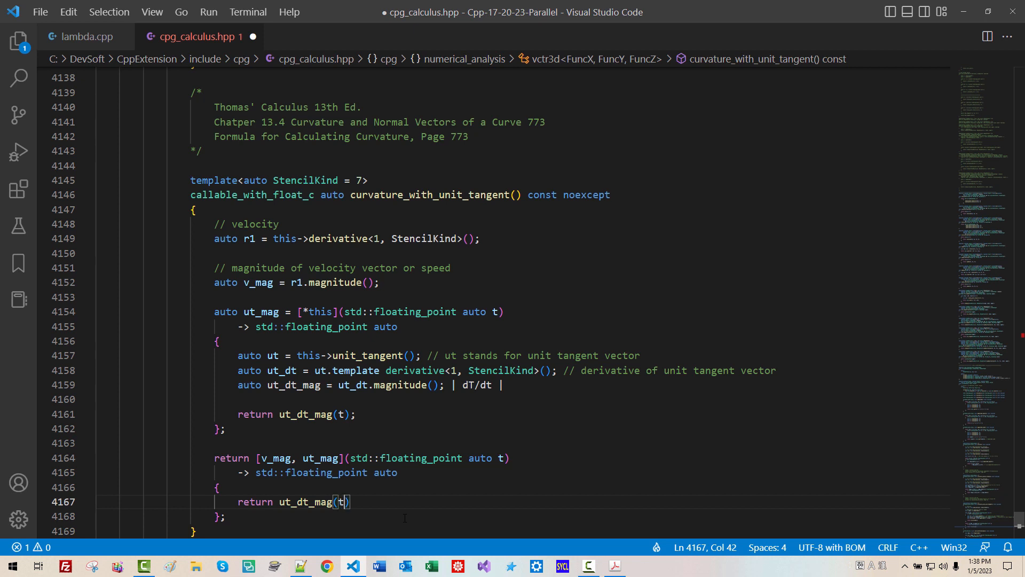
text(/)
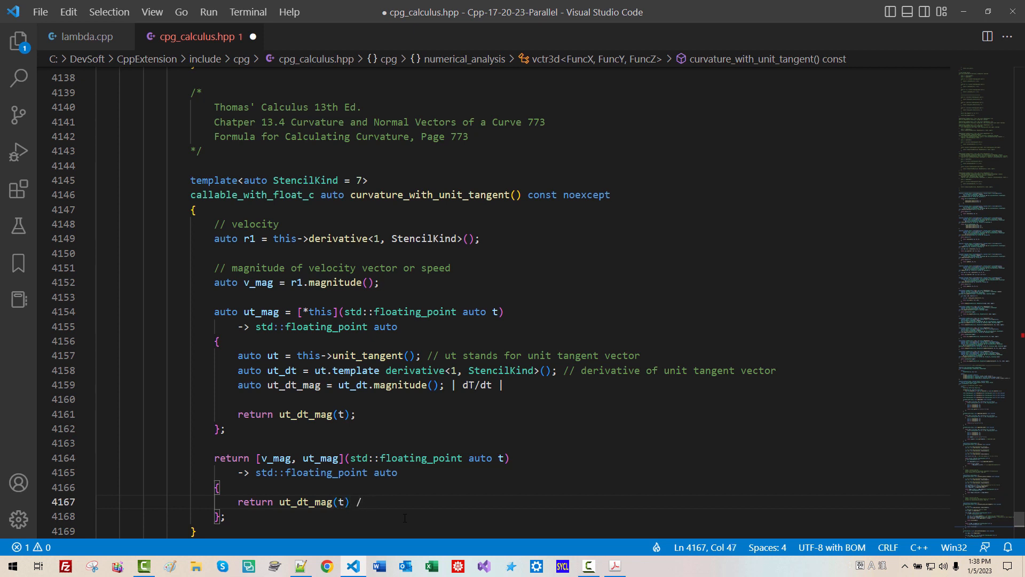
text(v_mag(t)
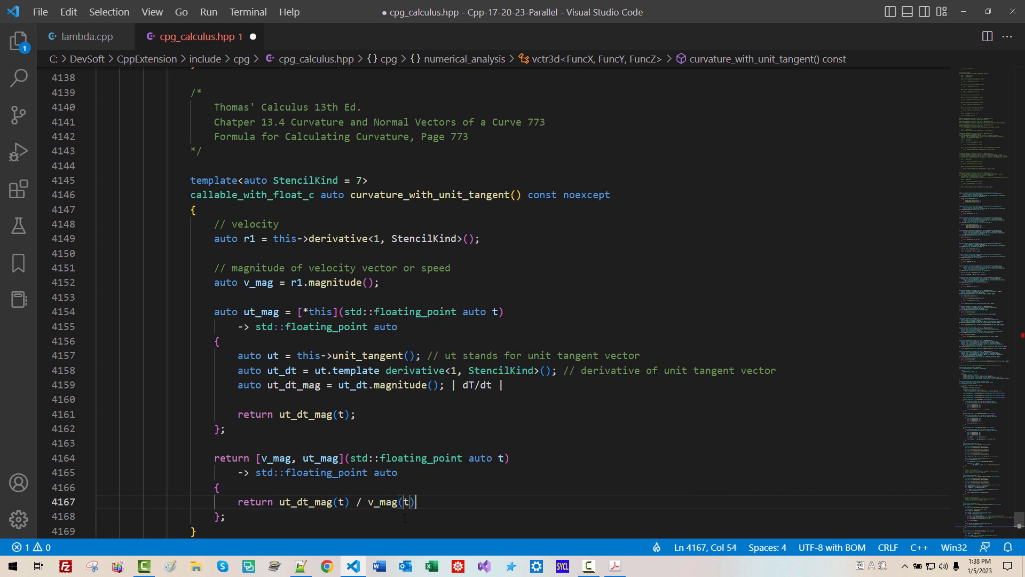
text(;)
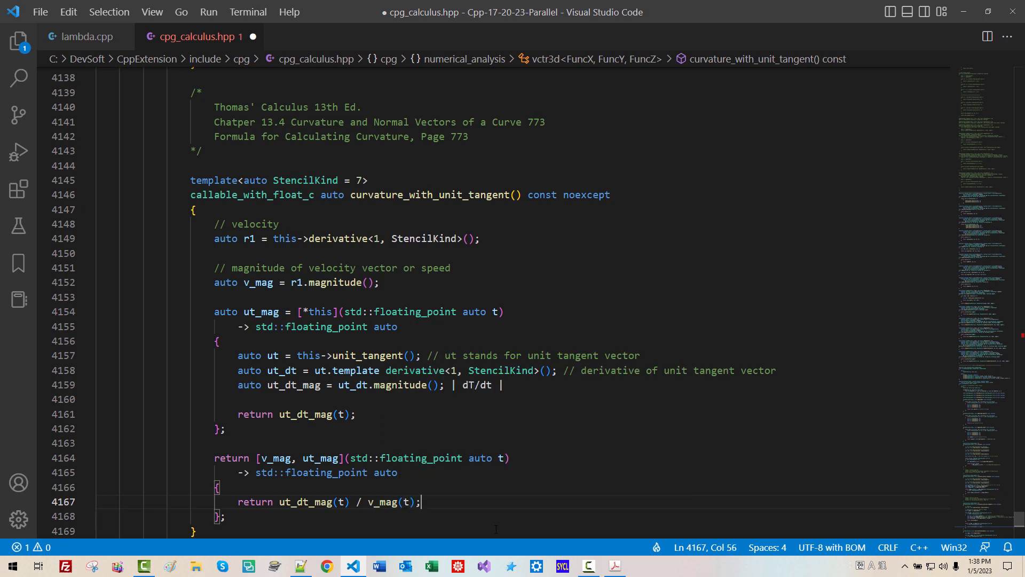
click(614, 566)
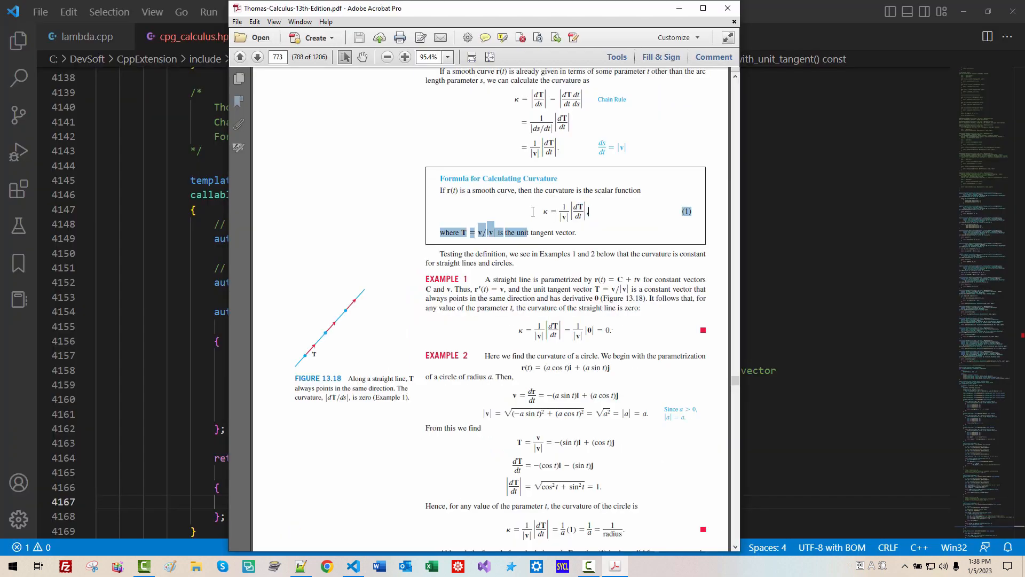
click(703, 8)
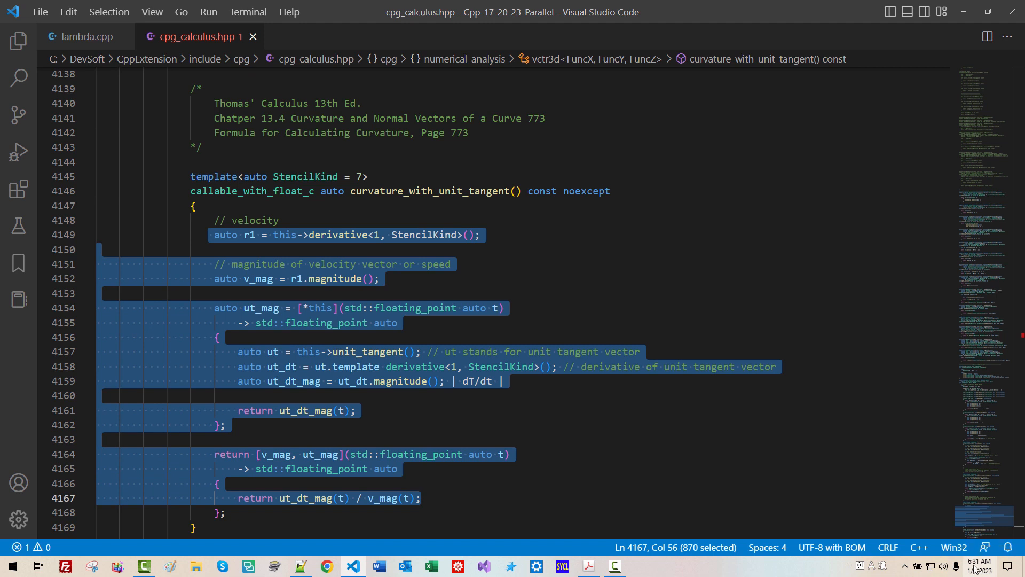
- Comment out the |dT/dt| note and change the final return's ut_dt_mag to ut_mag
click(355, 410)
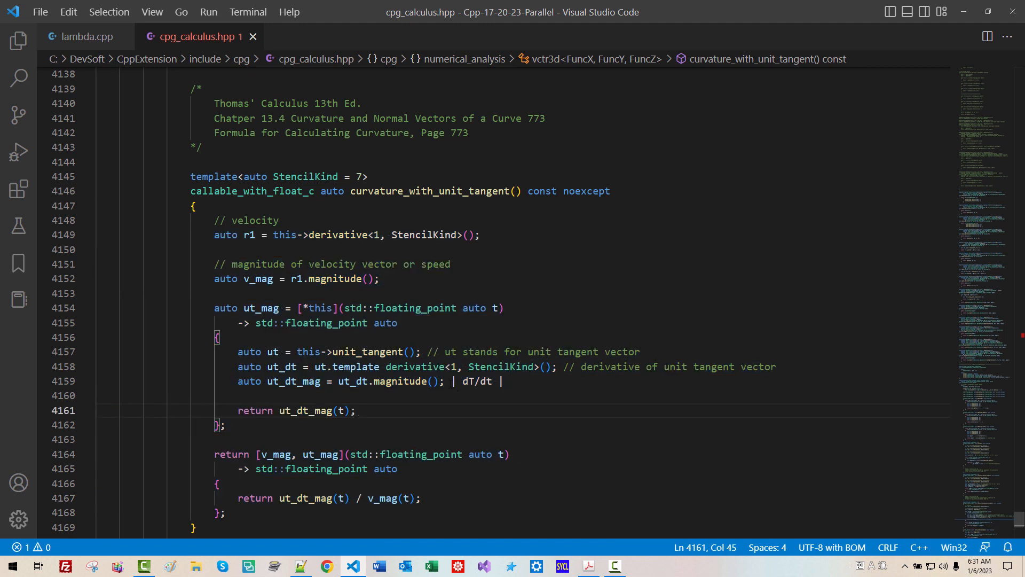
text(//)
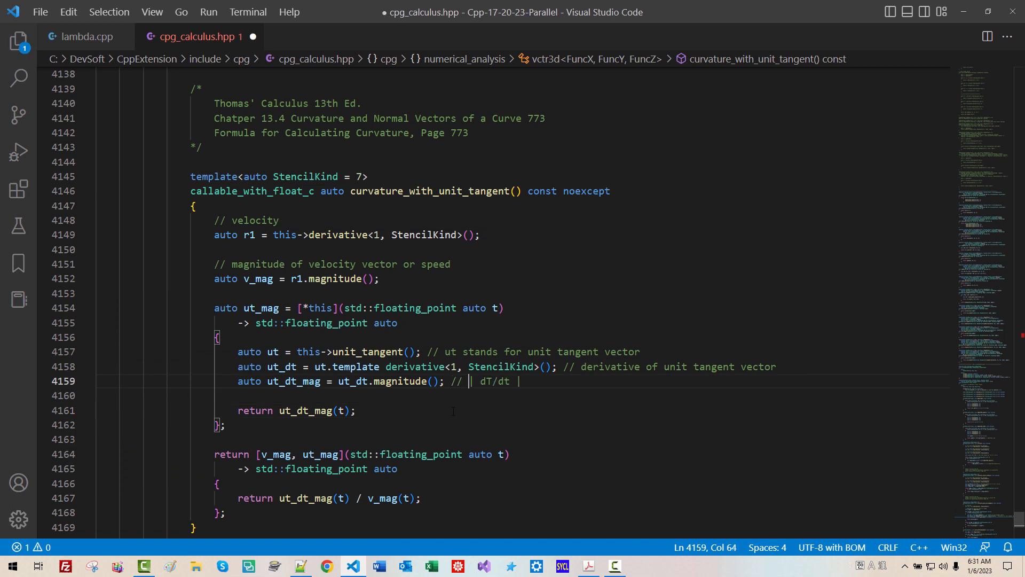
double_click(321, 454)
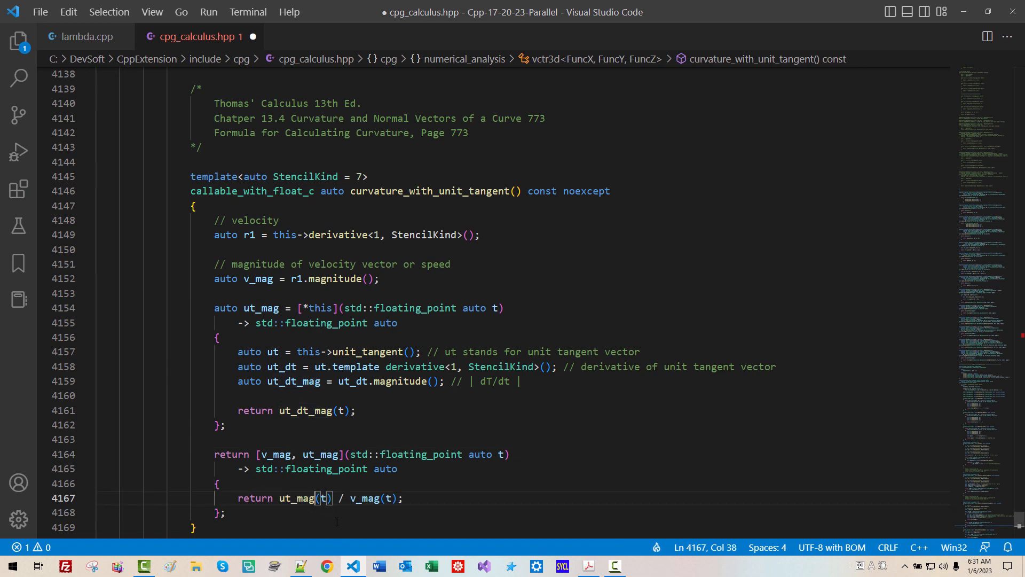
click(85, 36)
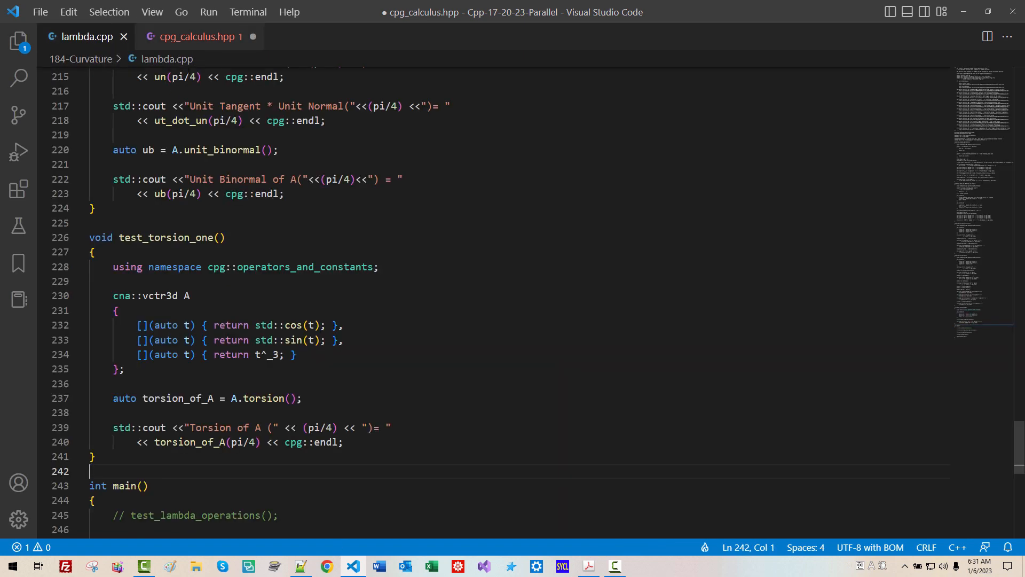
click(193, 36)
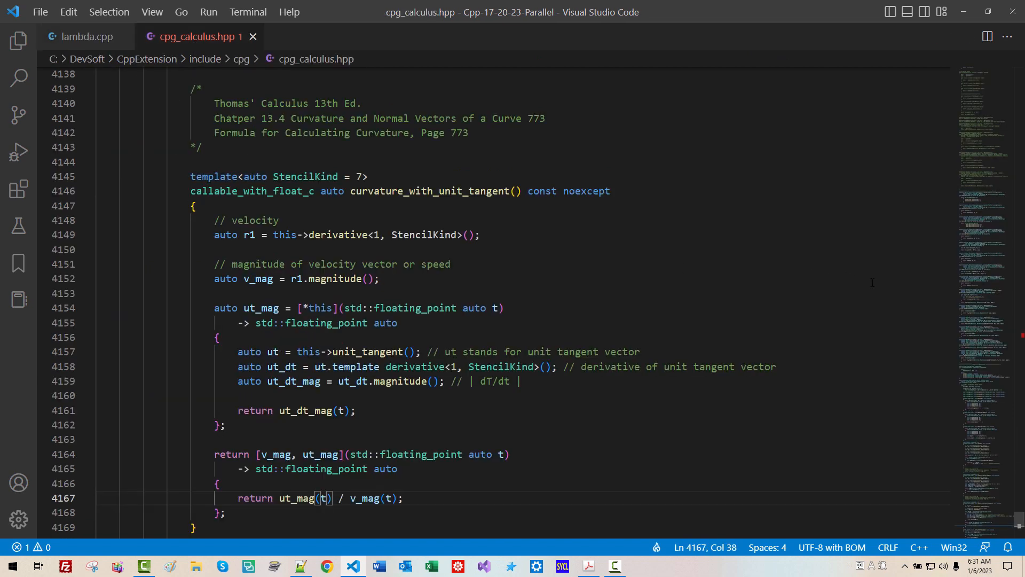
- Split lambda.cpp beside the header, add test_curvature_one(), and call it from main instead of test_torsion_one
click(987, 36)
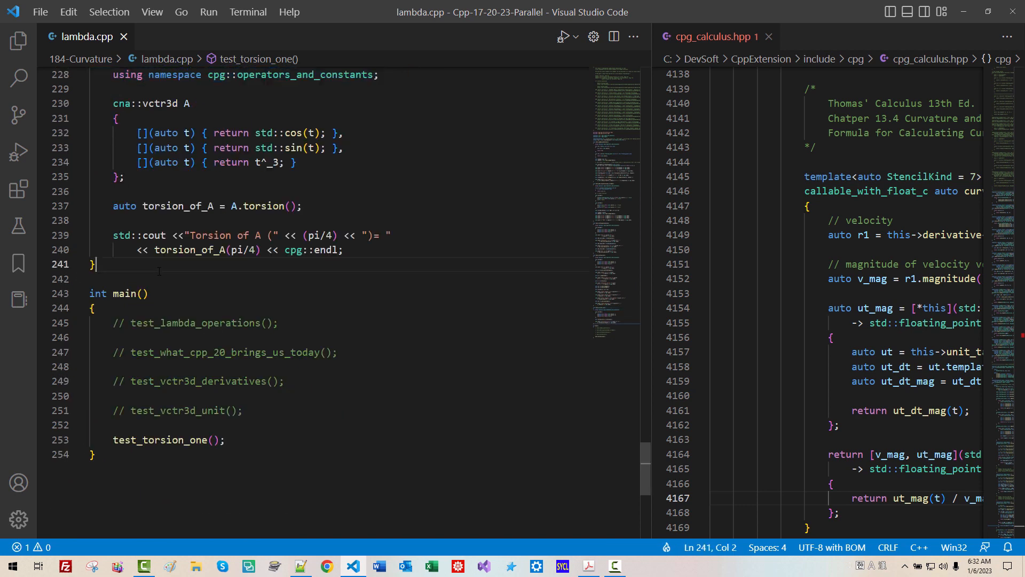
text(void test_torsion_one())
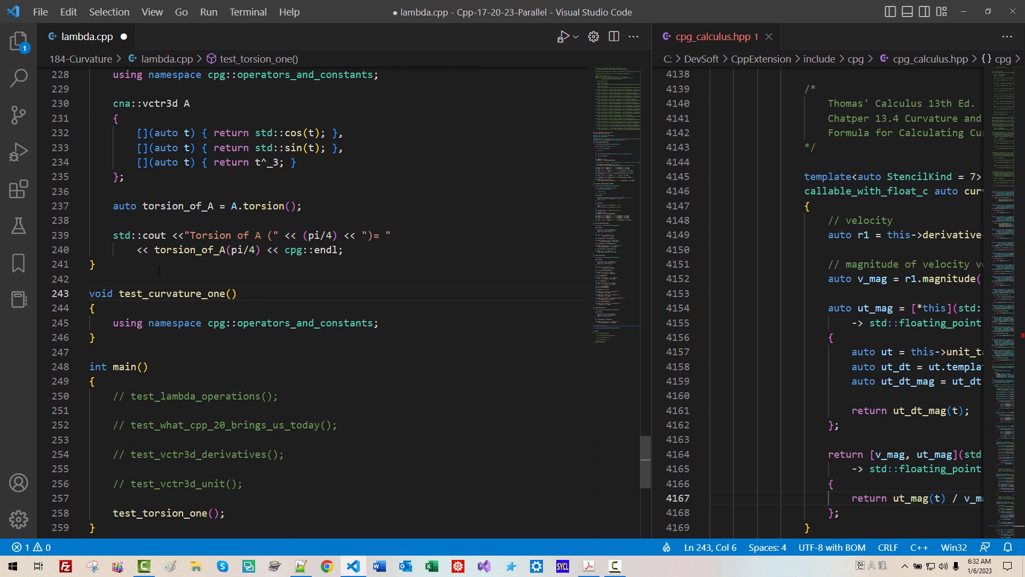
double_click(177, 293)
text(// )
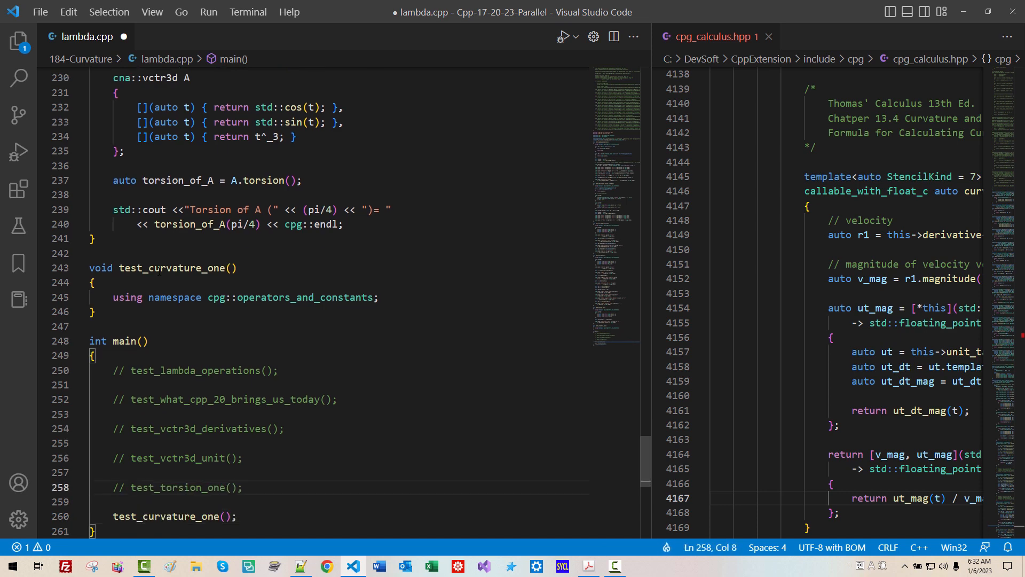
- Jump via bookmarks to section 13.5 and scroll to exercise 27 on page 784
click(586, 565)
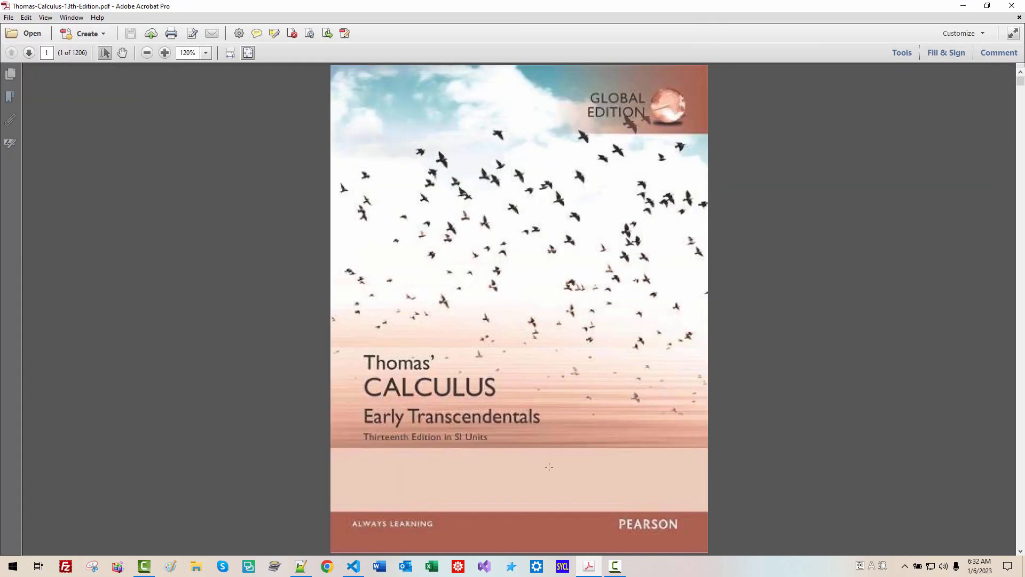
click(11, 96)
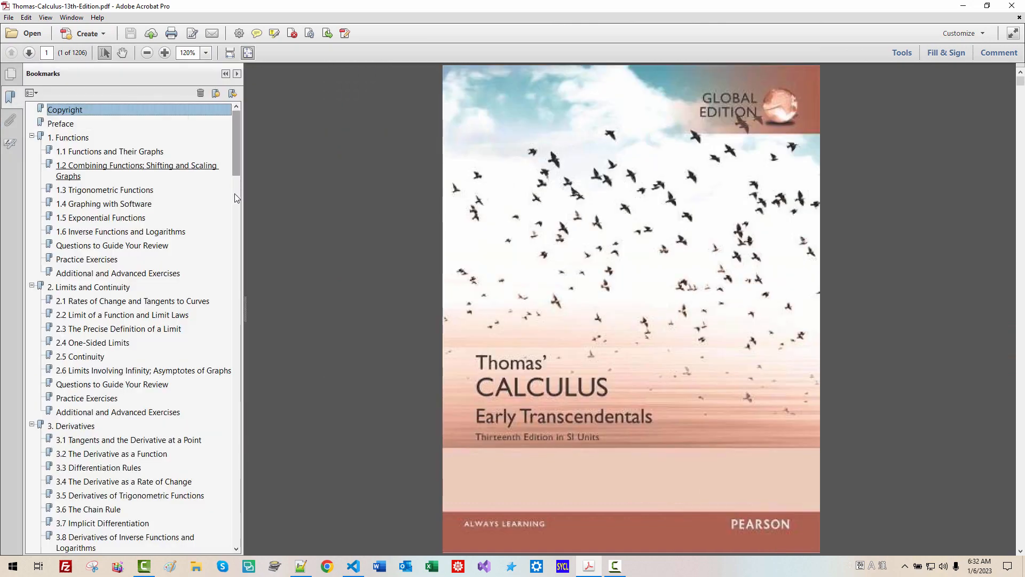
click(134, 327)
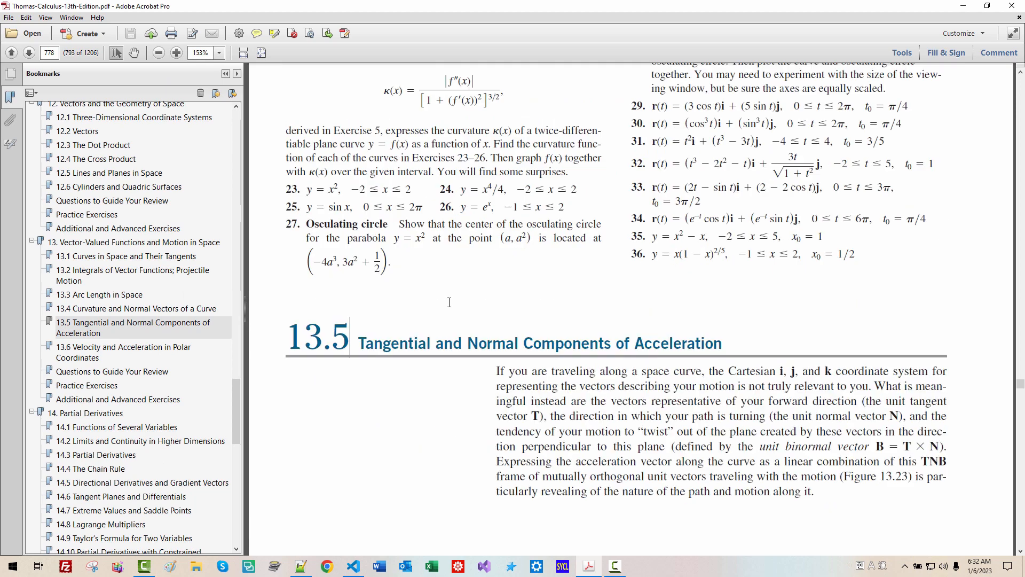
scroll(down, 3)
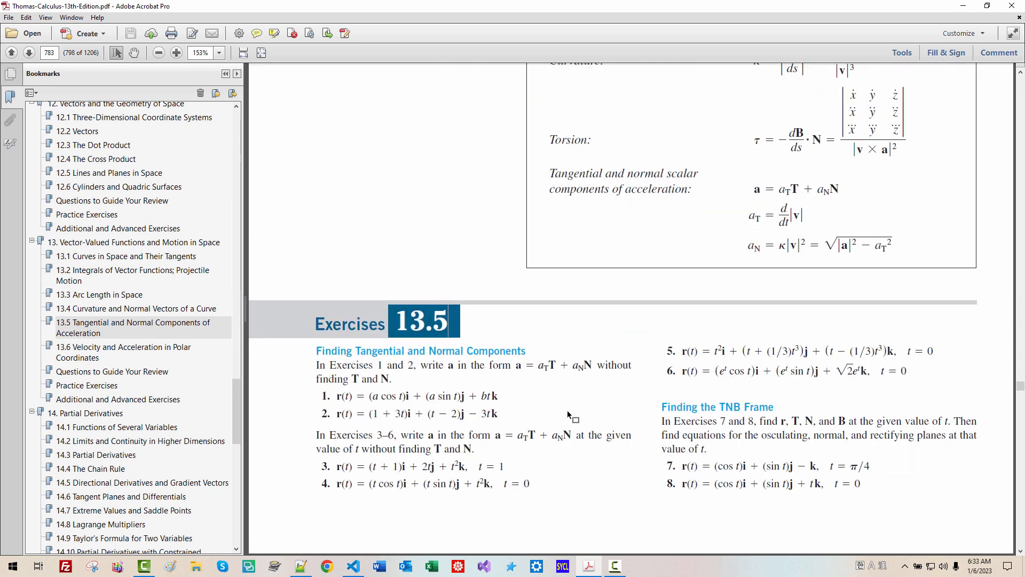
scroll(down, 3)
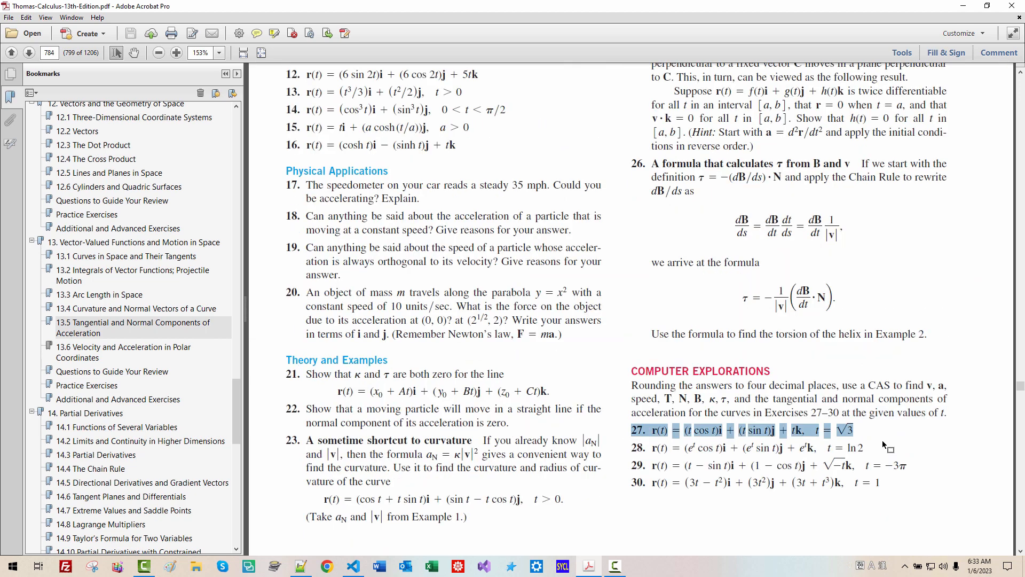
- Comment problem 27 above test_curvature_one with t = sqrt(3), citing Exercises 13.5, page 784
click(353, 566)
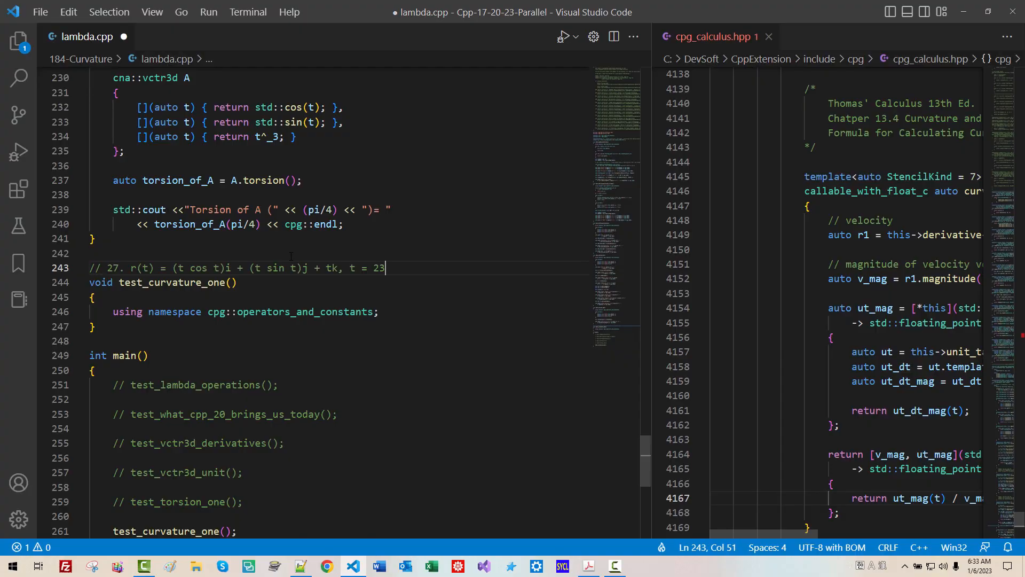
text(sqrt(3)
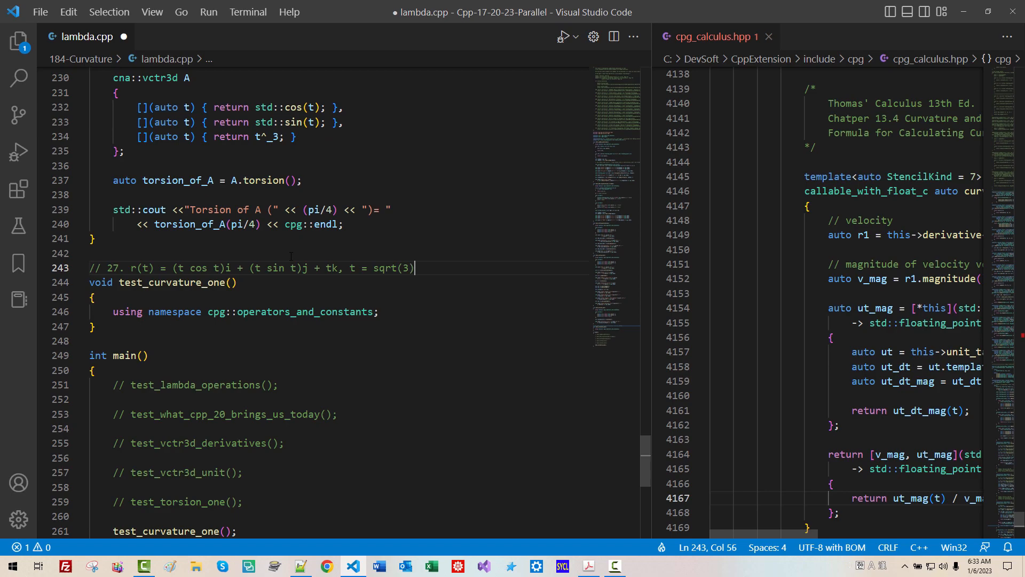
click(587, 565)
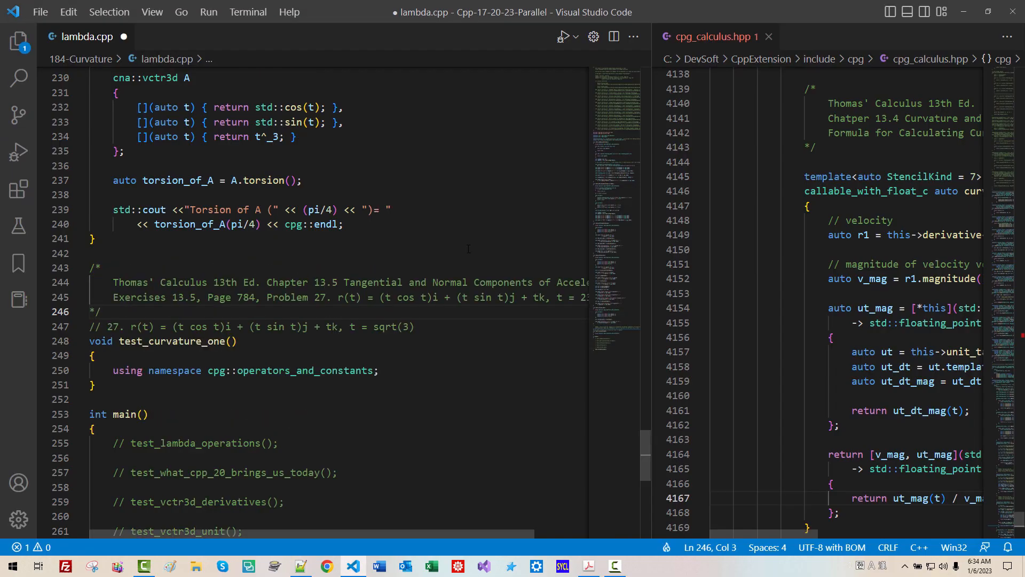
- Define cna::vctr3d r with lambdas t*std::cos(t), t*std::sin(t) and t, and save
key(enter)
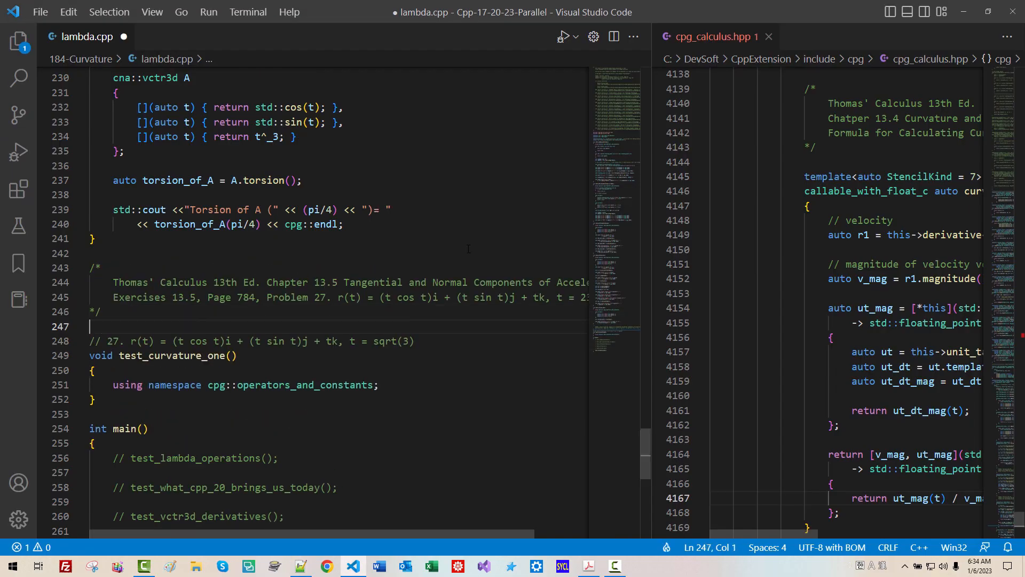
text(cna)
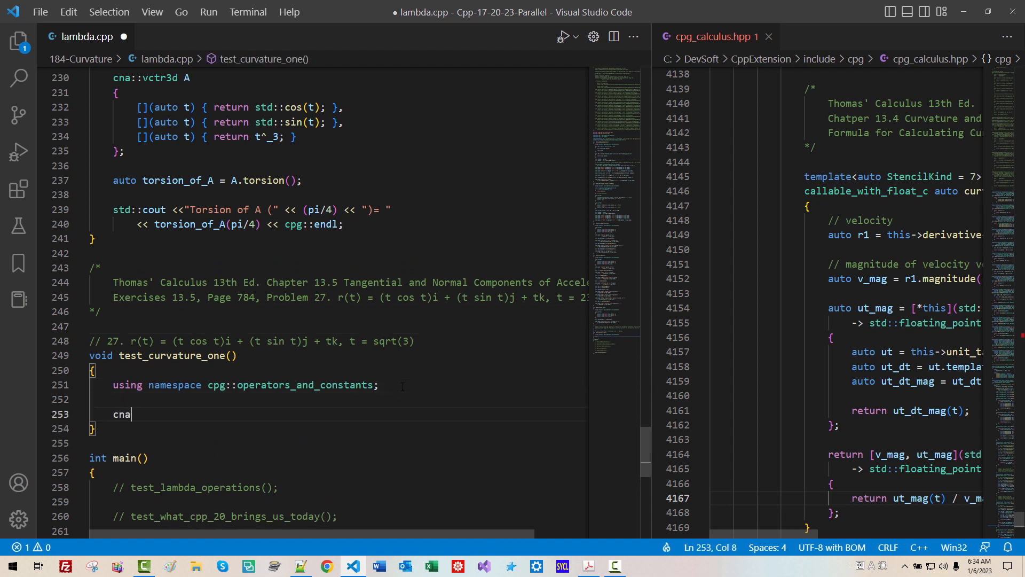
text(::vctr)
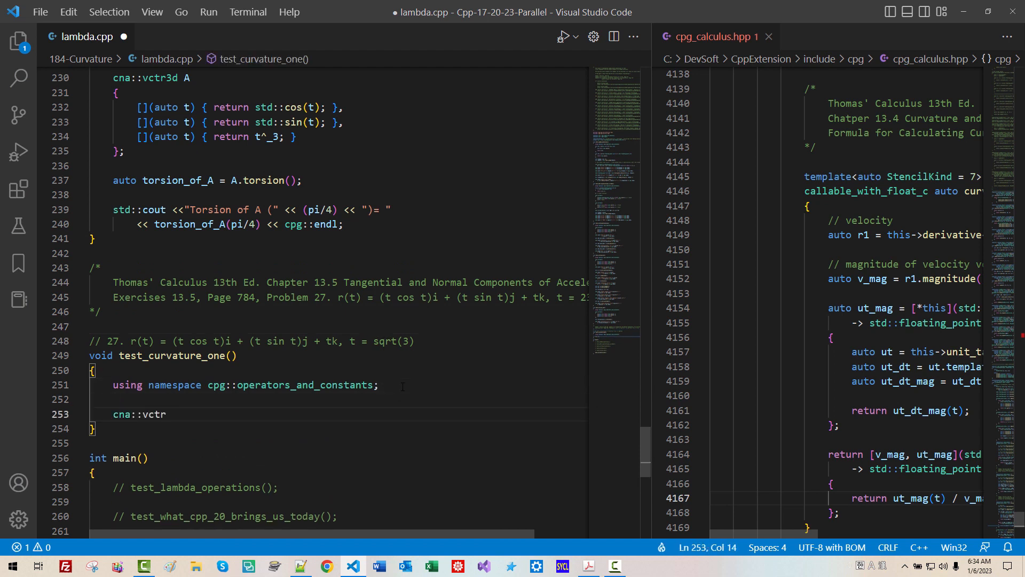
text(3d r)
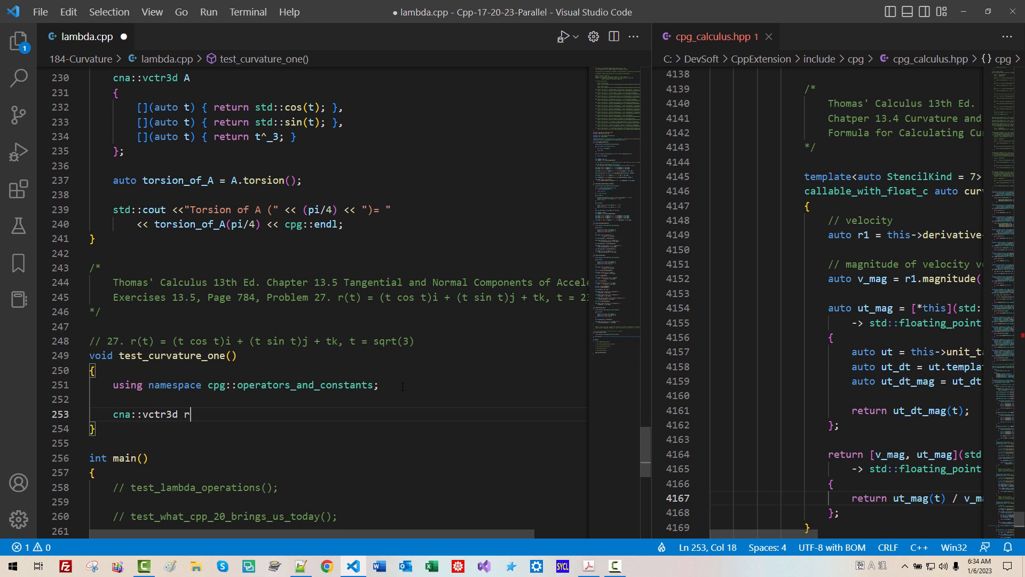
text(ad10)
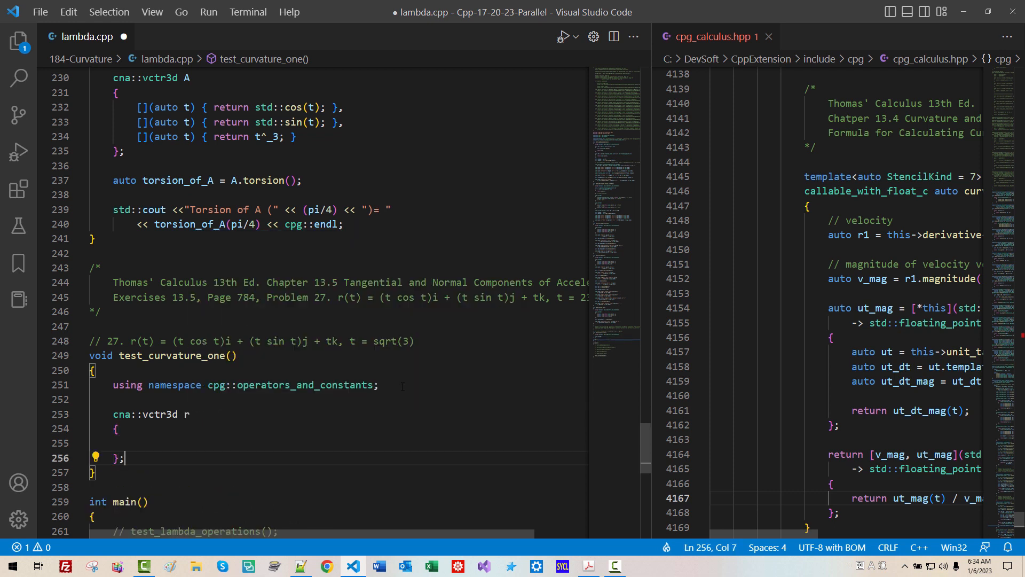
text([](auto ))
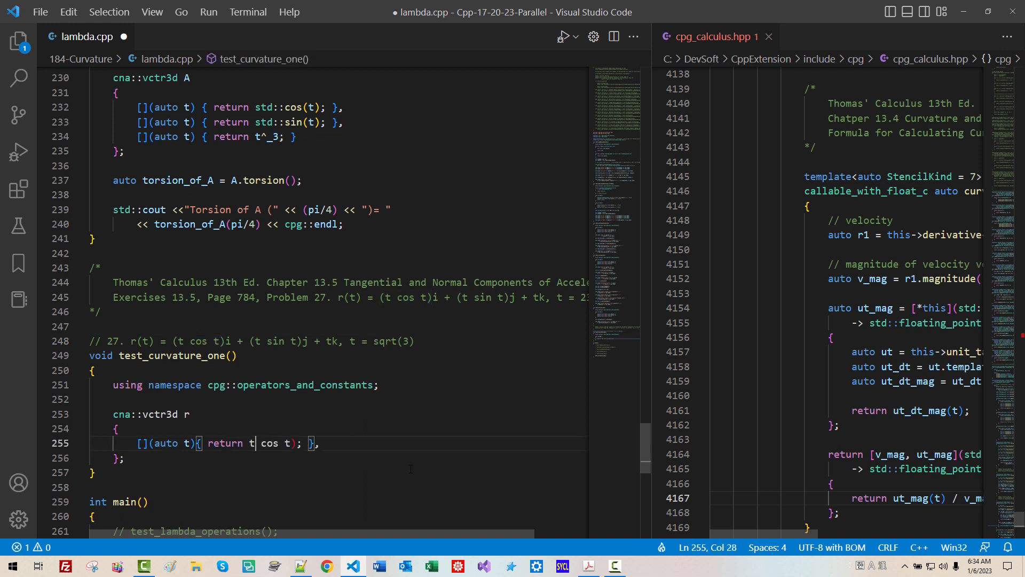
text(* std::)
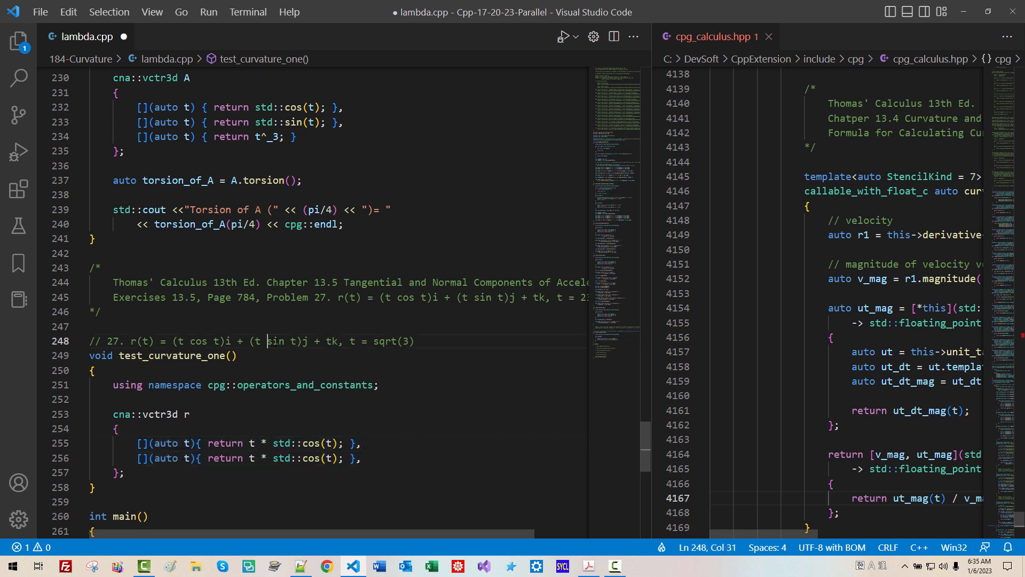
double_click(275, 341)
text([](auto t){ return t; })
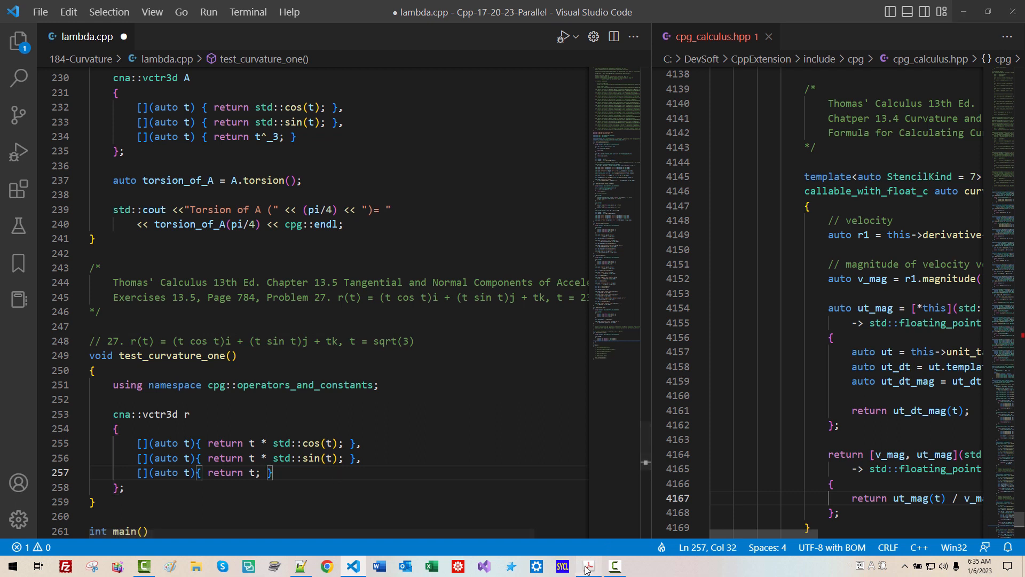
click(587, 566)
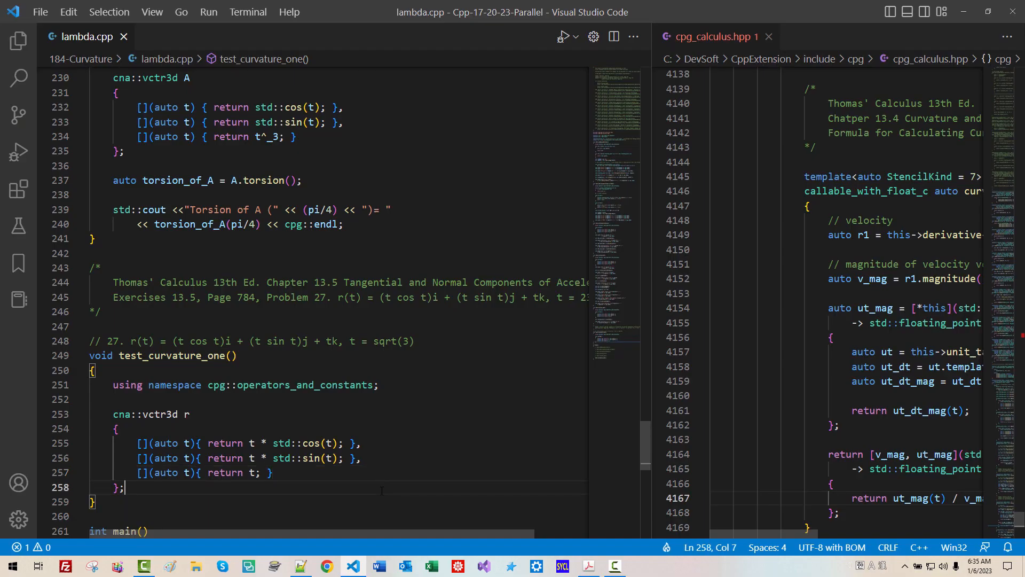
- Set auto t = std::sqrt(3.0) and k1 = r.curvature_vector_formula()
text(auto t)
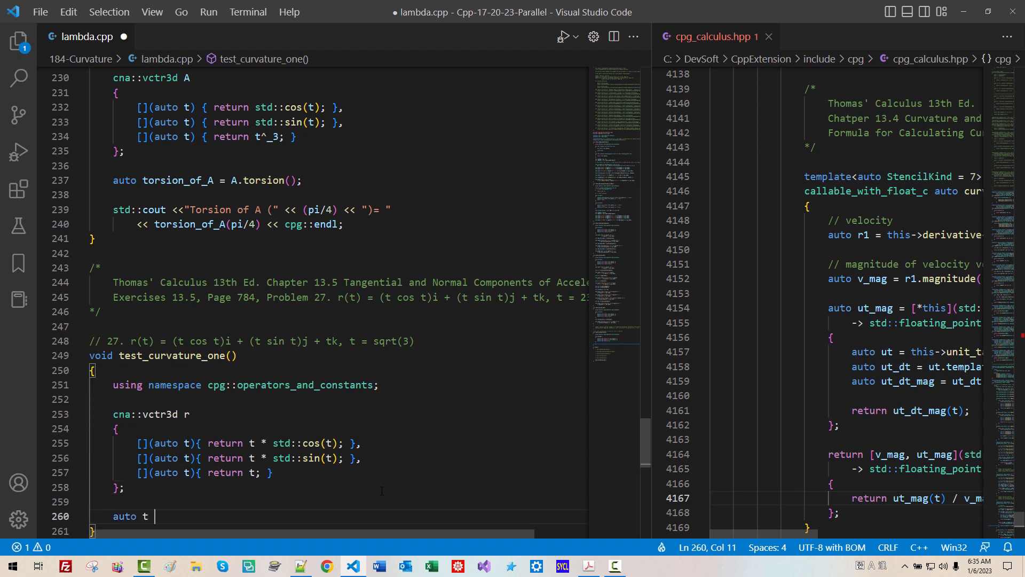
text(= std:)
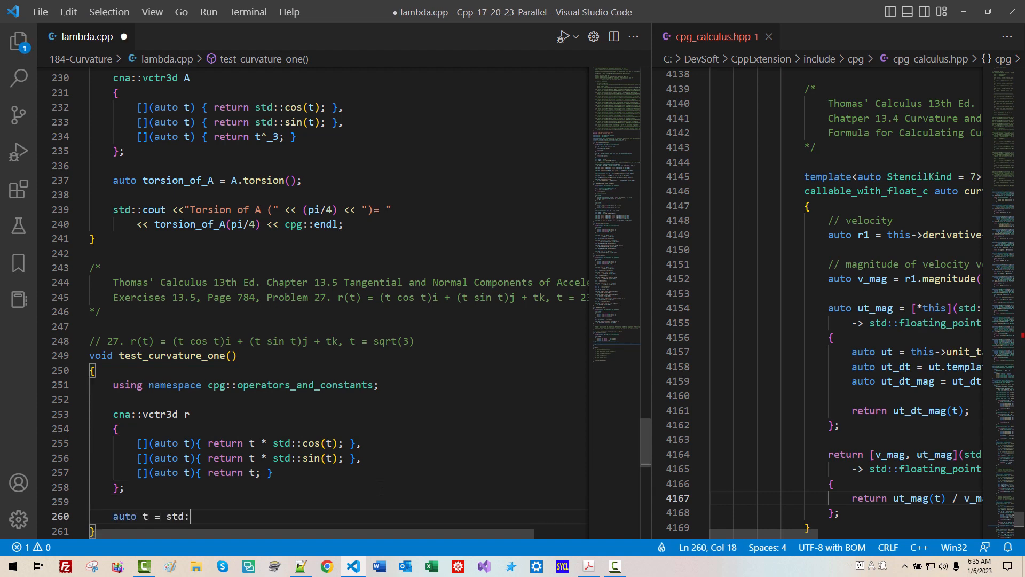
text(sqrt(3.0);)
text(auto)
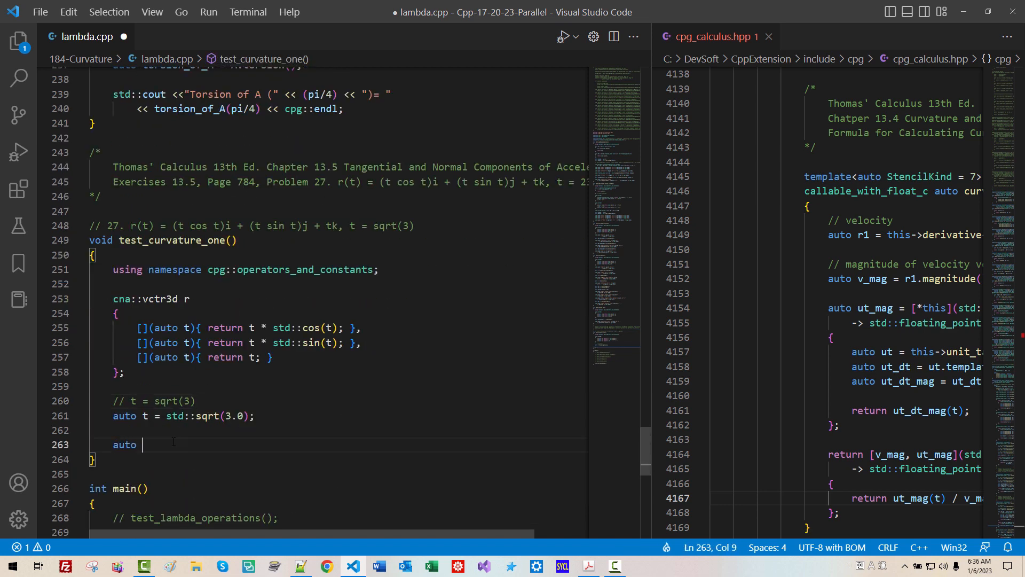
text(k1 = c)
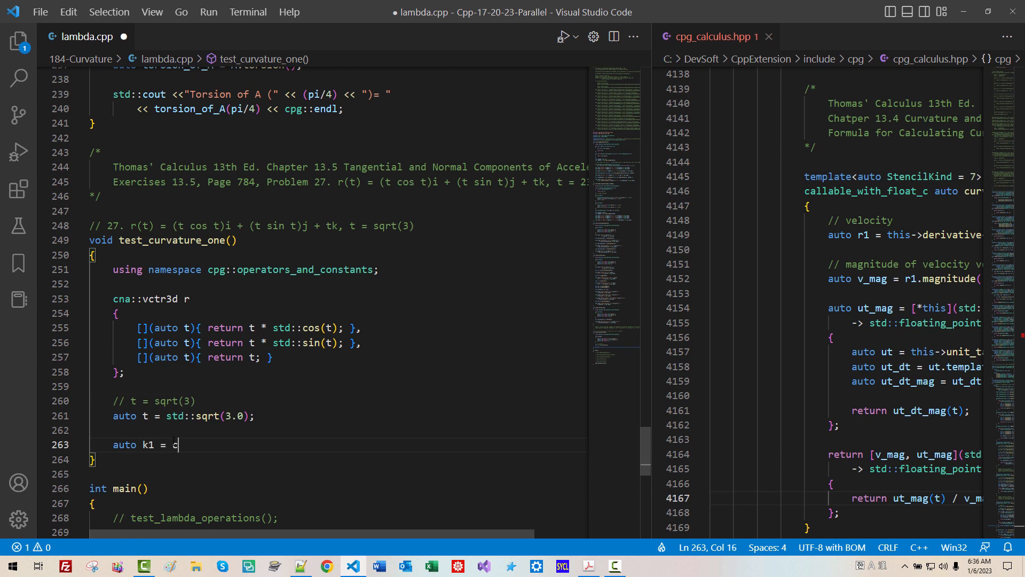
text(na::)
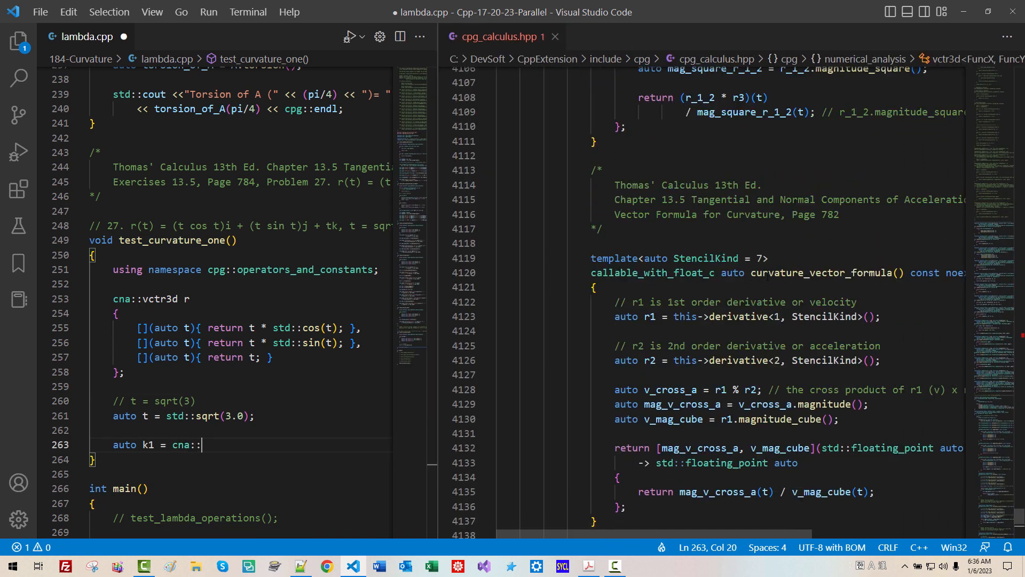
text(r)
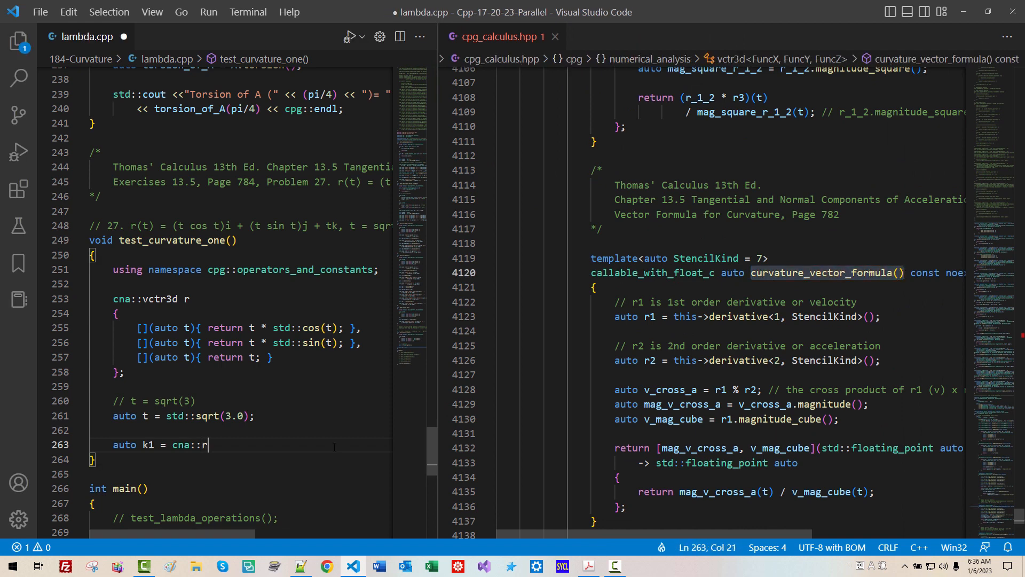
text(.curvature_vector_formula();)
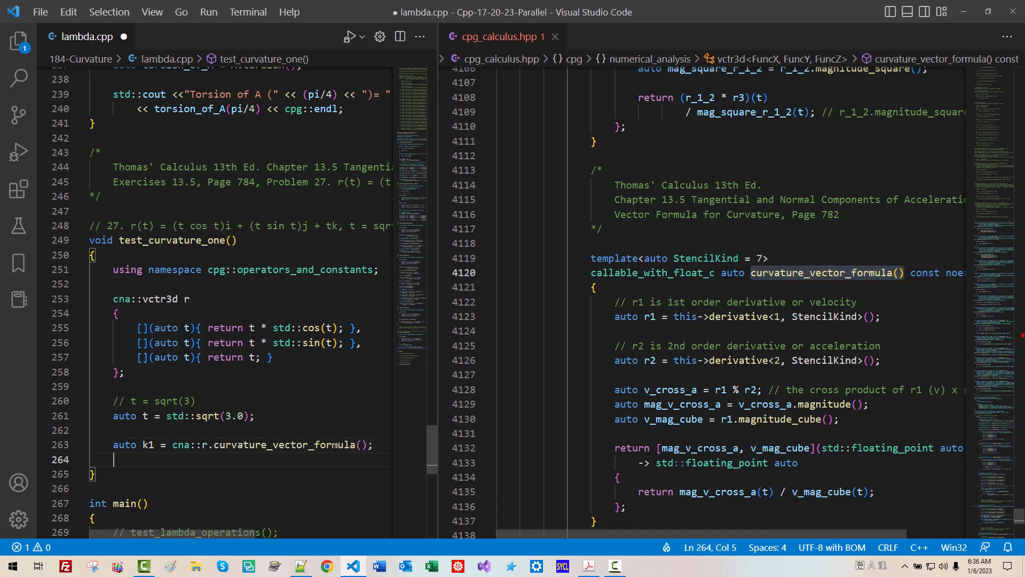
- Define auto k2 = r.curvature_with_unit_tangent()
text(auto k)
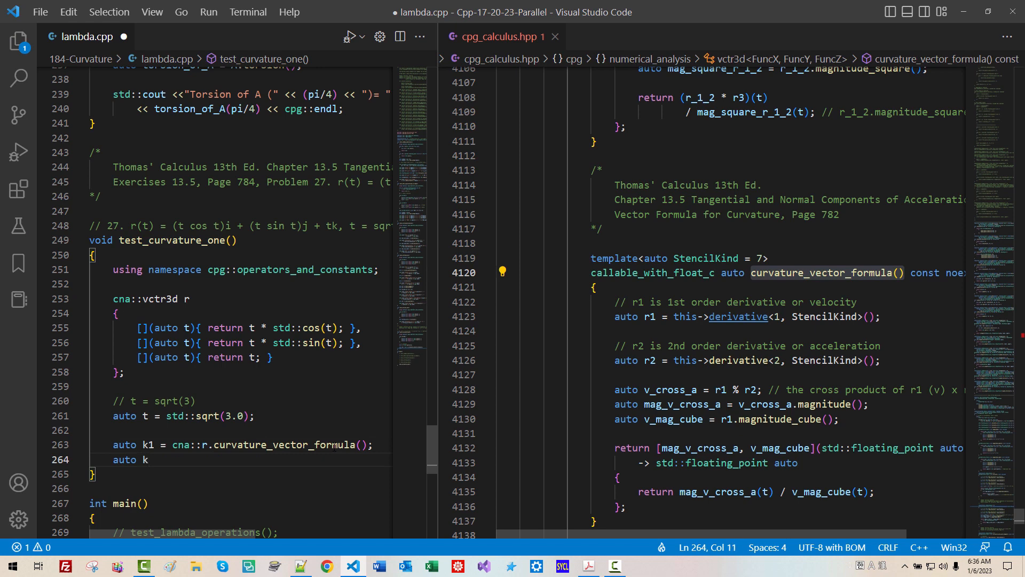
text(2 = r.)
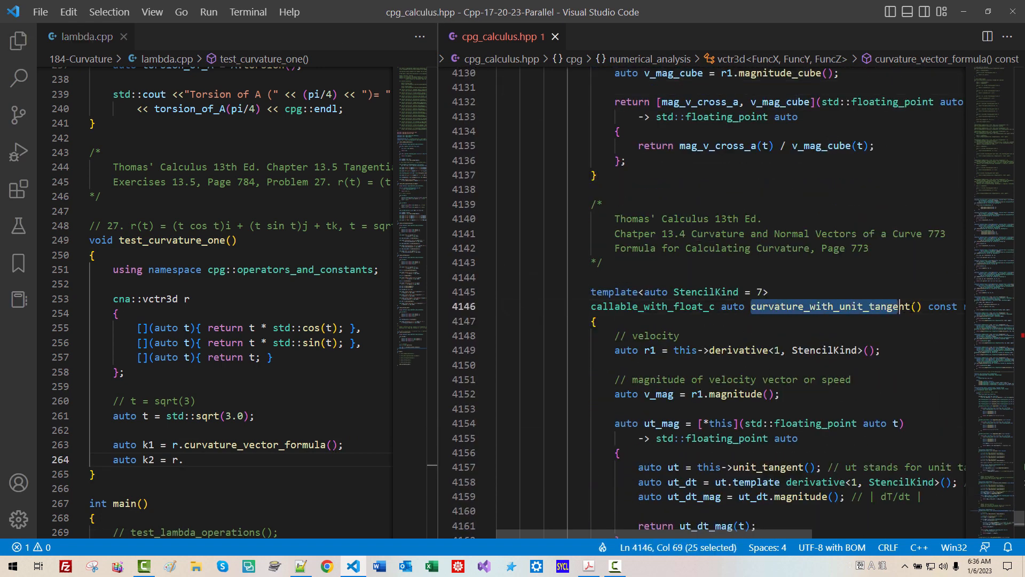
text(curvature_with_unit_tangent())
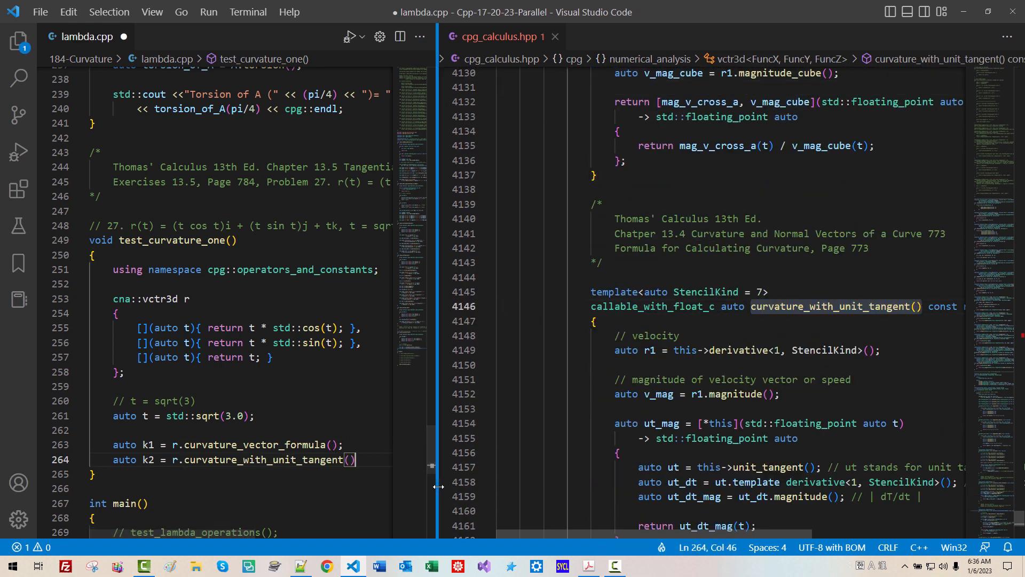
text(std::cout)
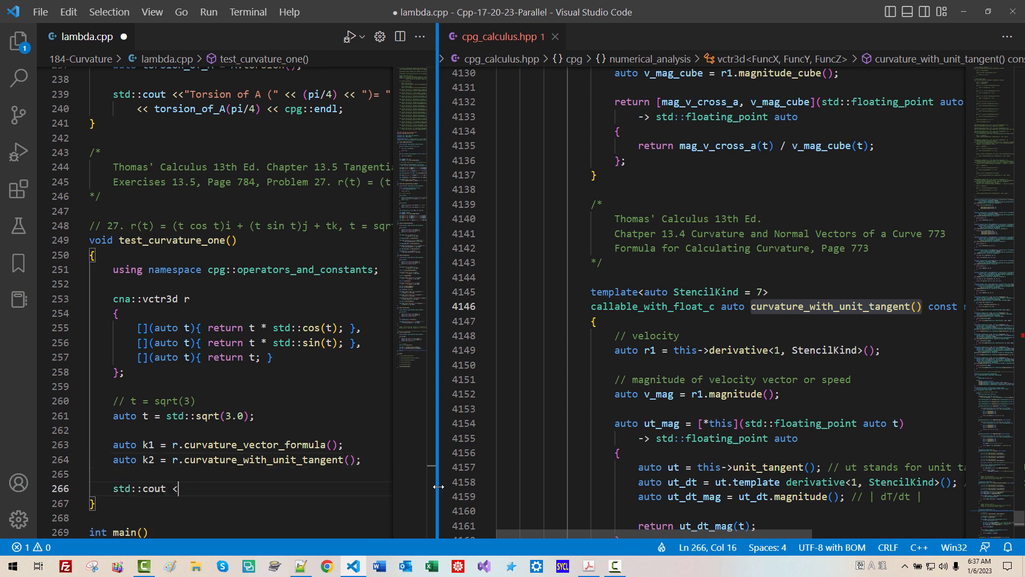
- Print k1(t) and k2(t), call test_curvature_one() in main, save, and open the x64 command prompt
text(<"k1("<< t<<") =)
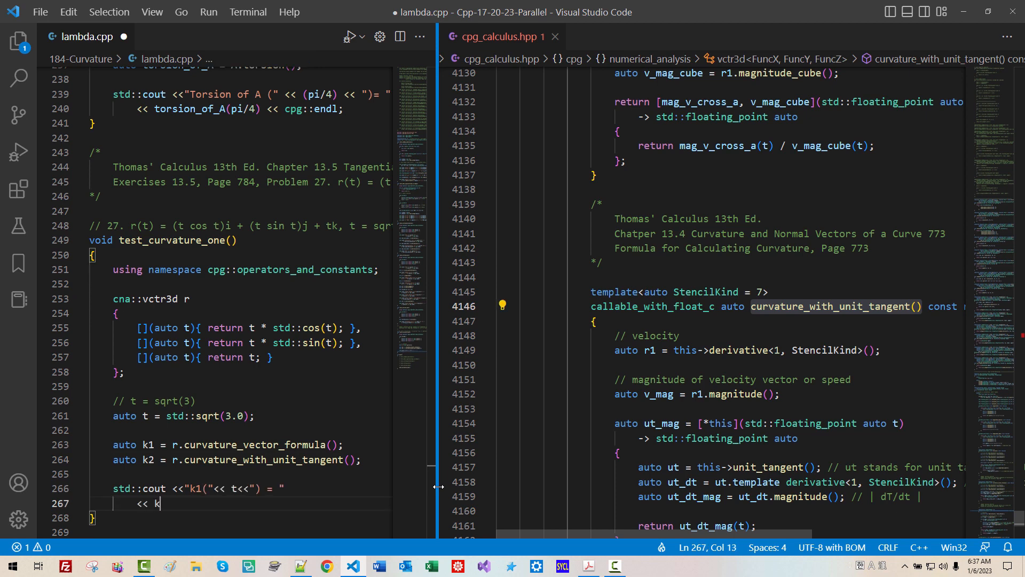
text(1(t))
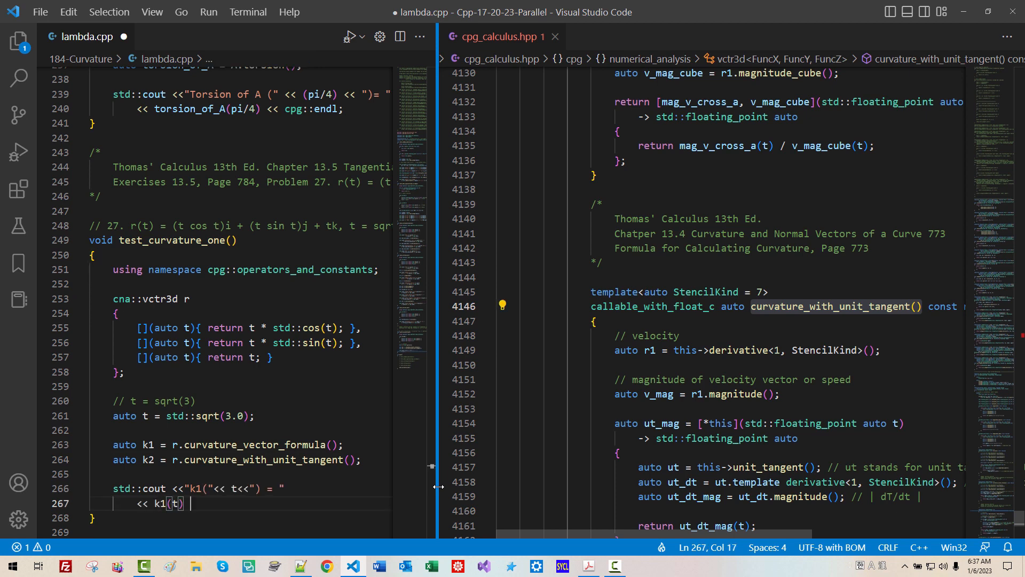
text(<< cpg::endl;)
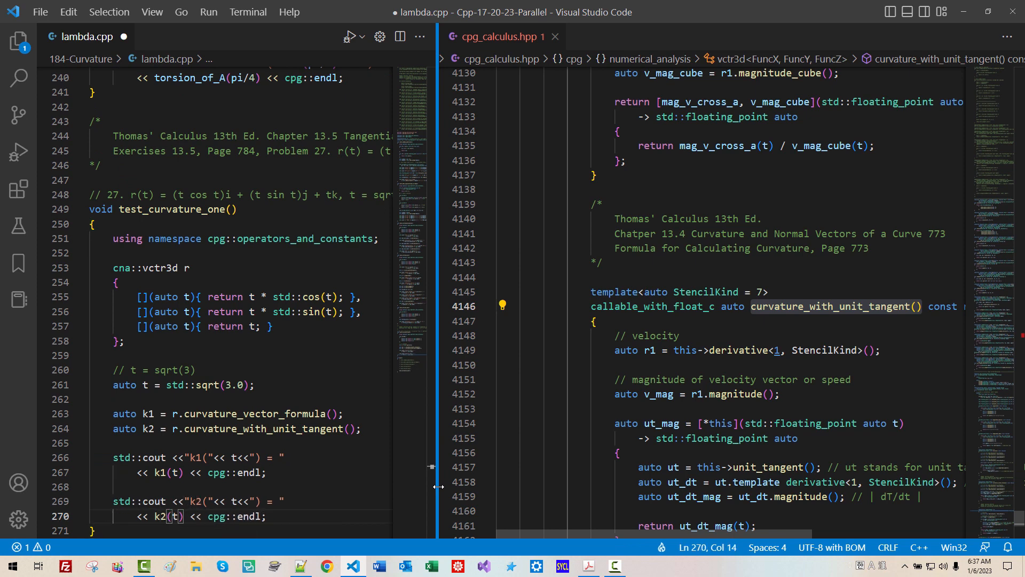
click(122, 209)
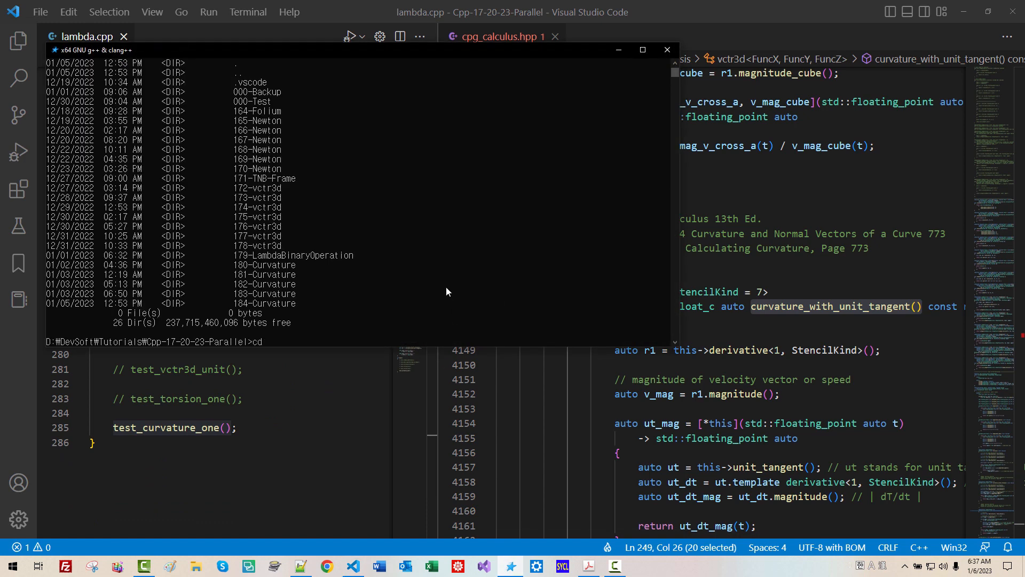
- In 184-Curvature, compile lambda.cpp with clang++ -std=c++20 -ltbb12 into c.exe and run it
text(184)
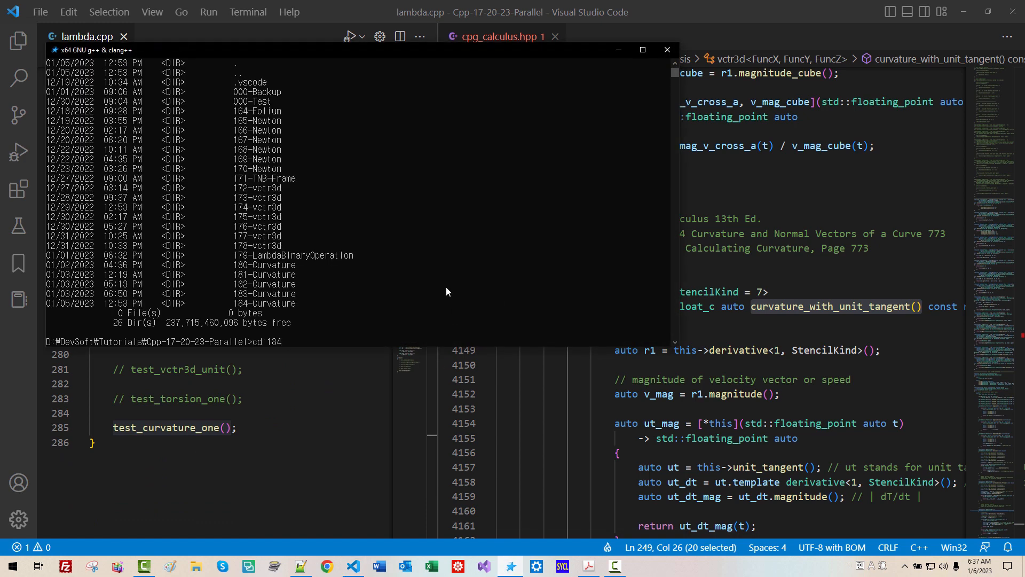
text(cd 184-Curvature)
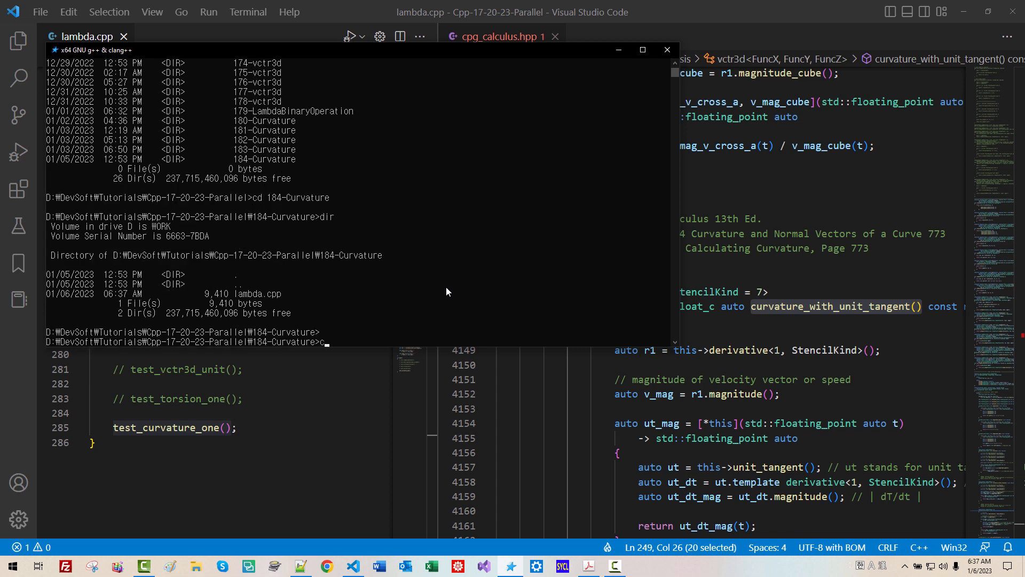
text(lang++)
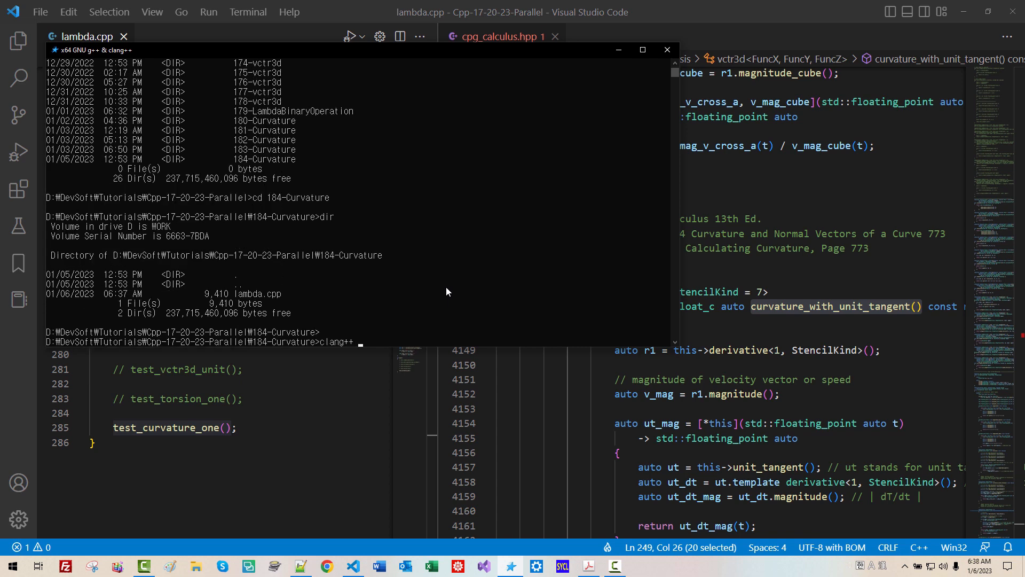
text(-std=c++)
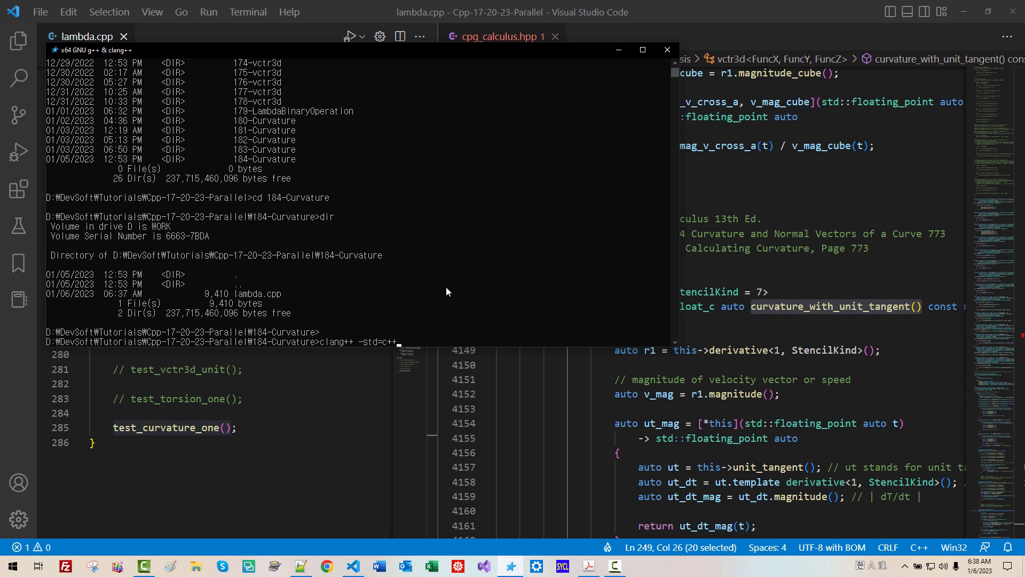
text(20 lambda)
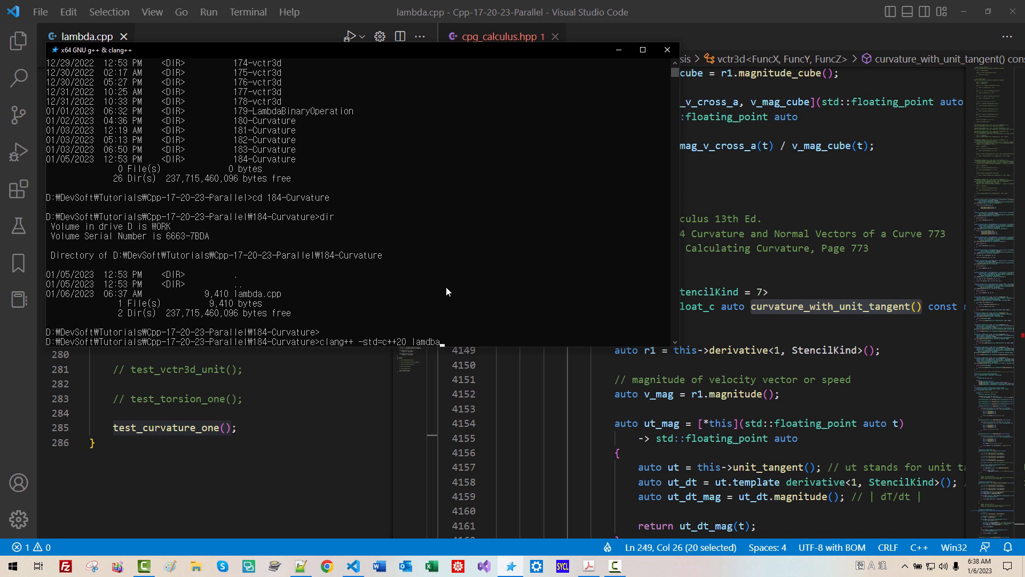
text(-l)
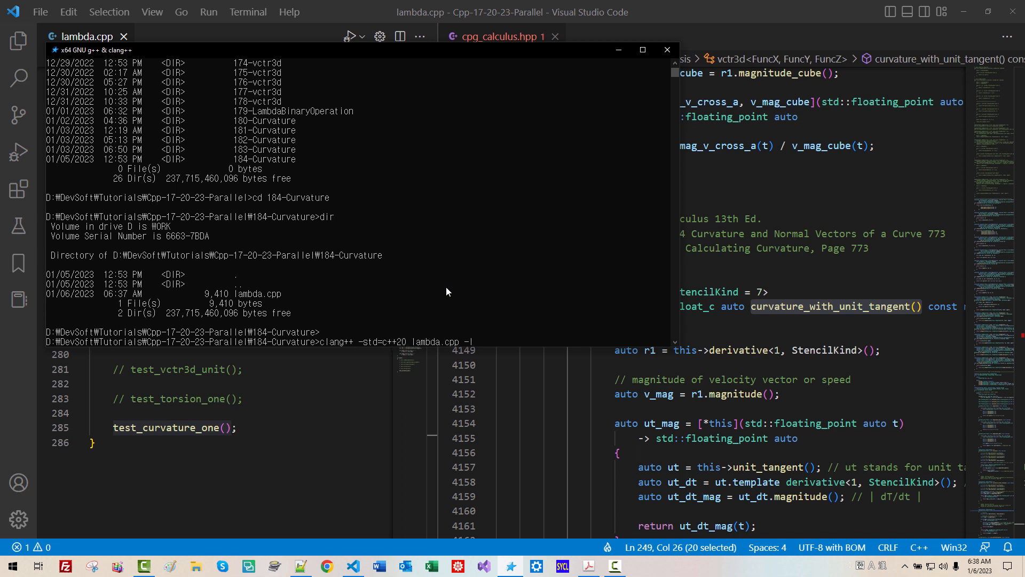
text(tbb12 -o)
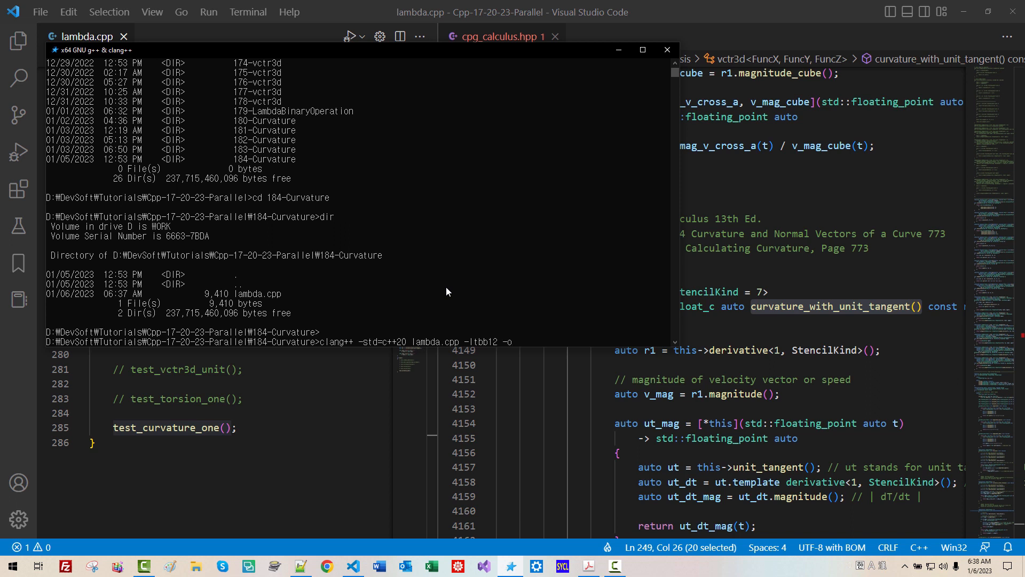
text(c.exe)
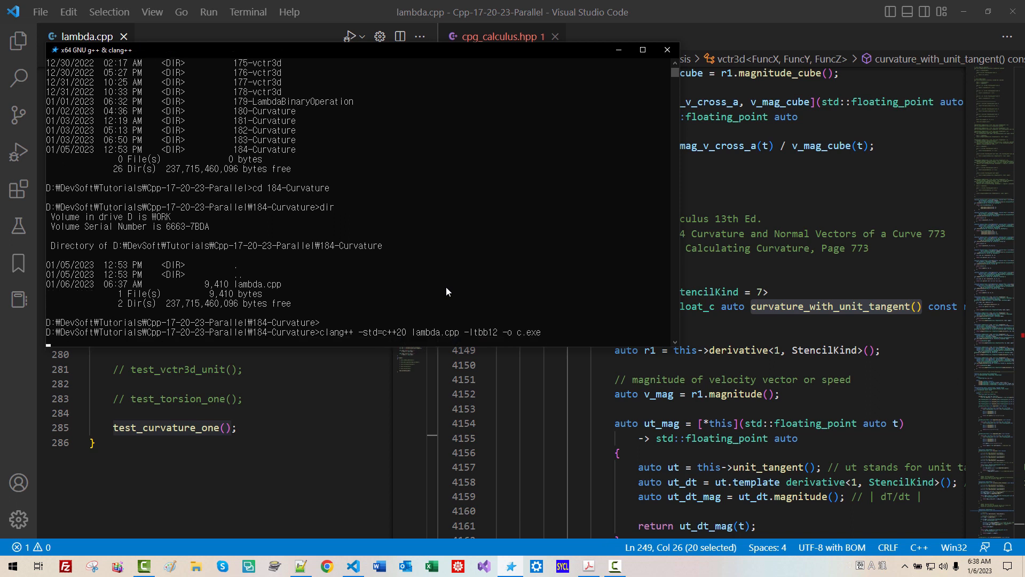
text(cls)
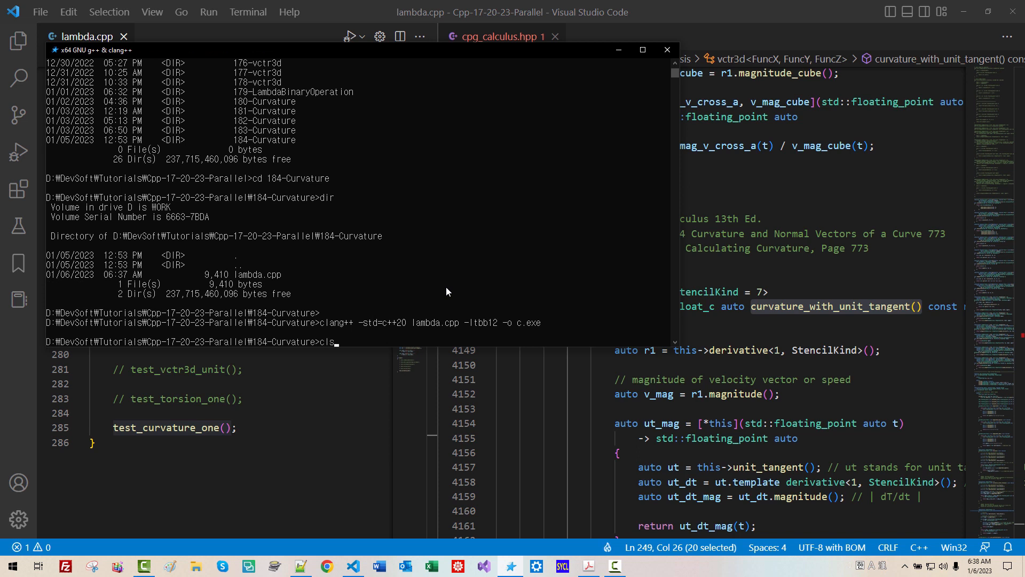
key(Return)
text(c)
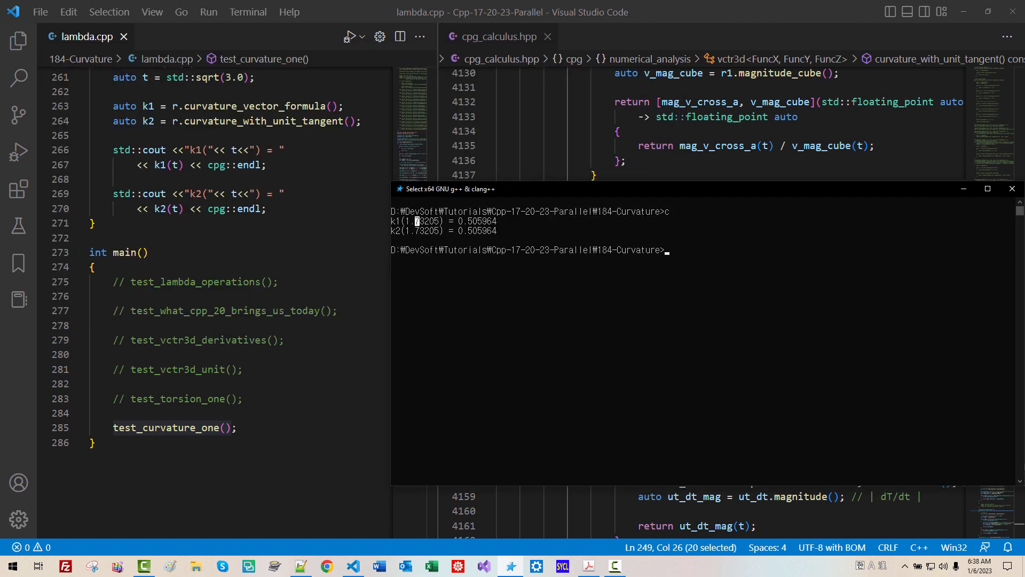
- Show the textbook's Section 13.5 answers at 153% zoom, finding exercise 27's curvature 0.5060
click(613, 565)
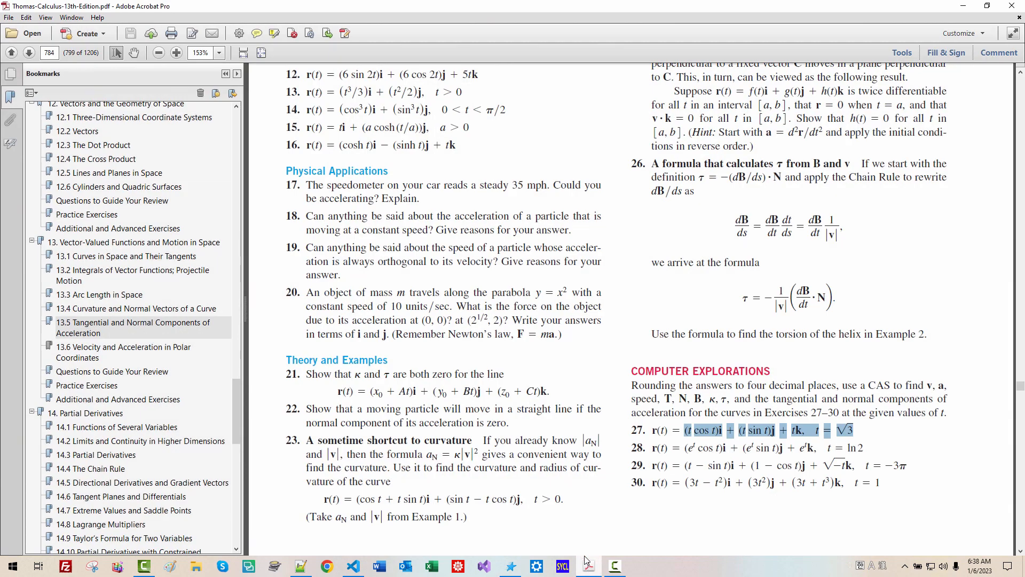
click(100, 489)
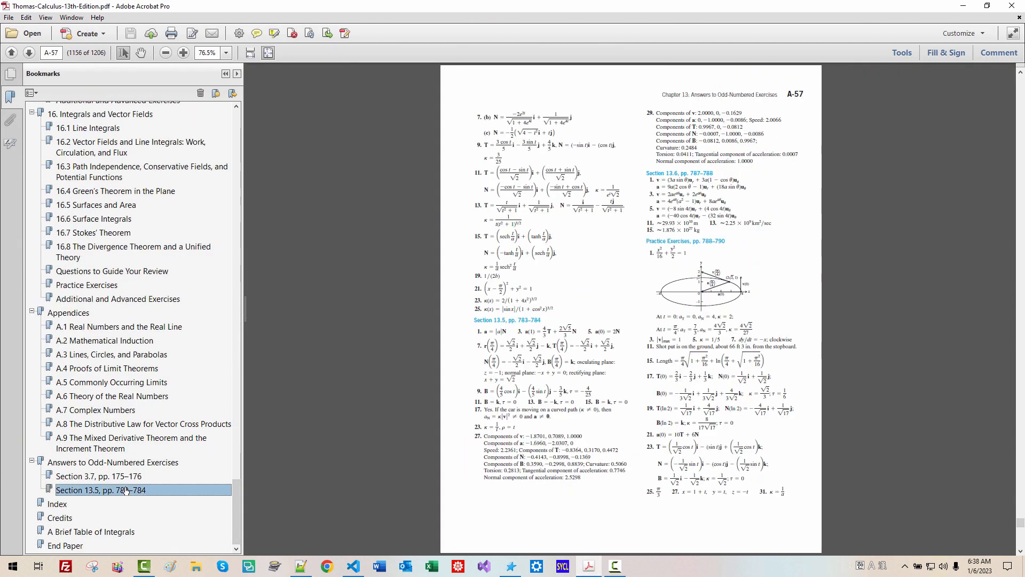
click(200, 53)
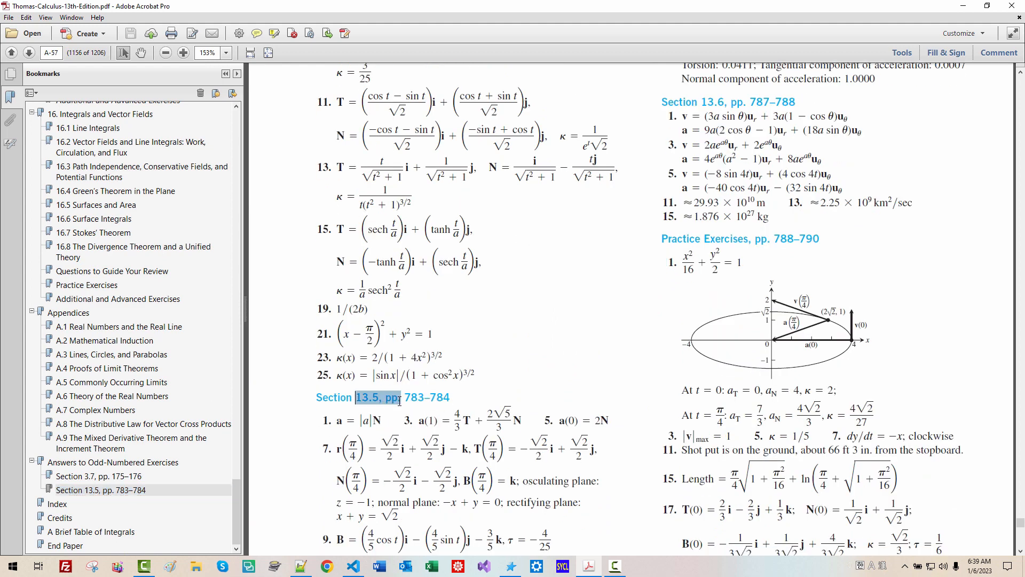
scroll(down, 3)
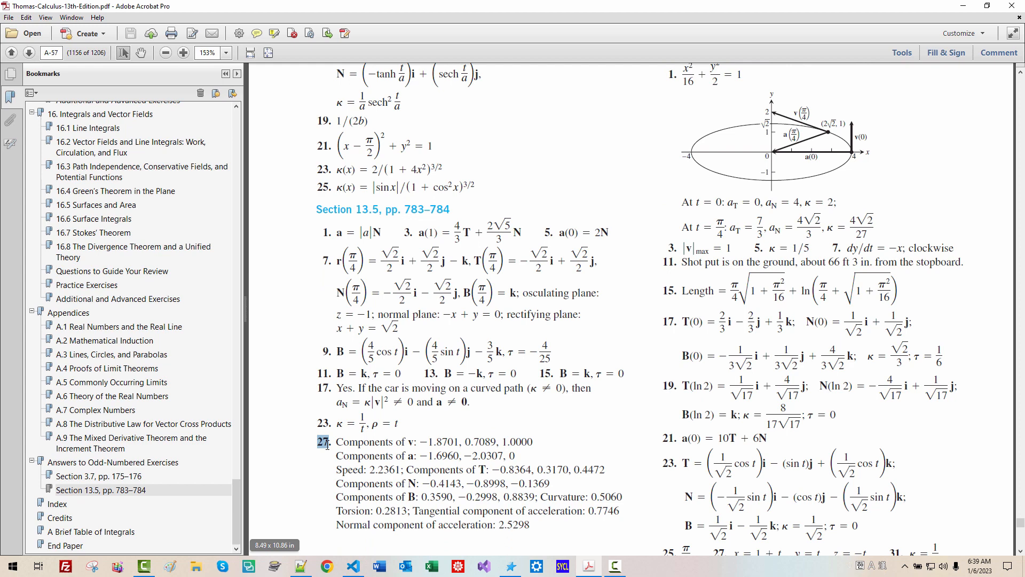
scroll(up, 3)
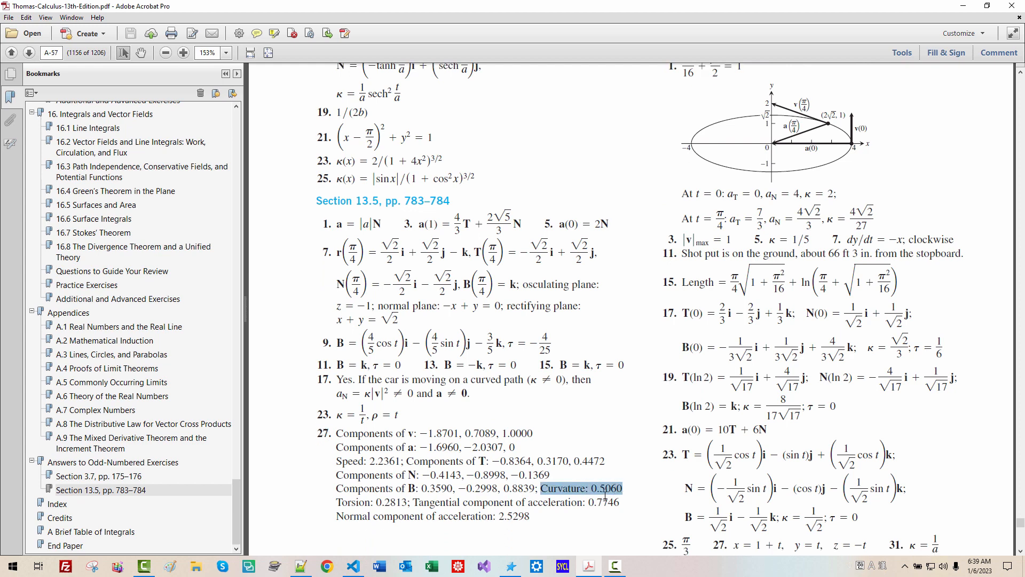
mouse_move(945, 37)
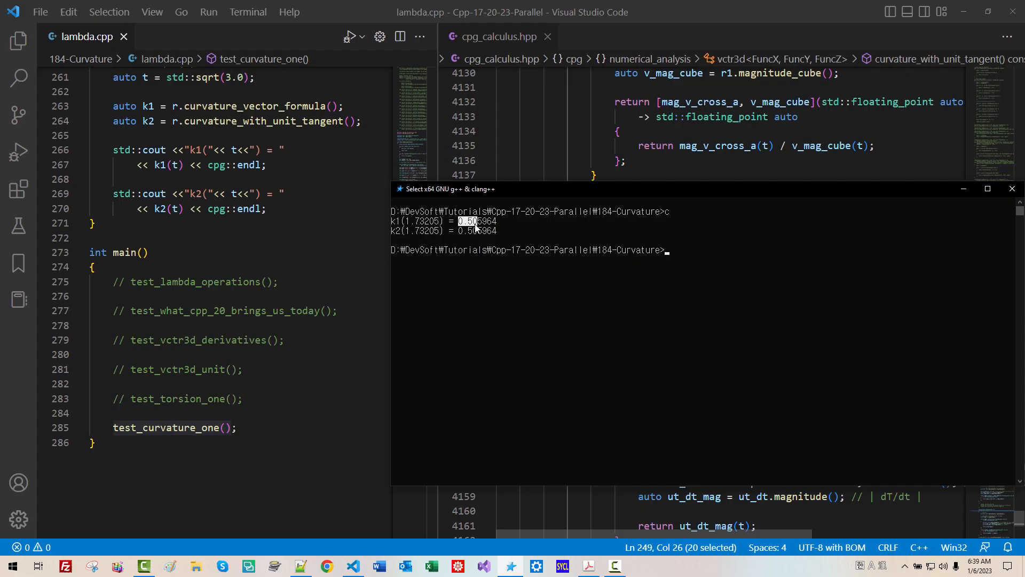
- Mark the k1 and k2 outputs of 0.505964 and compare with the textbook answer 0.5060
click(587, 565)
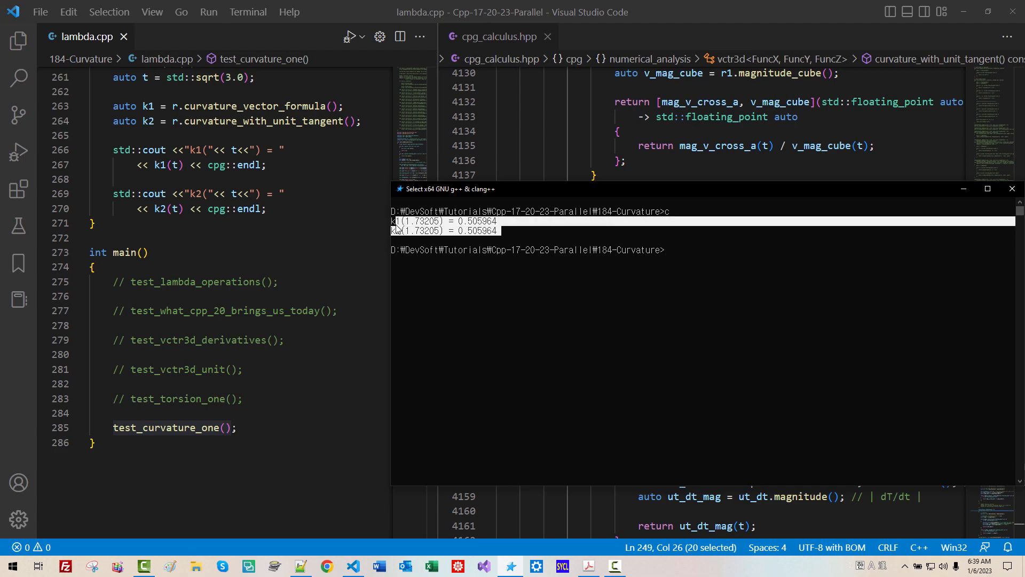
click(588, 566)
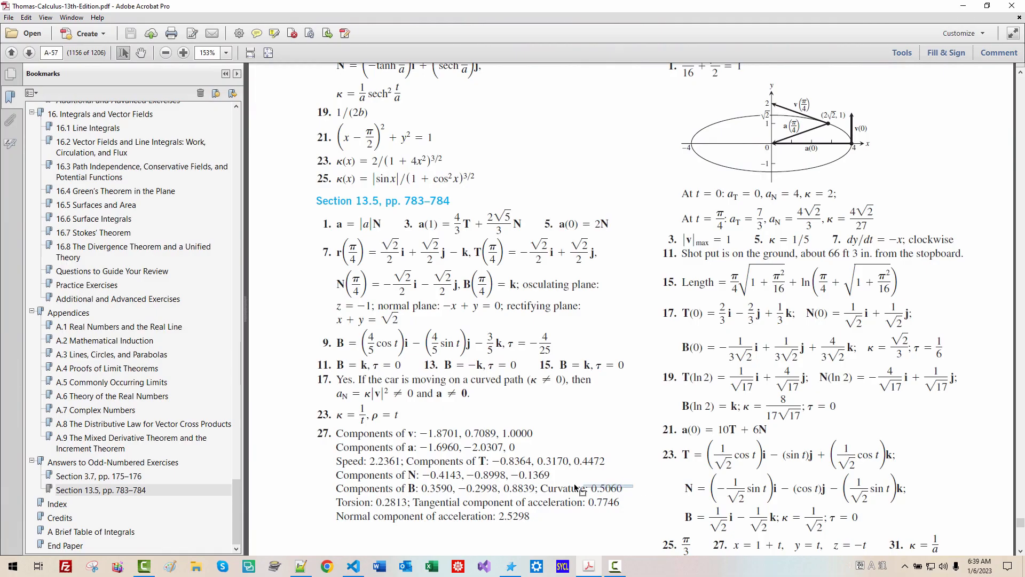